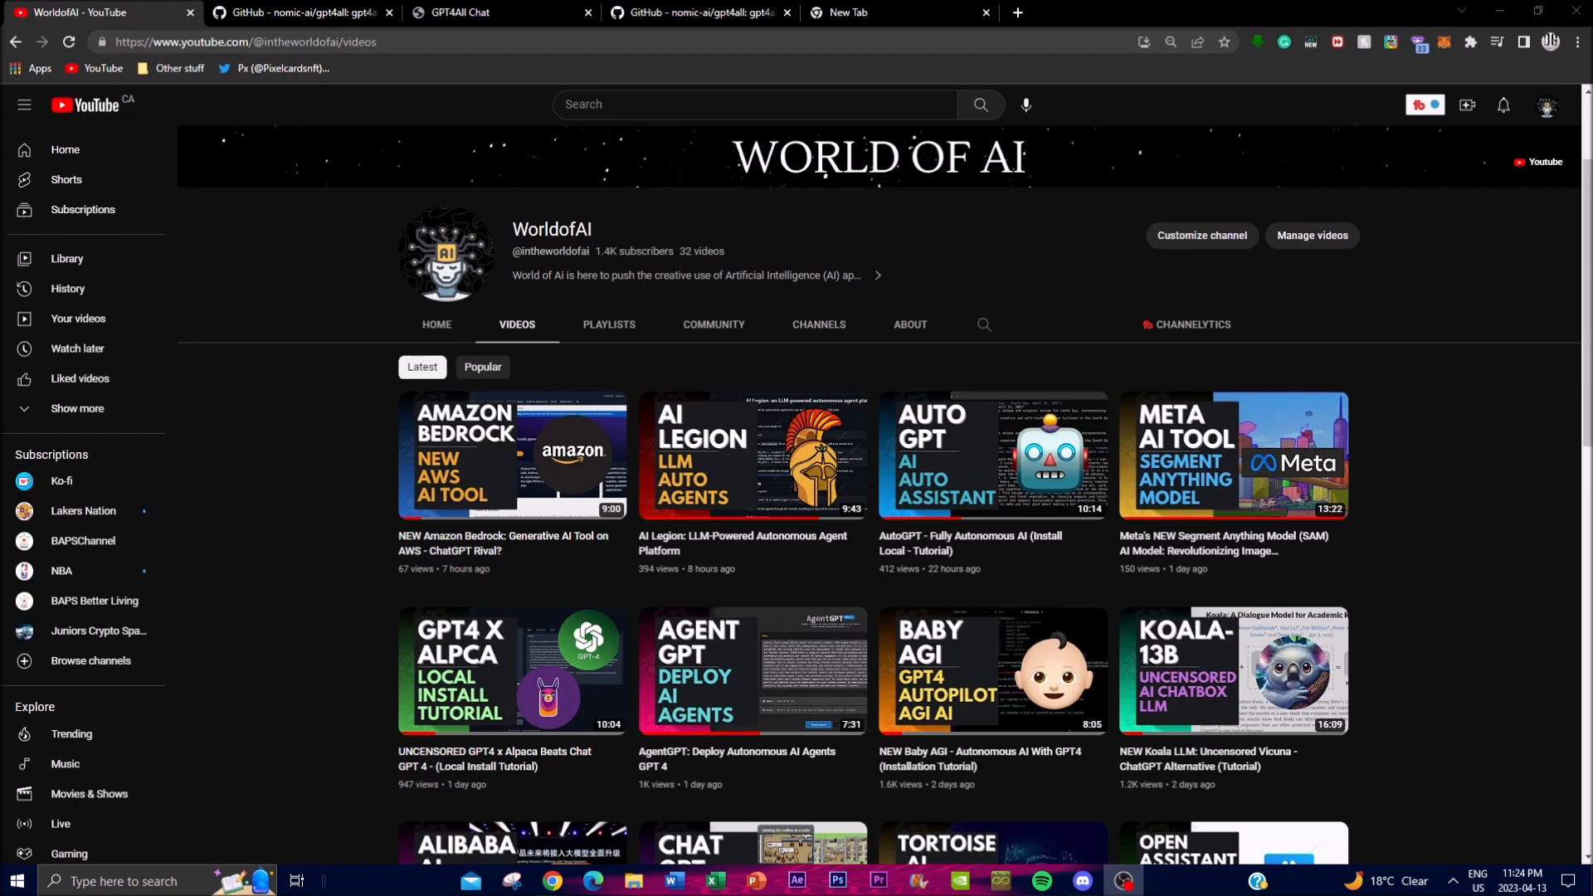
{"action": "mouse_move", "coordinate": [398, 703]}
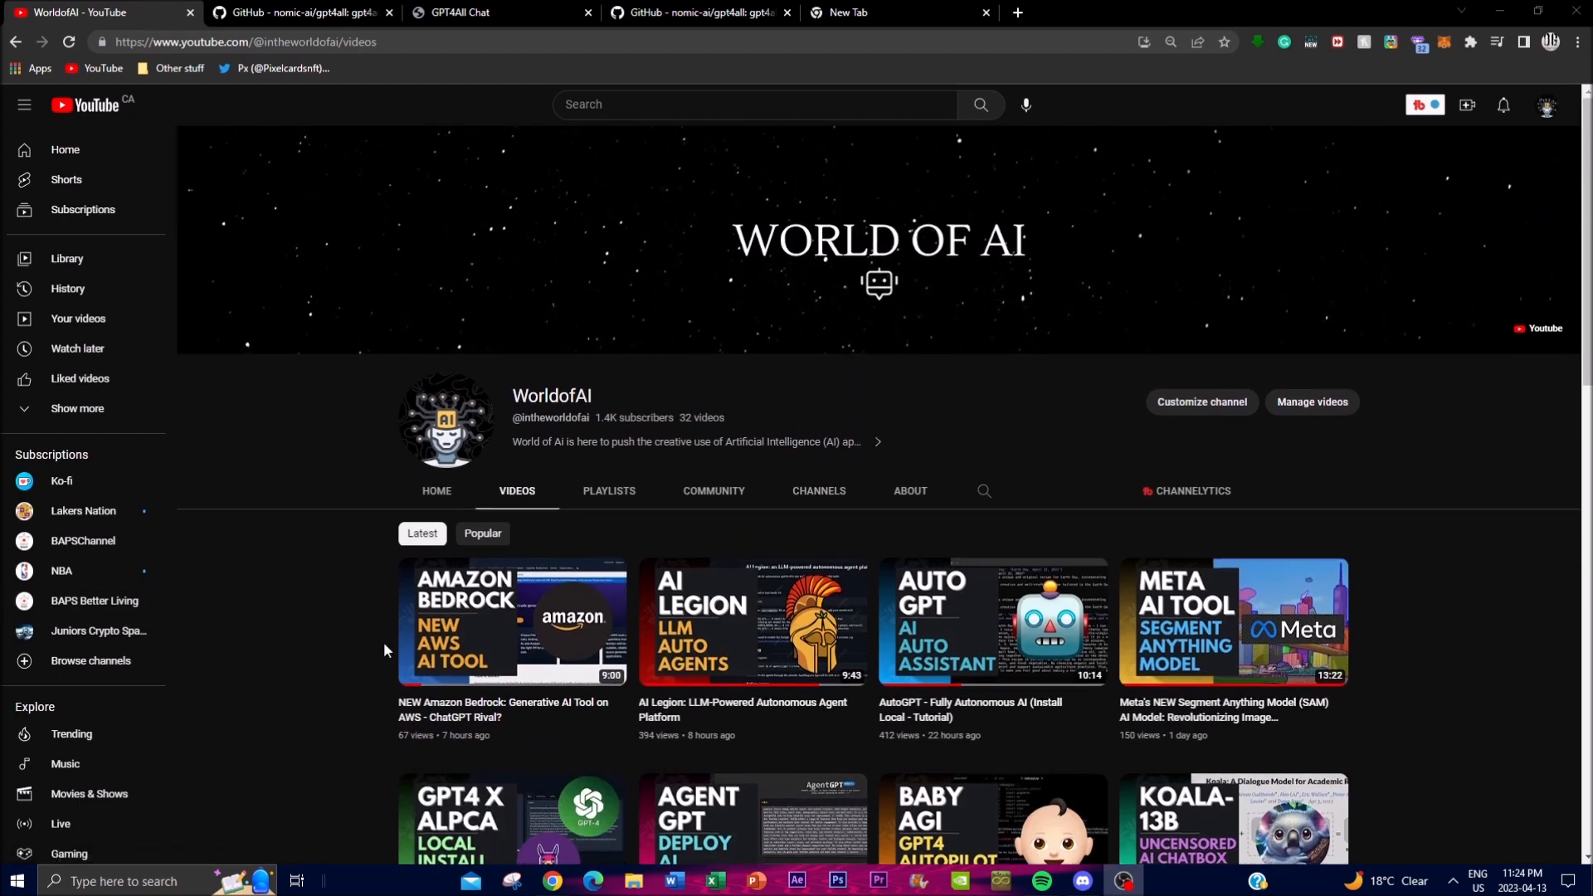
Switch to the nomic-ai/gpt4all GitHub tab to view the GPT4All README and its links
{"action": "scroll", "scroll_direction": "down", "scroll_amount": 3}
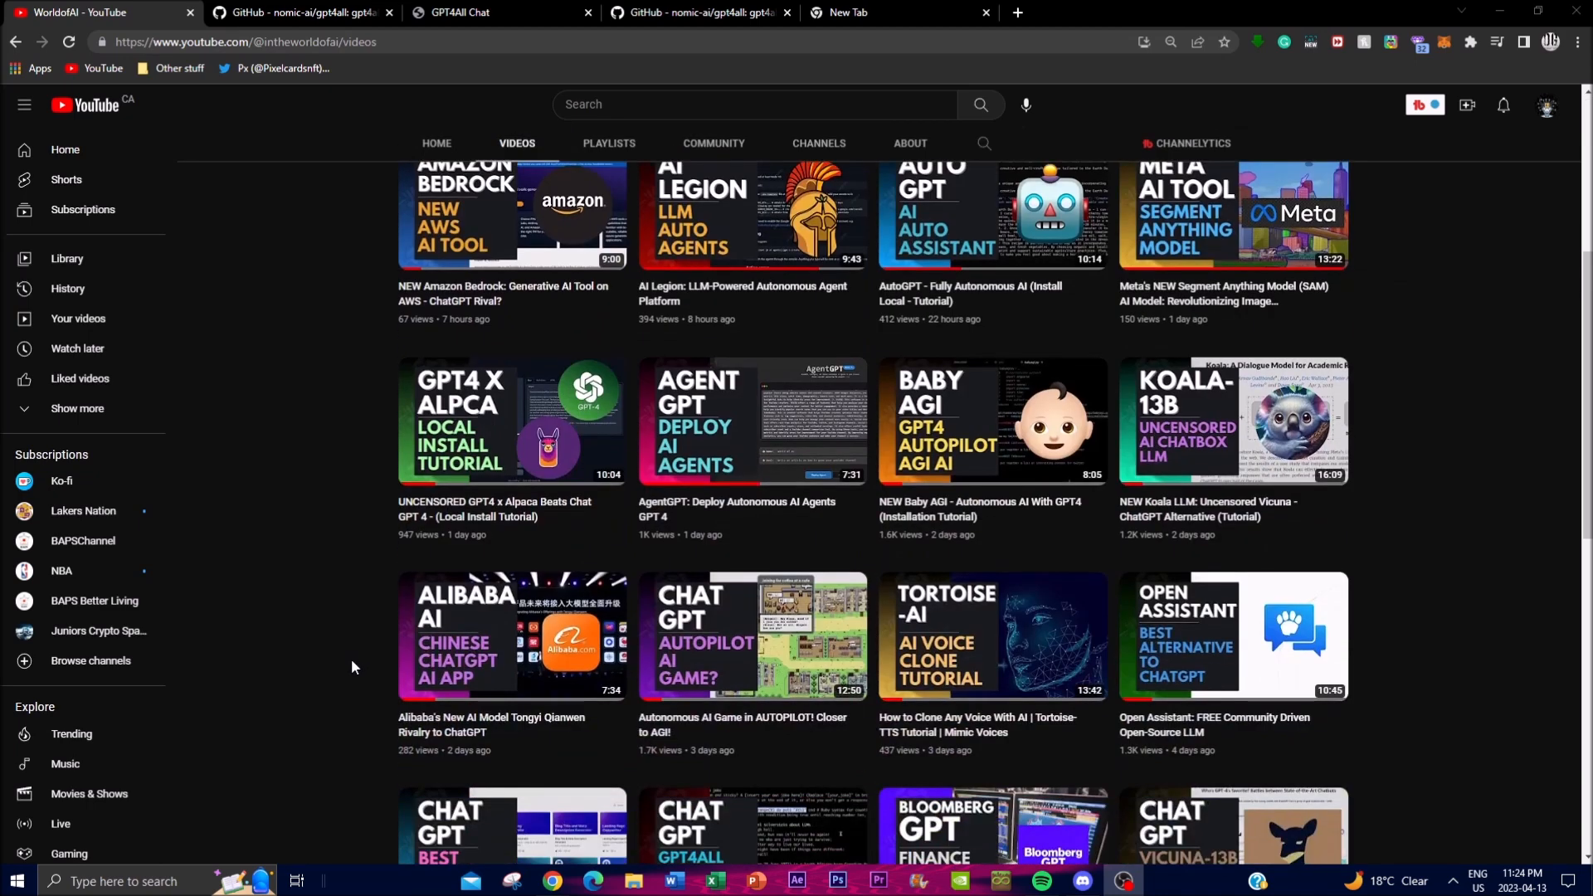
{"action": "mouse_move", "coordinate": [284, 491]}
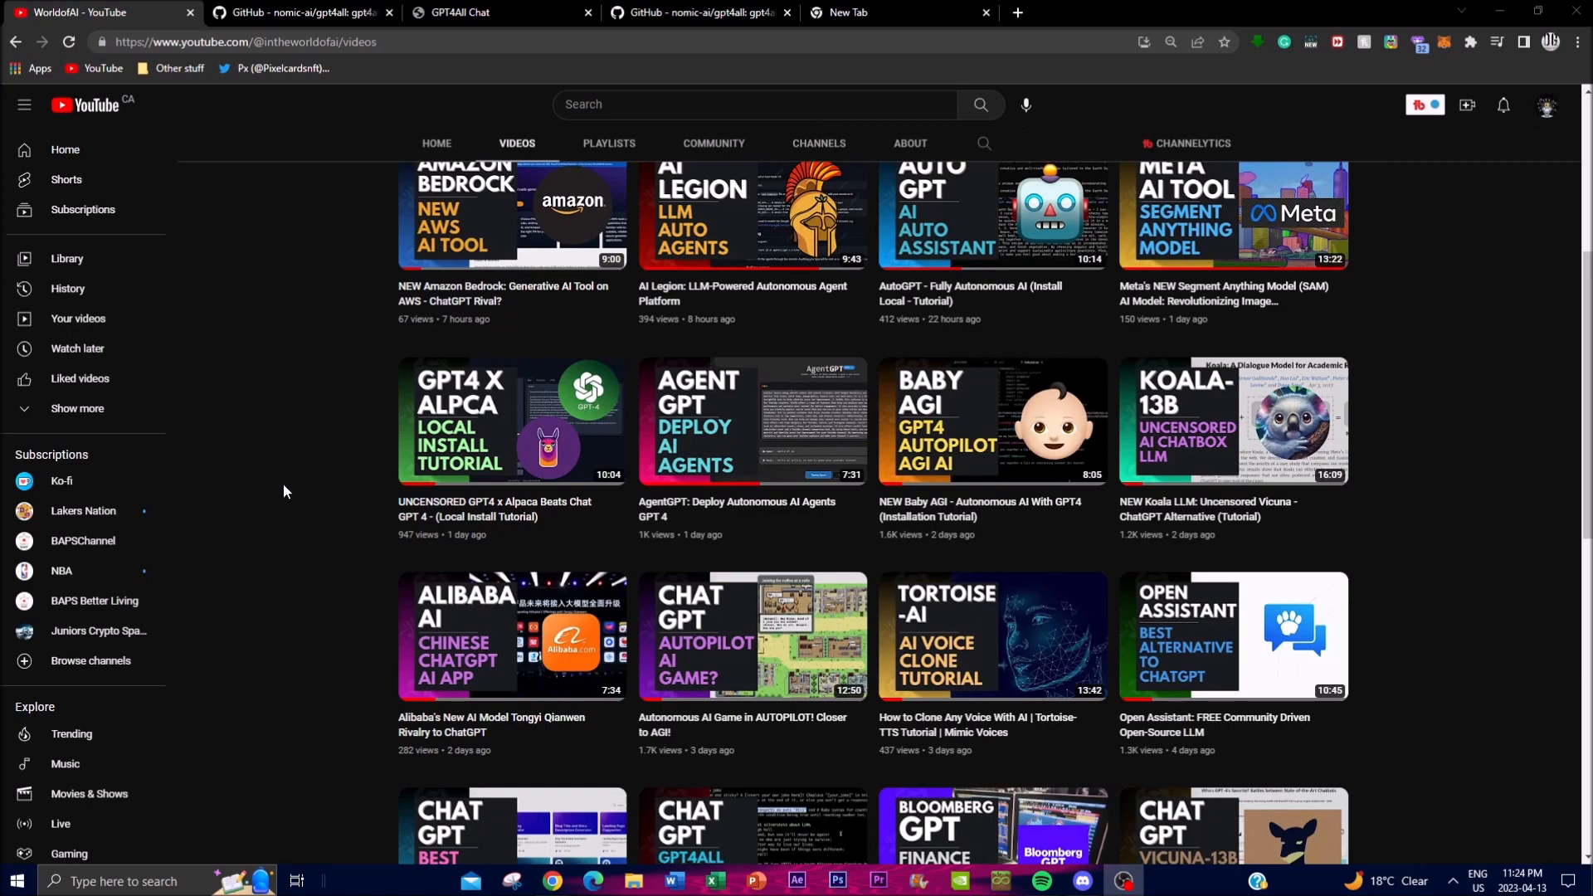
{"action": "mouse_move", "coordinate": [329, 547]}
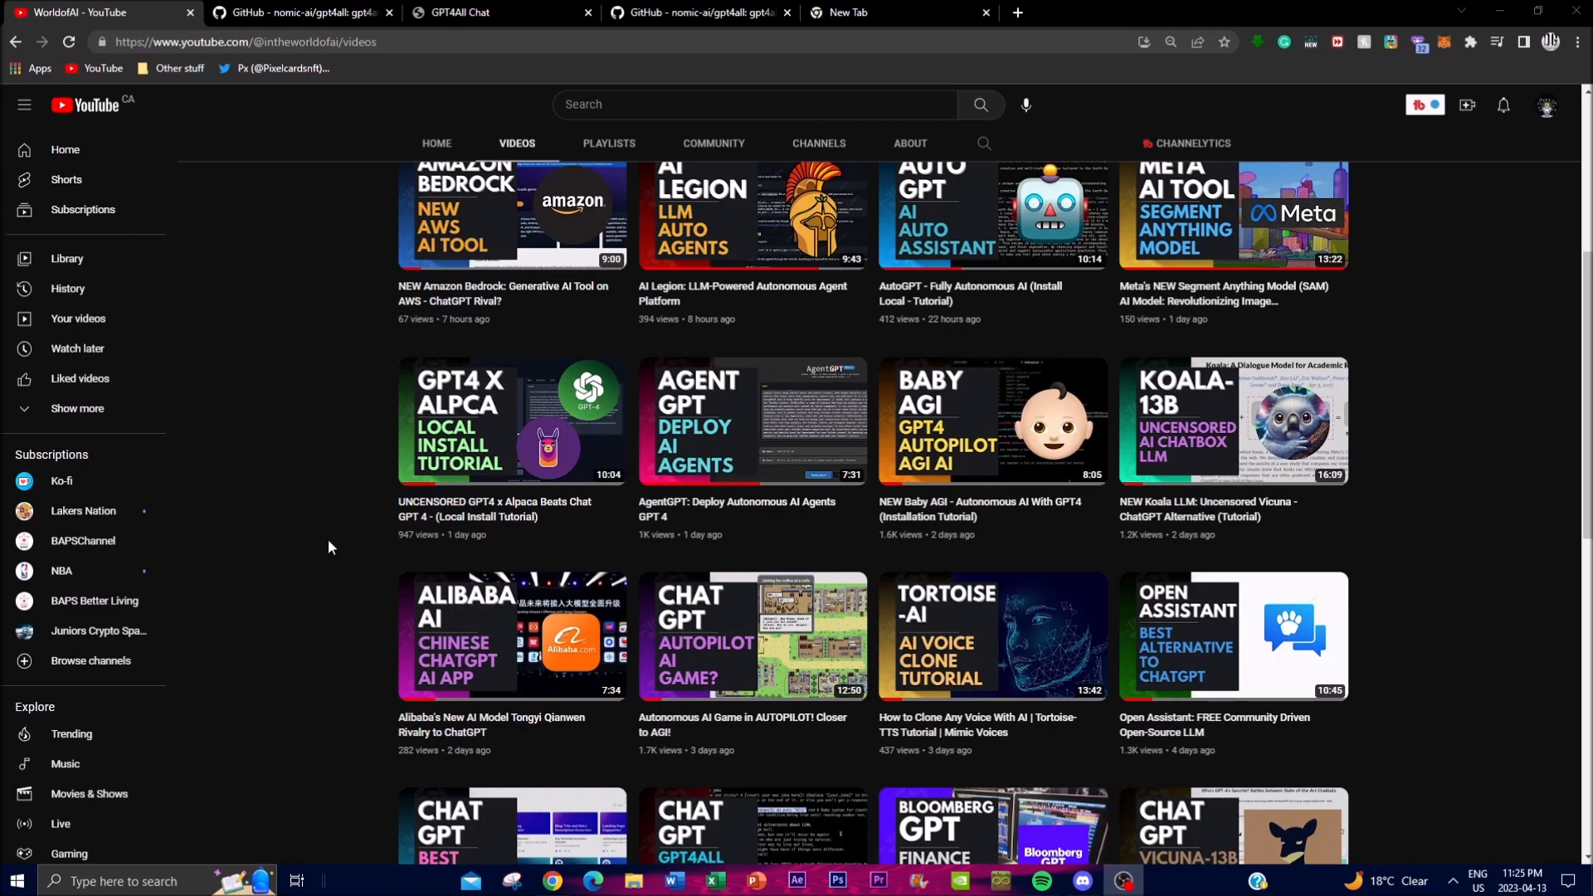
{"action": "scroll", "scroll_direction": "up", "scroll_amount": 3}
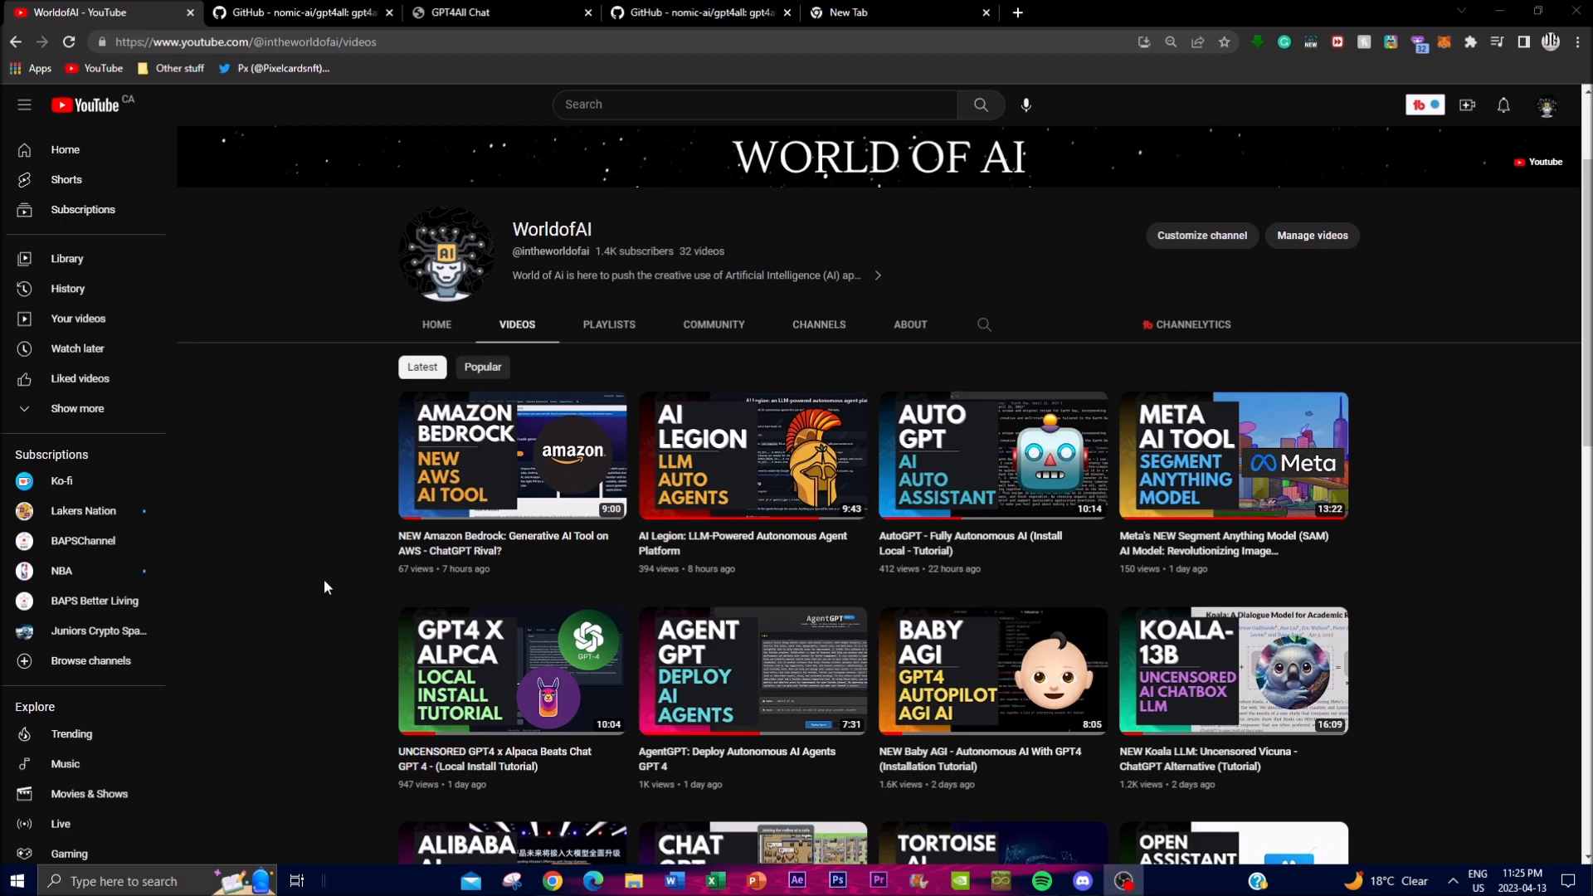
{"action": "mouse_move", "coordinate": [323, 587]}
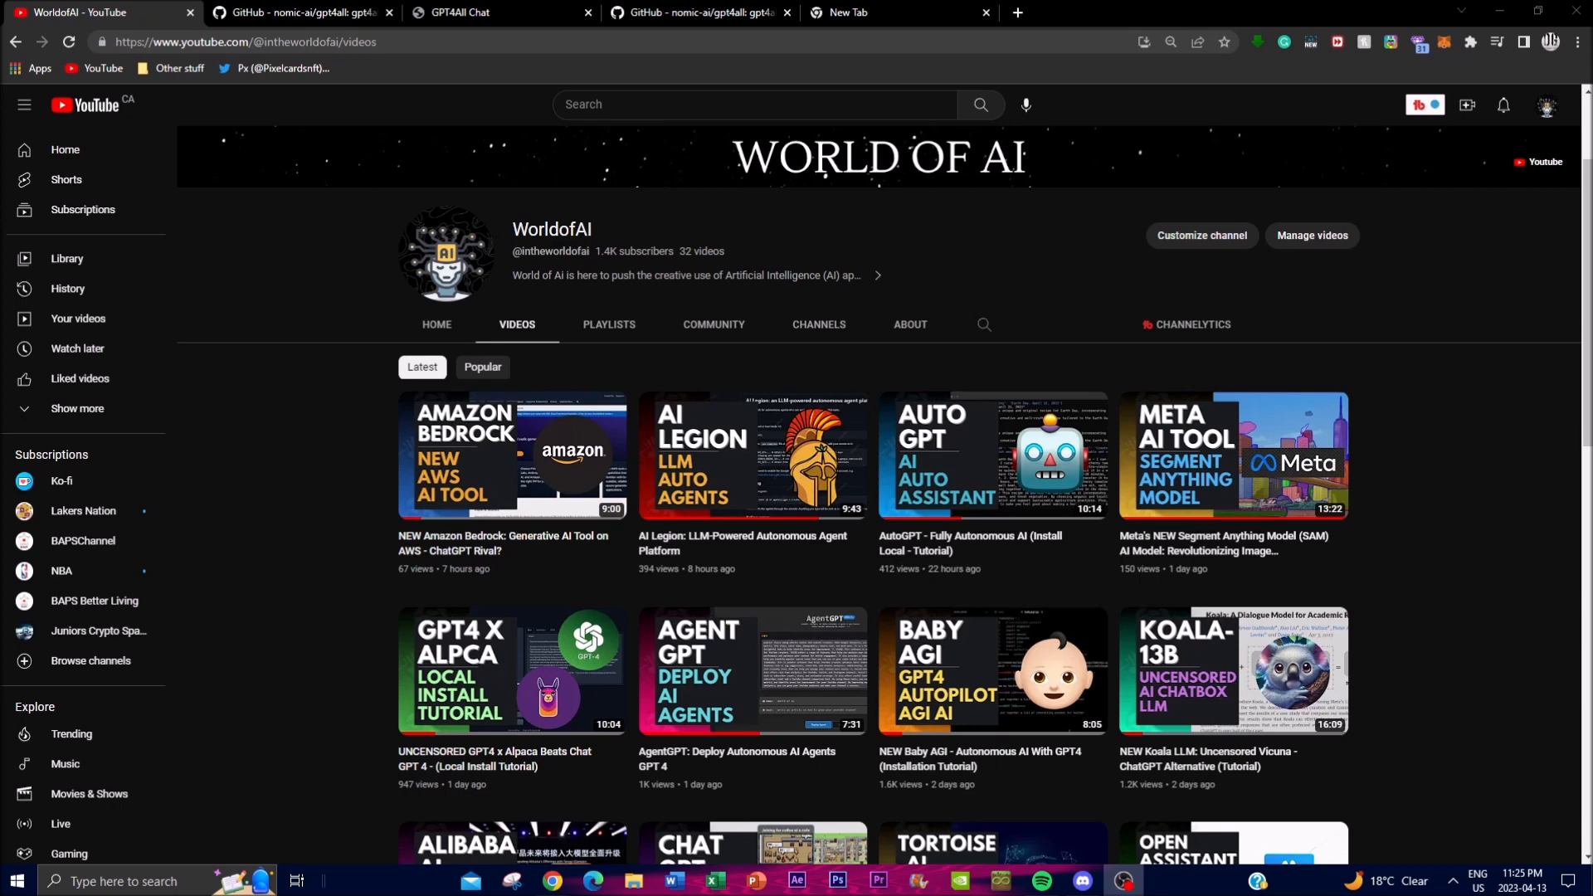
{"action": "left_click", "coordinate": [294, 13]}
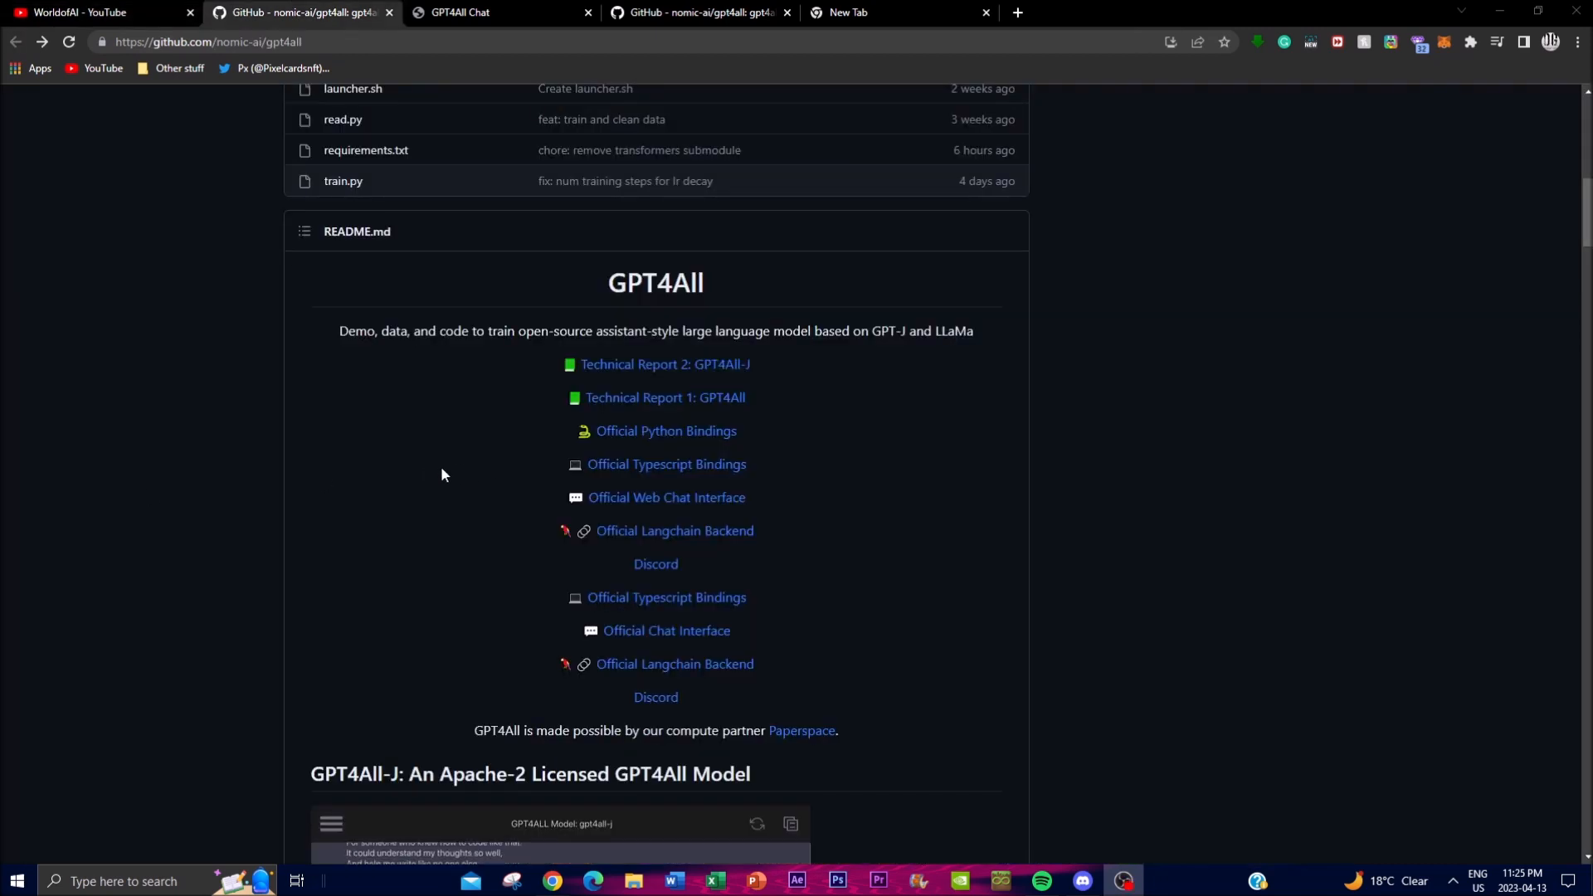
{"action": "mouse_move", "coordinate": [372, 472]}
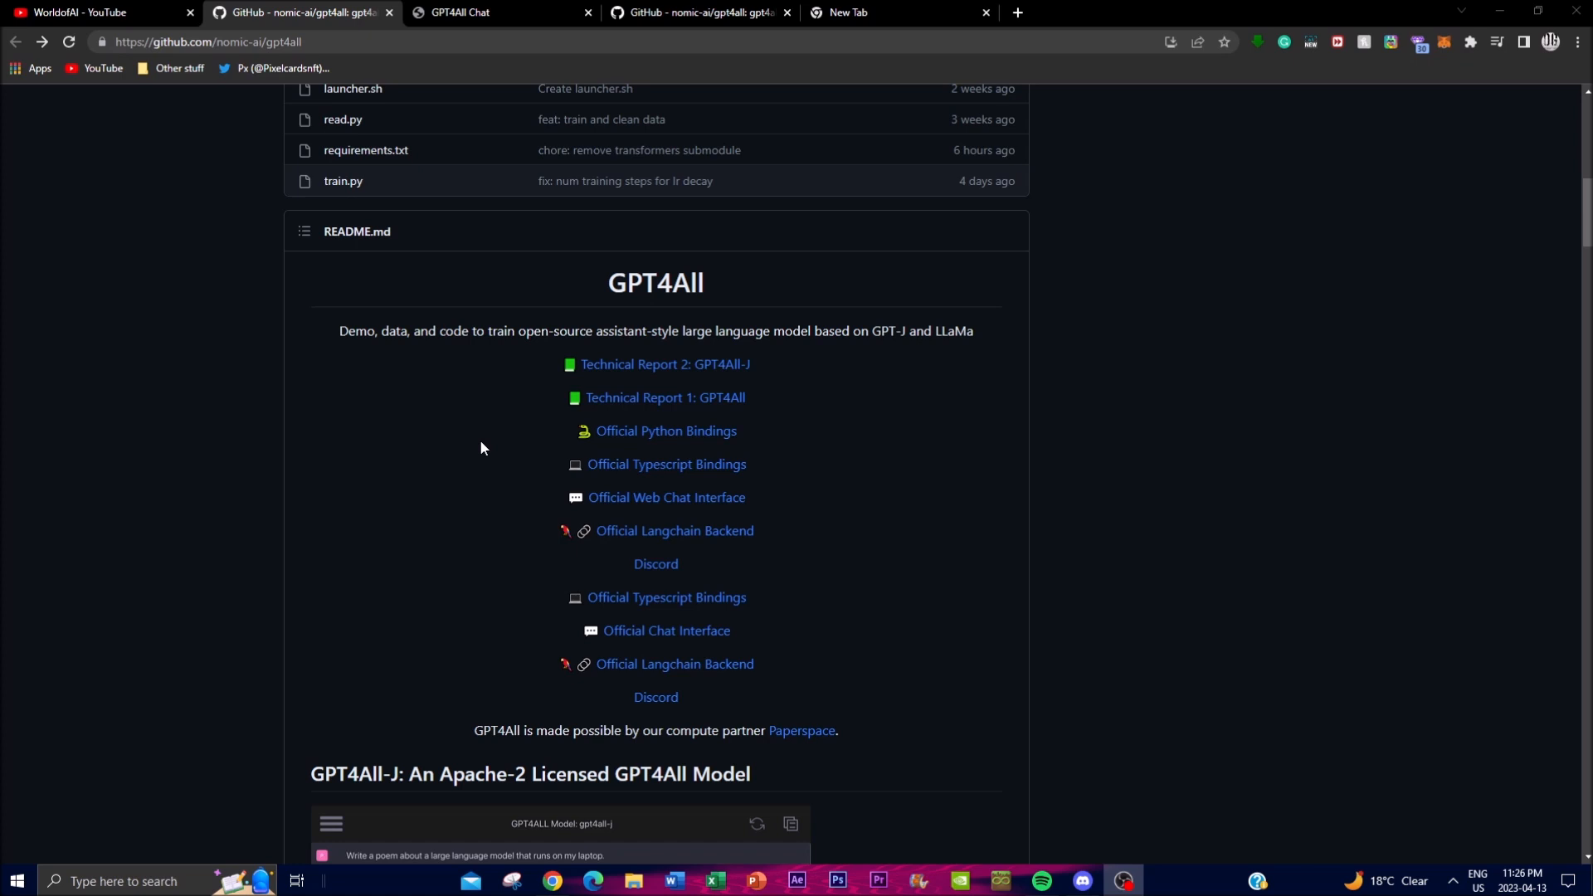
{"action": "mouse_move", "coordinate": [488, 444]}
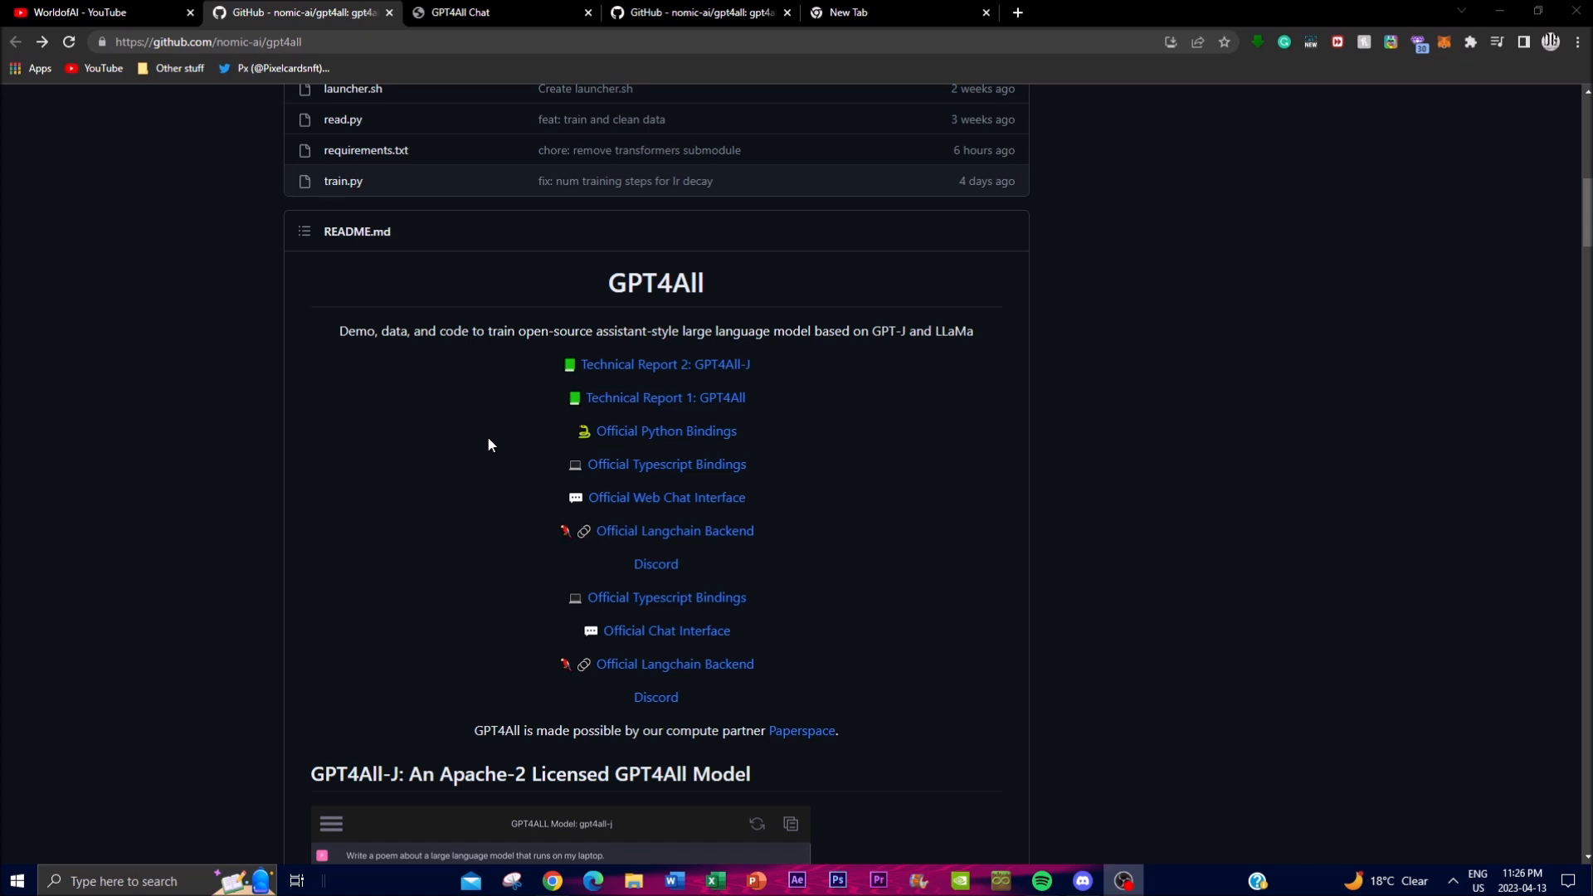
{"action": "mouse_move", "coordinate": [460, 445]}
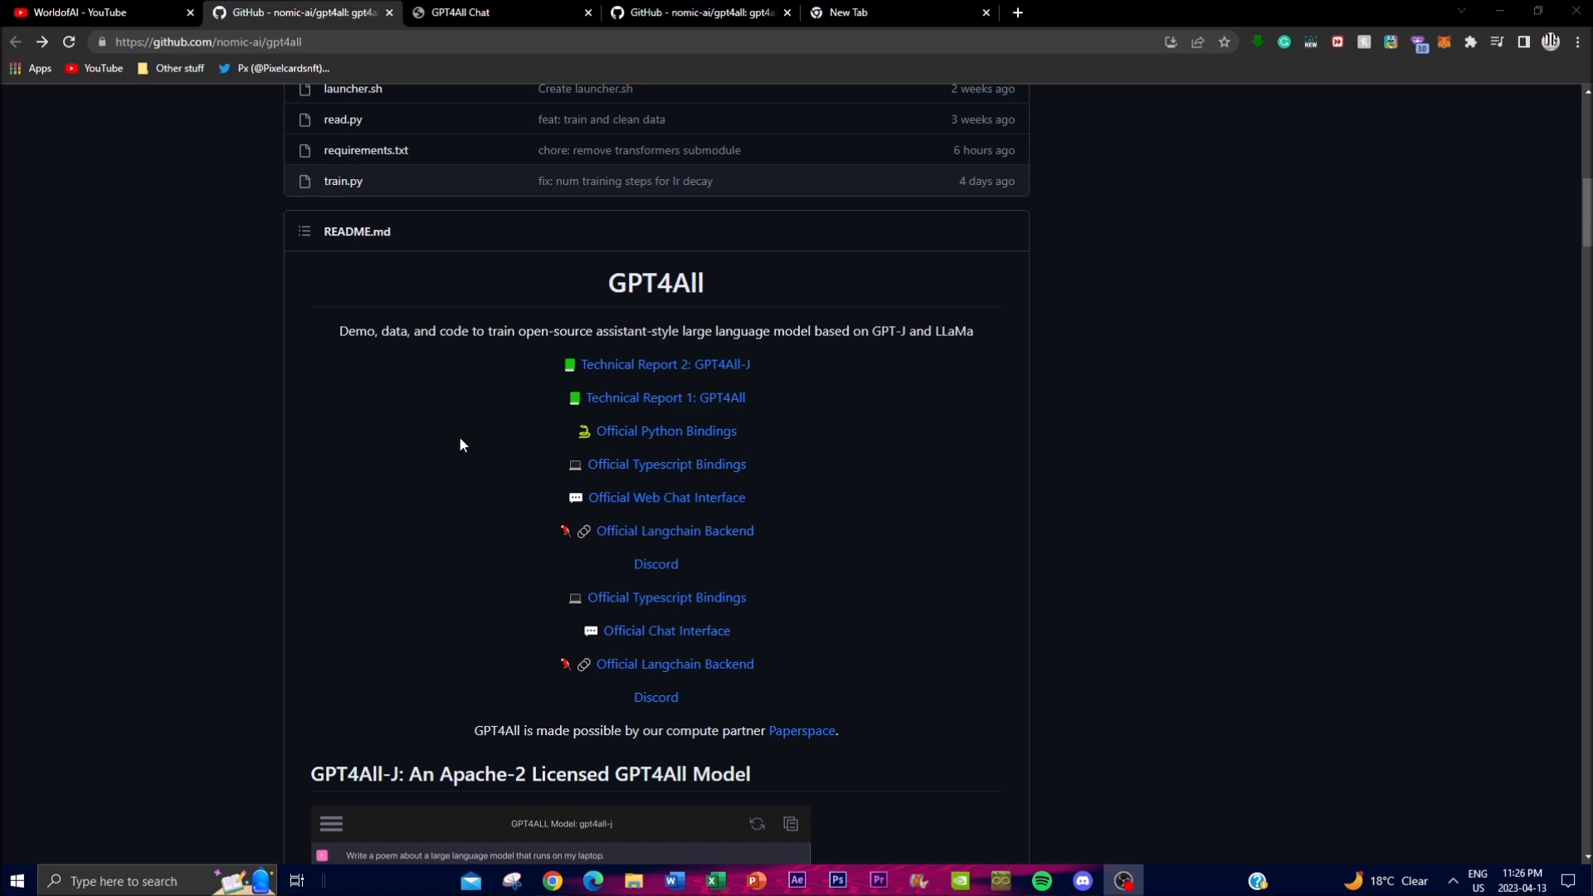
{"action": "mouse_move", "coordinate": [329, 448]}
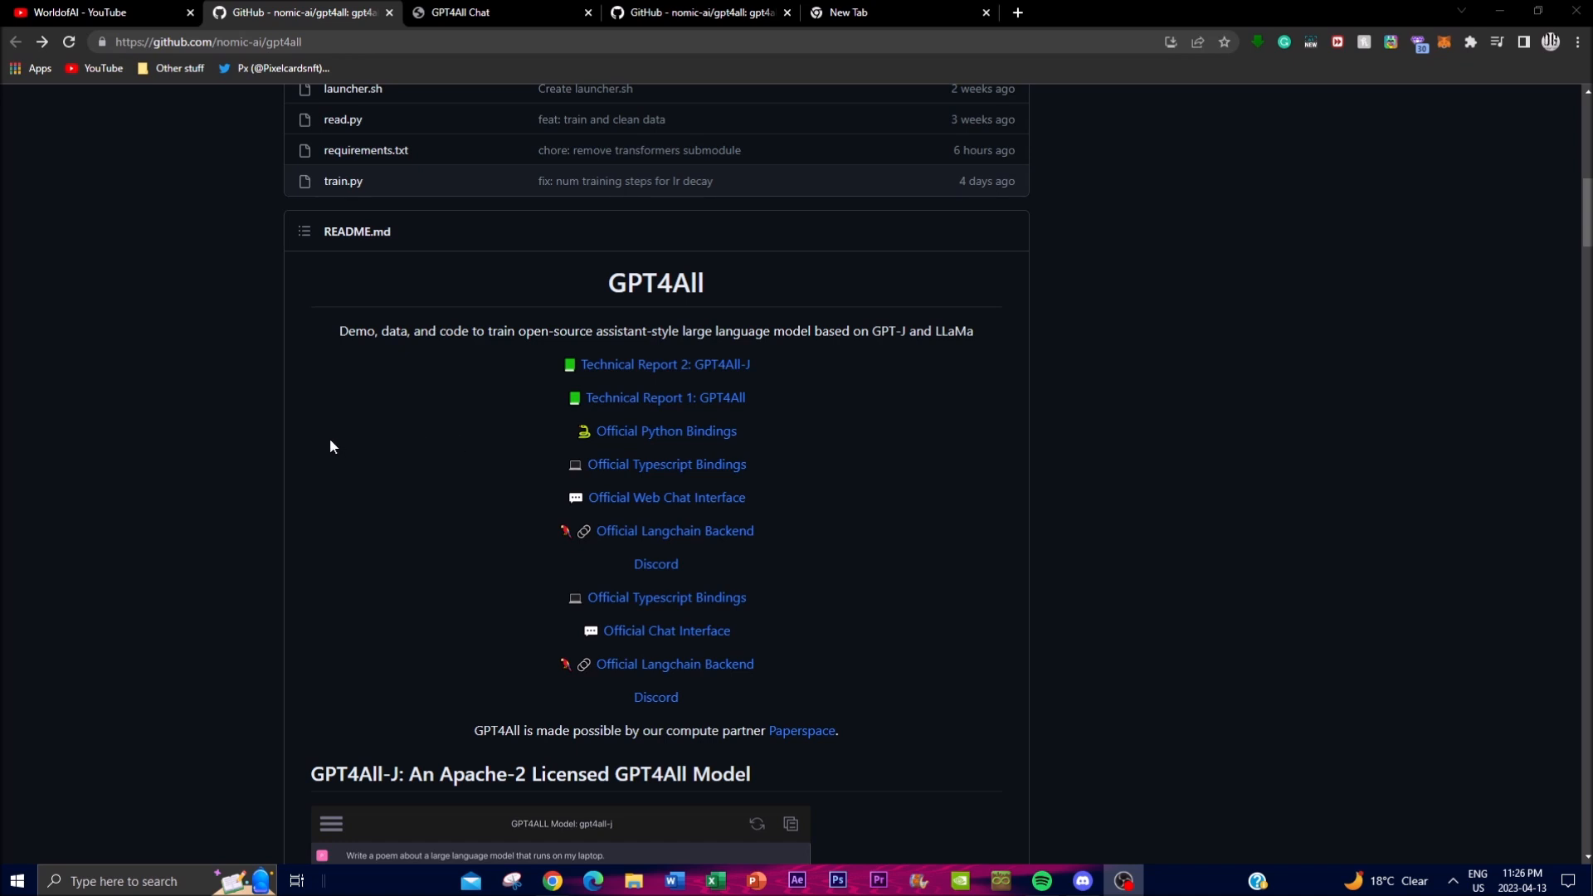
{"action": "mouse_move", "coordinate": [286, 442]}
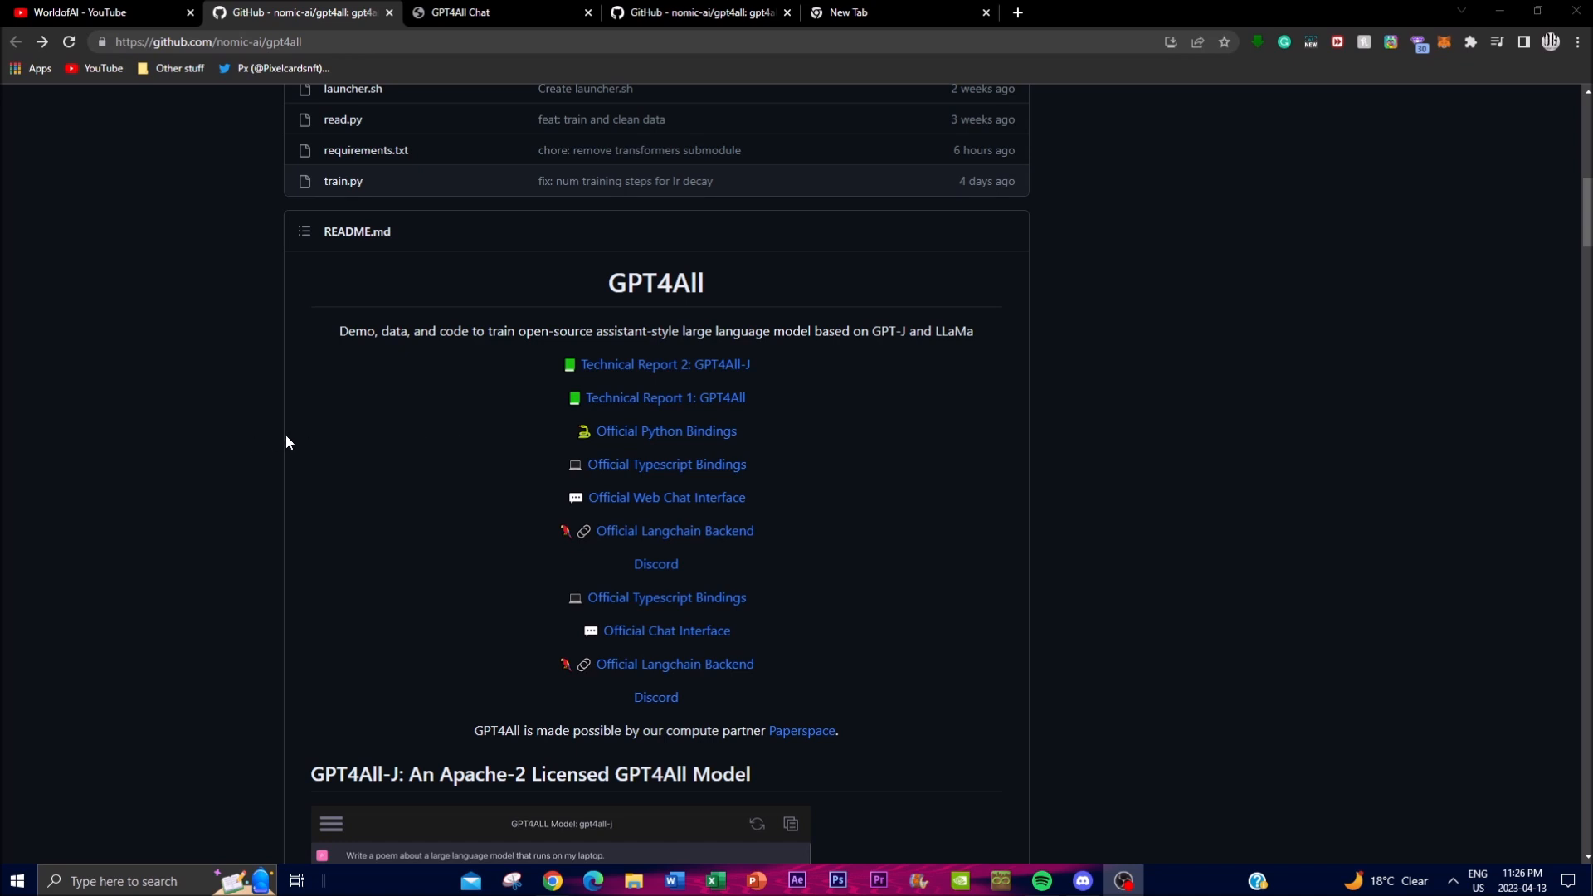
{"action": "mouse_move", "coordinate": [291, 440]}
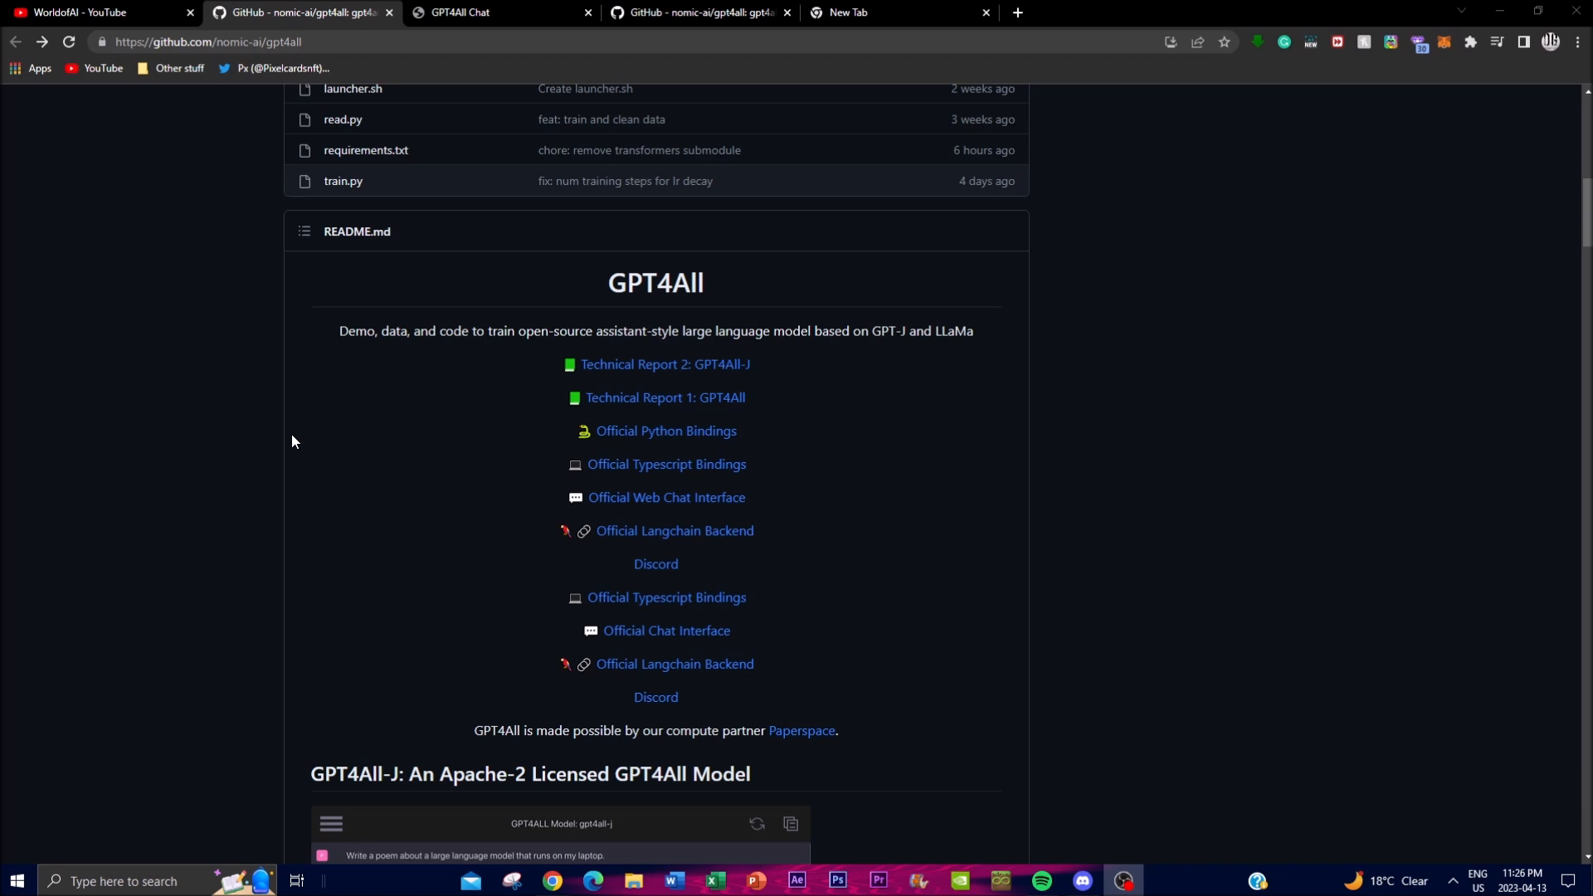
{"action": "mouse_move", "coordinate": [276, 439]}
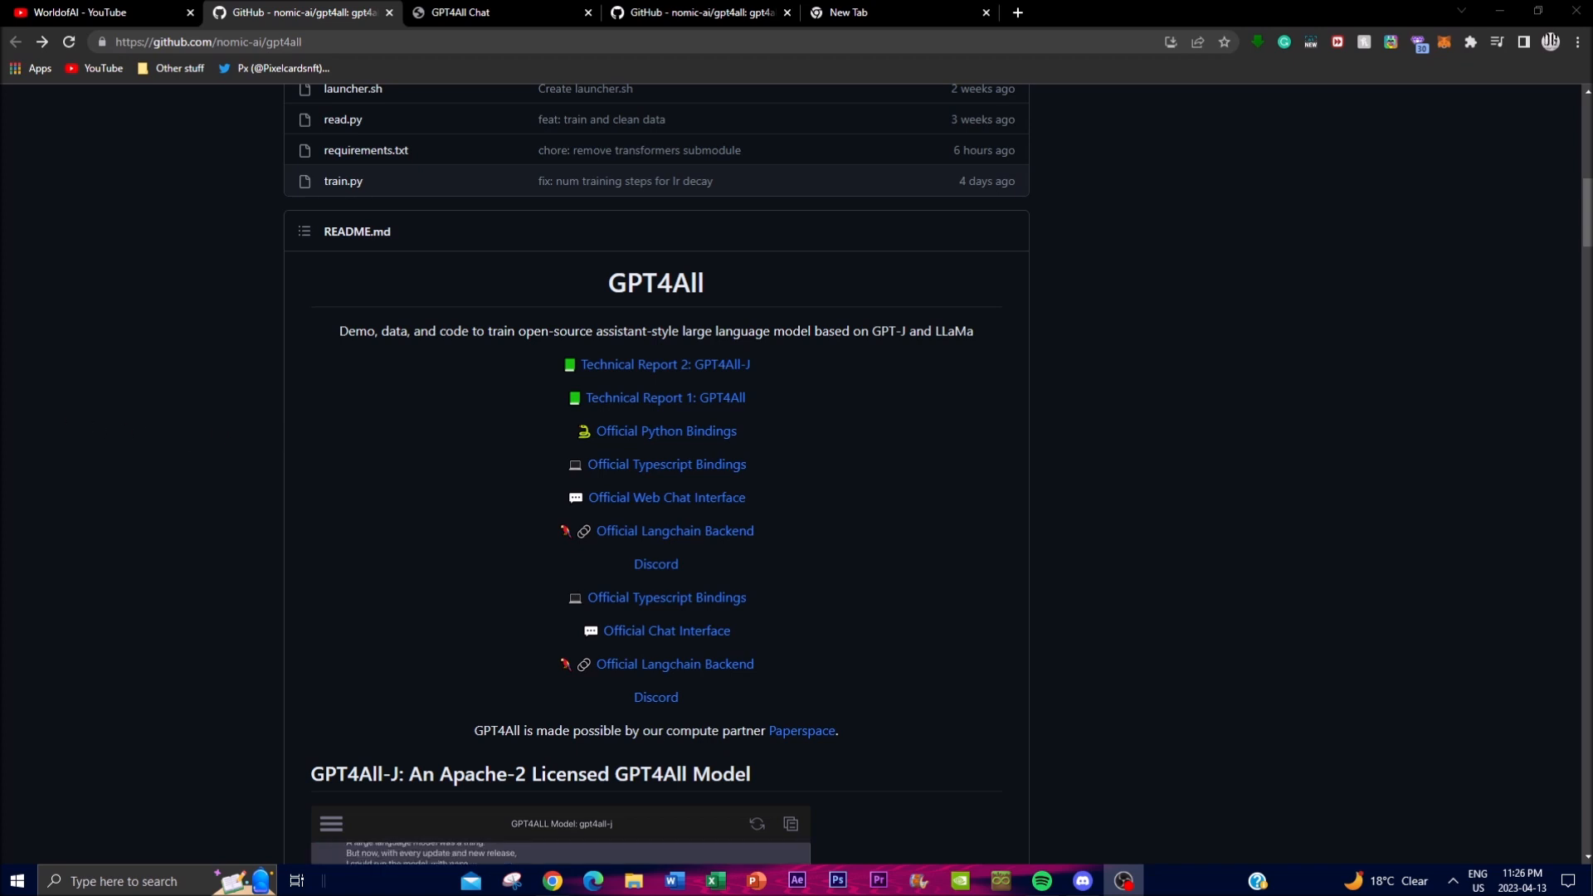
Scroll to the GPT4All-J Chat UI Installers and glance at the GPT4All Chat download page
{"action": "scroll", "scroll_direction": "down", "scroll_amount": 3}
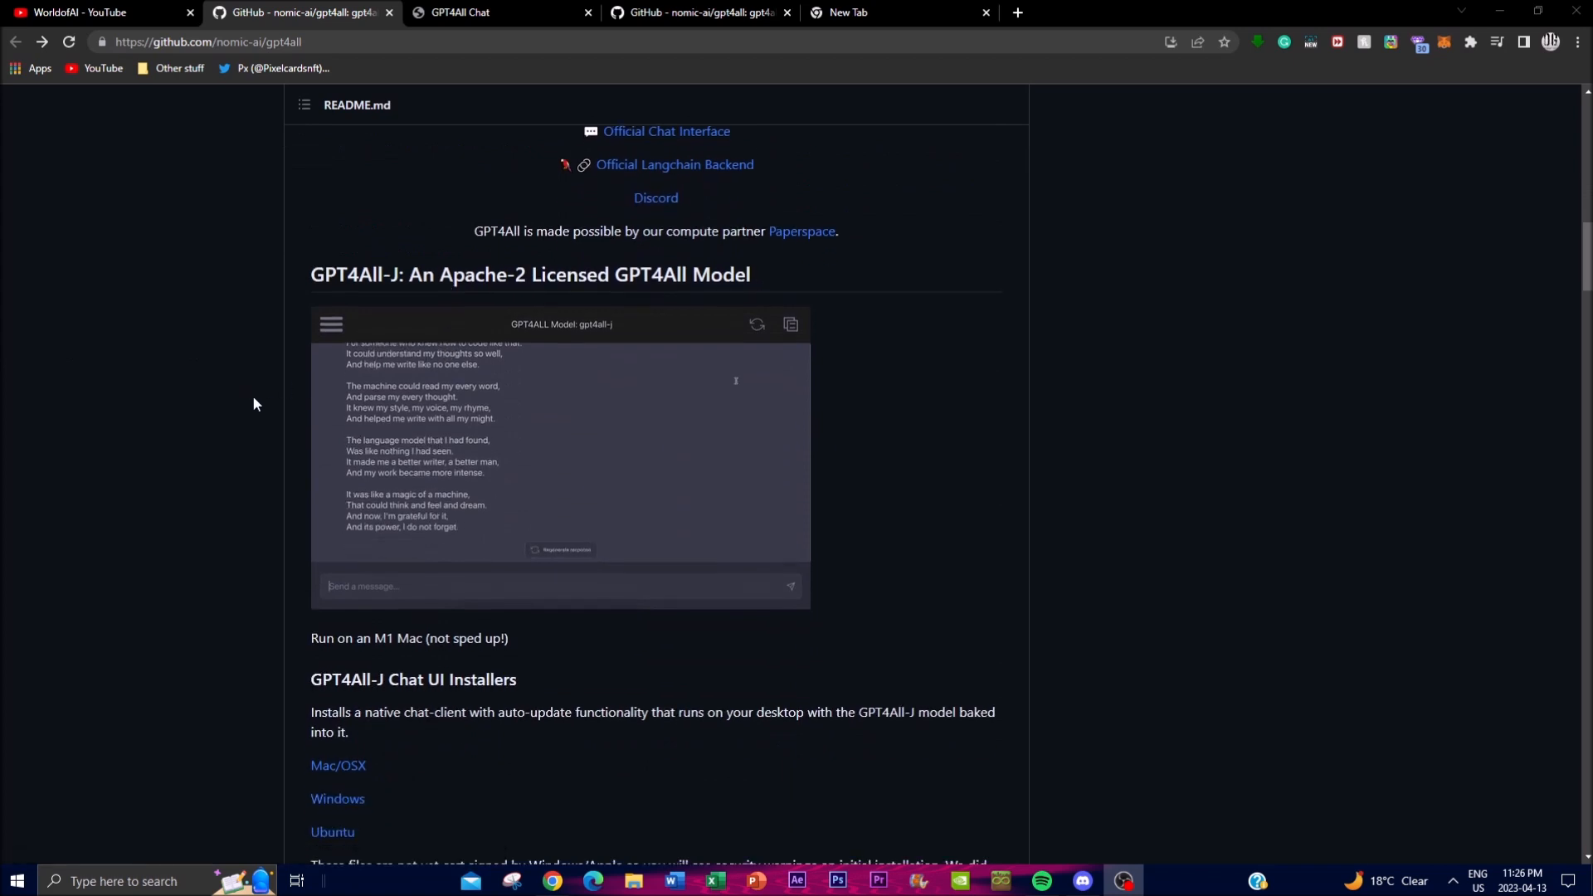
{"action": "mouse_move", "coordinate": [496, 415]}
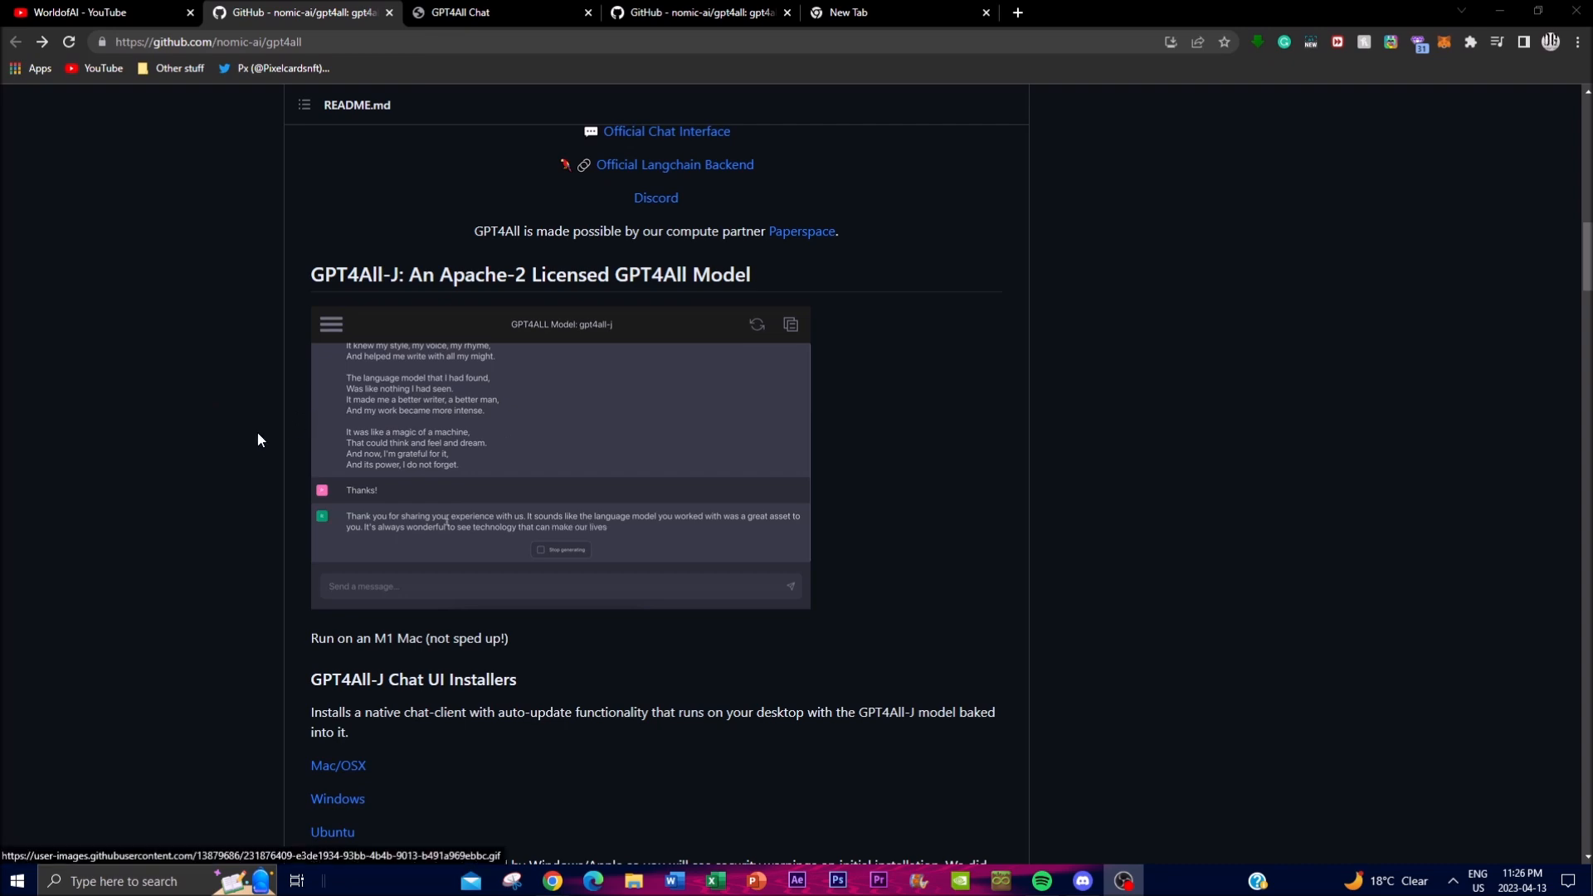
{"action": "scroll", "scroll_direction": "down", "scroll_amount": 3}
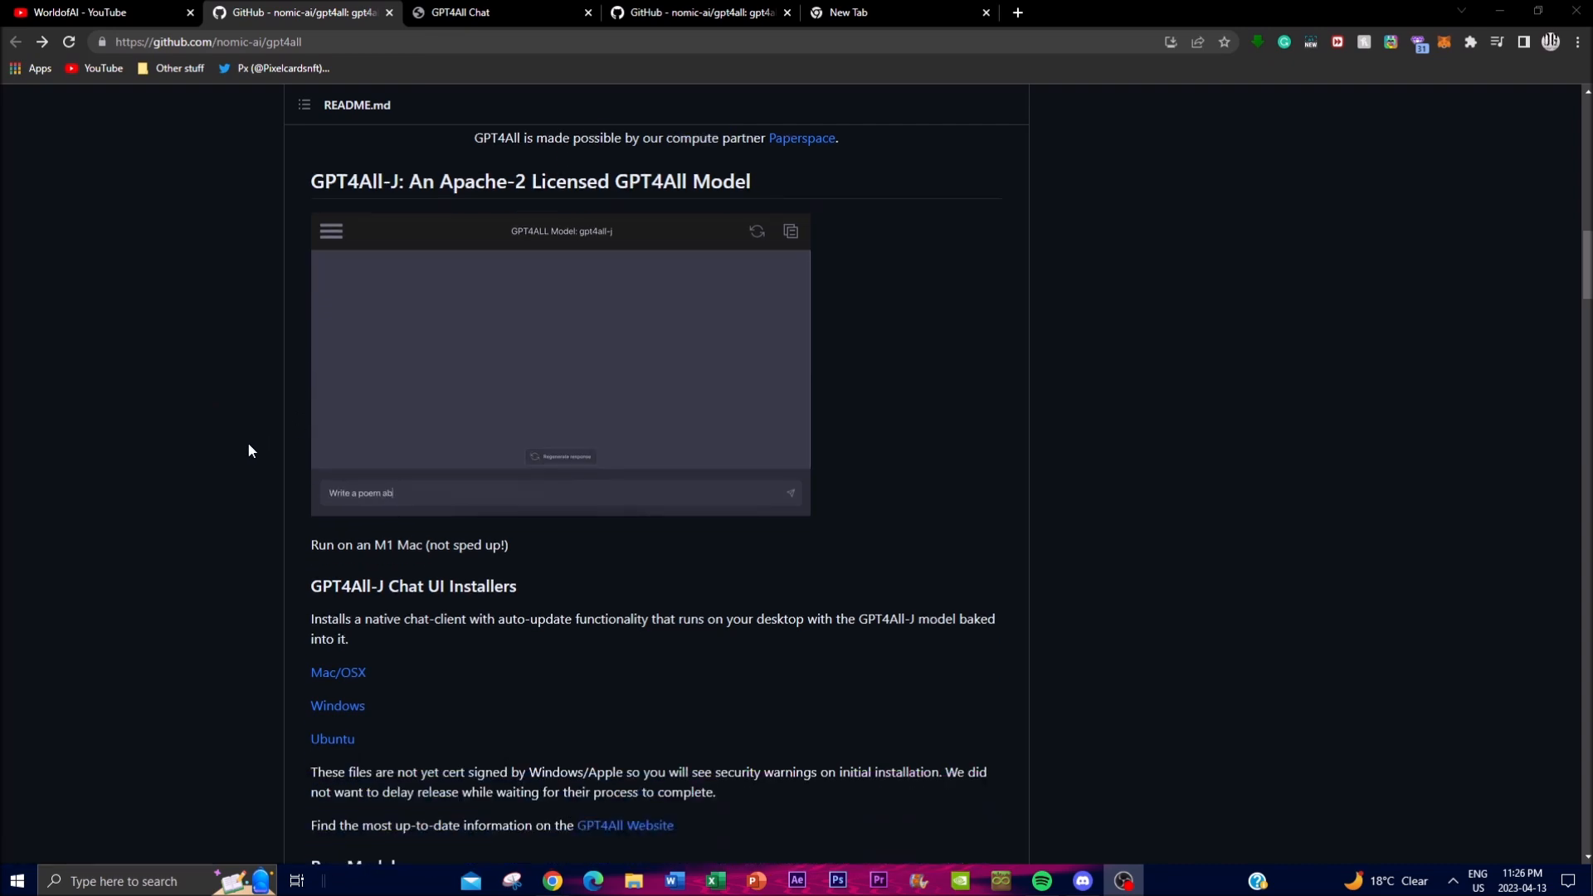
{"action": "left_click", "coordinate": [498, 13]}
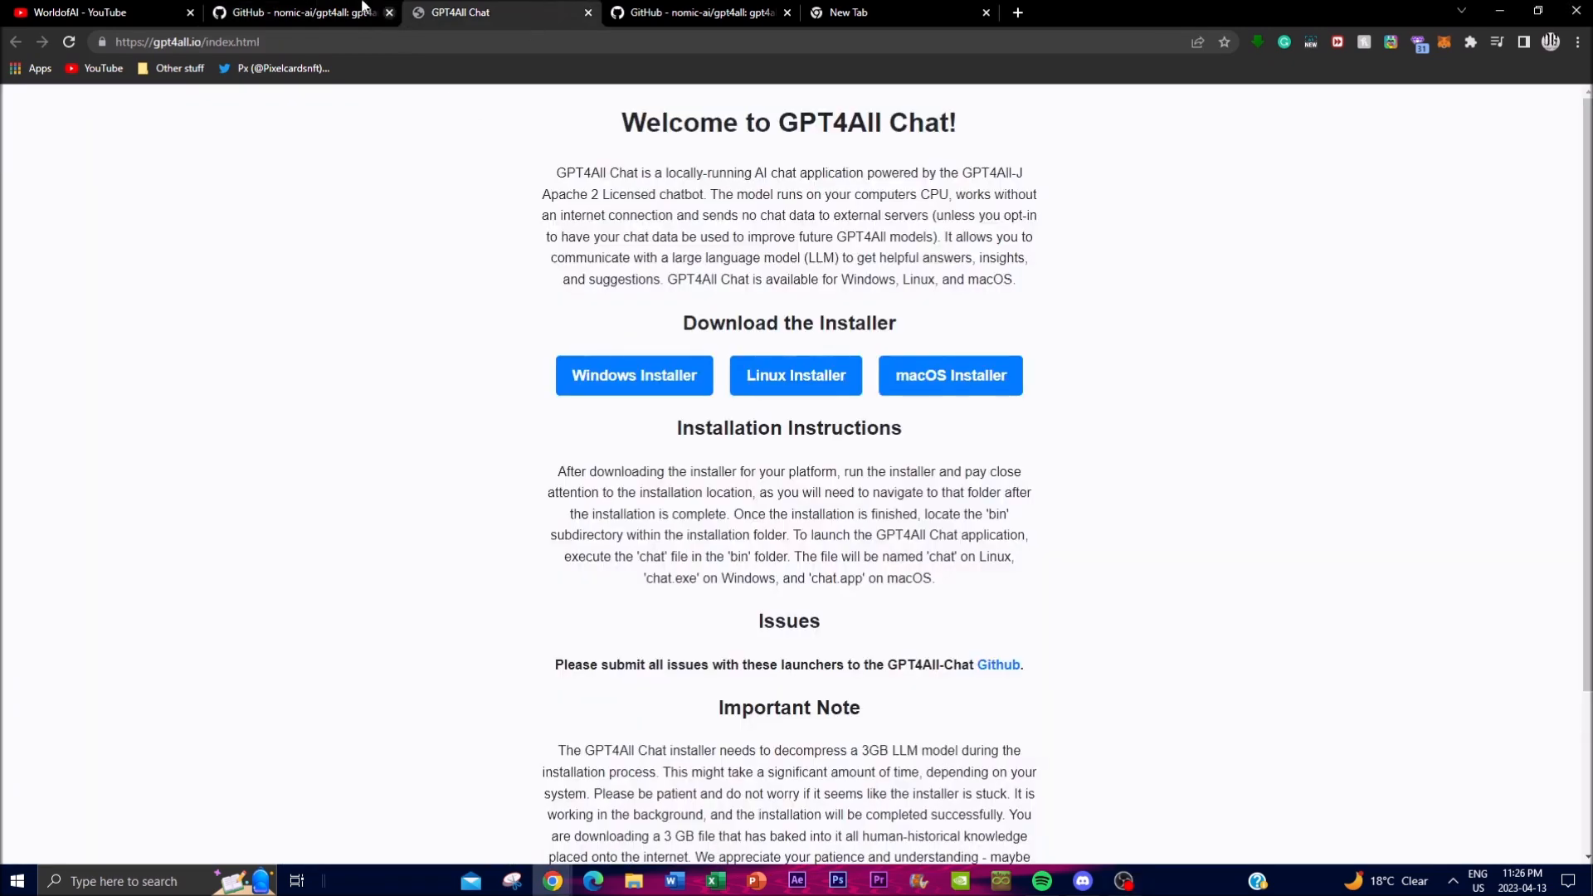
{"action": "left_click", "coordinate": [299, 13]}
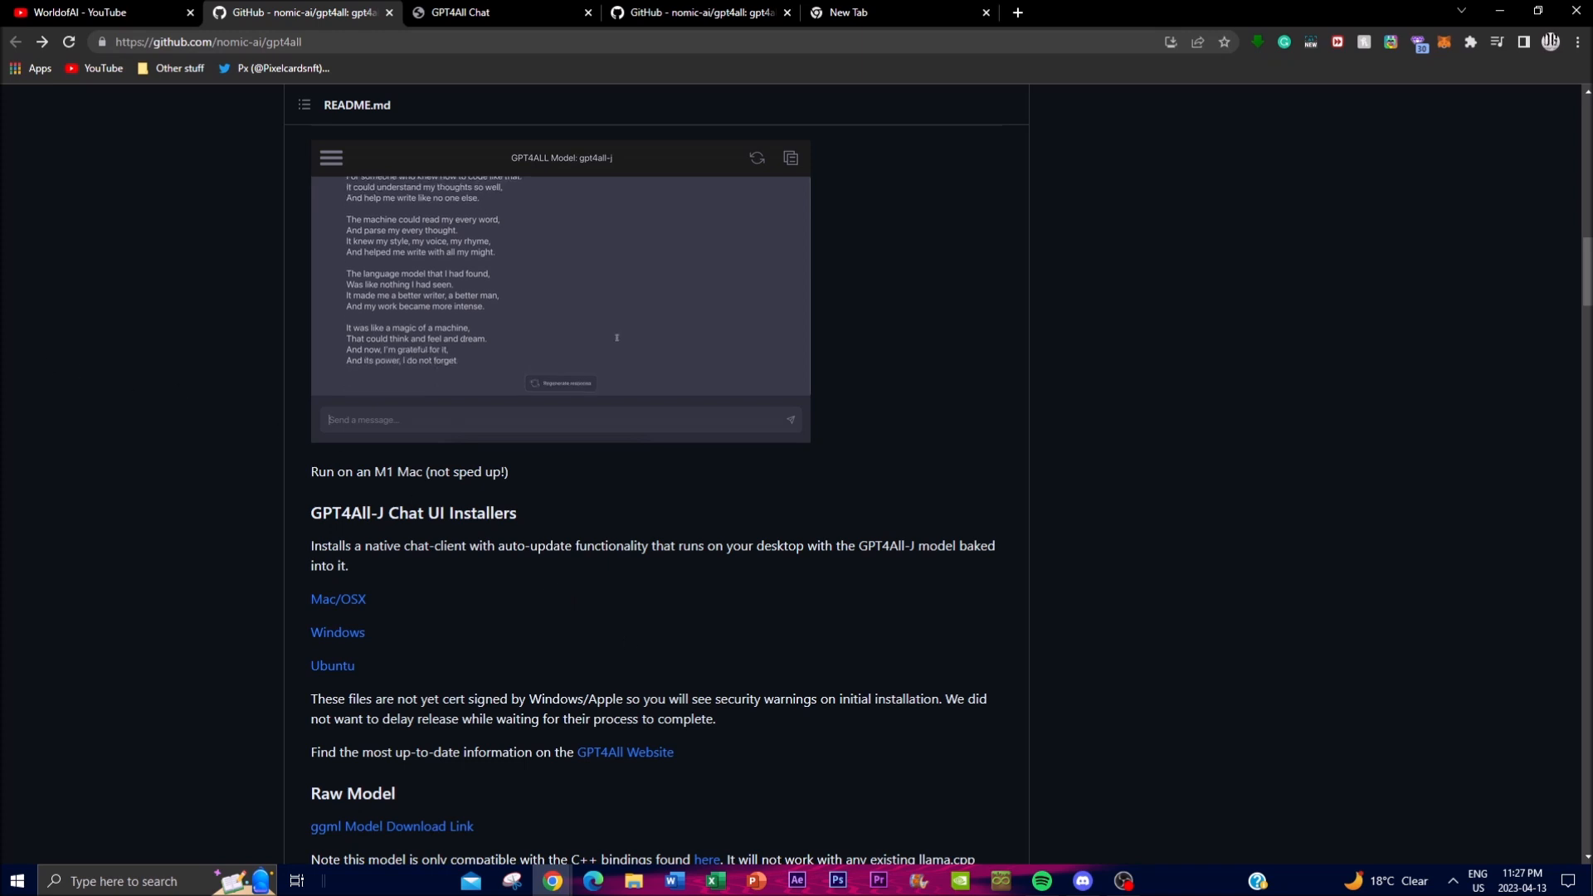
{"action": "mouse_move", "coordinate": [692, 254]}
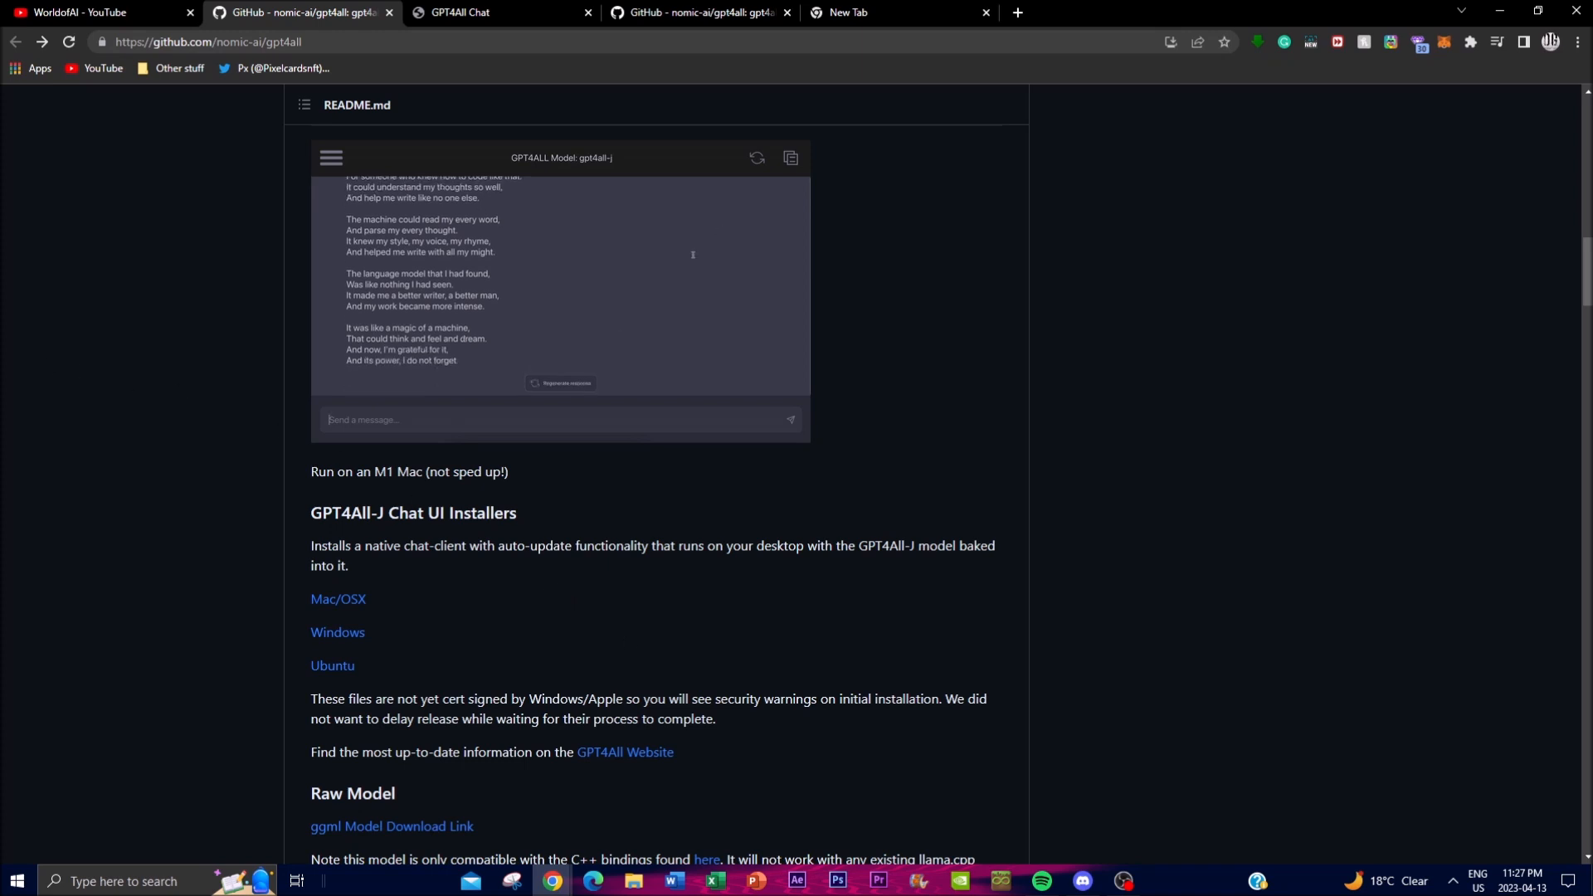
Type 'Thanks', revisit the download page, then show the other repository copy's Try it yourself steps
{"action": "type", "text": "Thanks"}
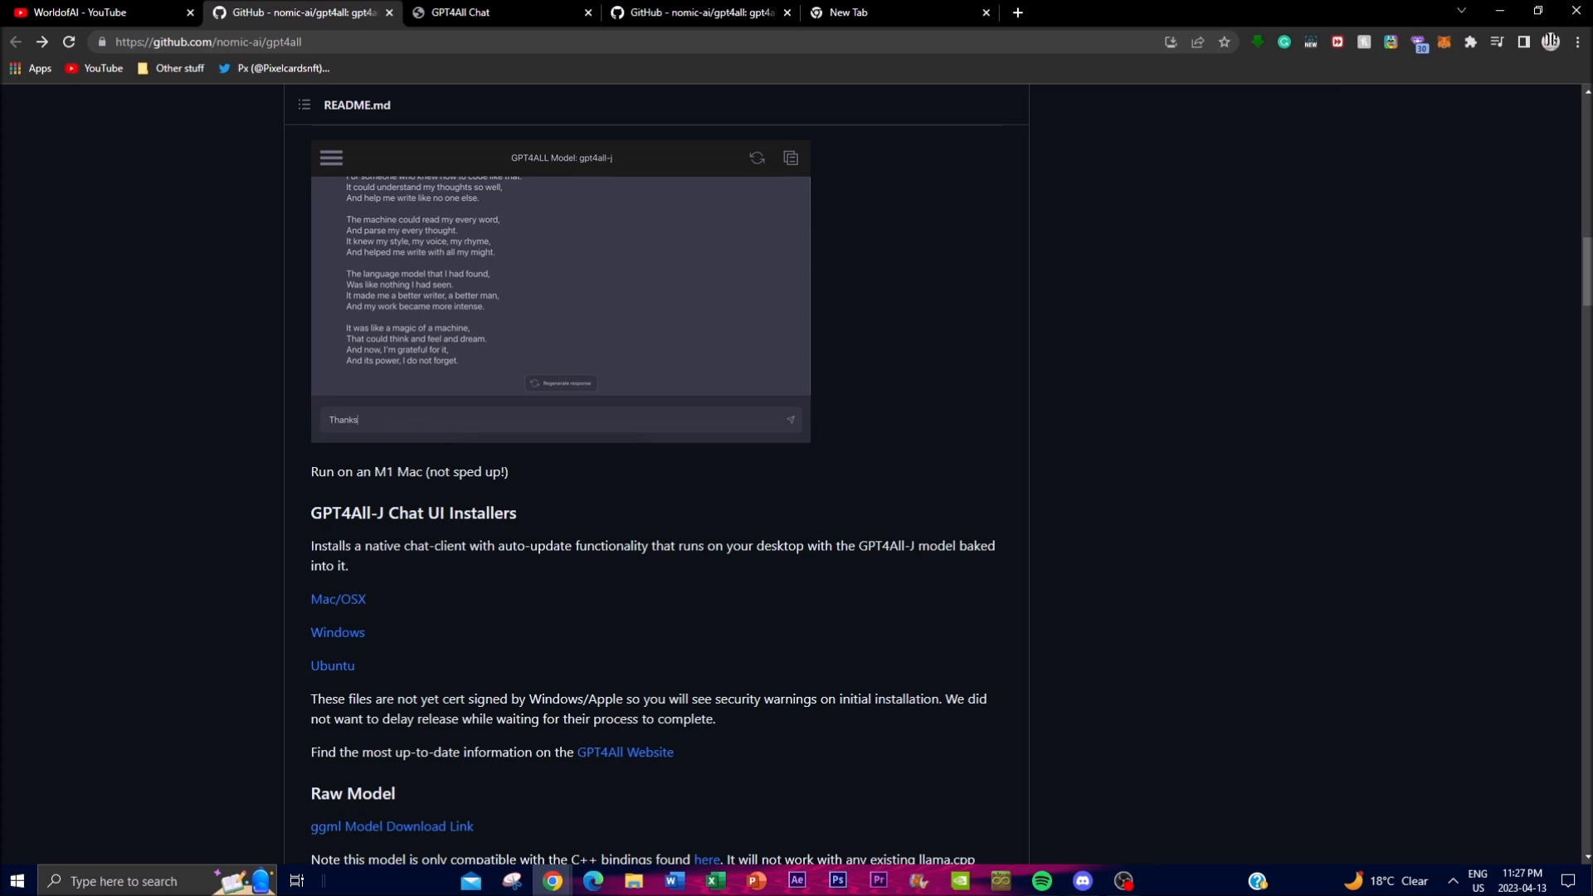
{"action": "left_click", "coordinate": [498, 13]}
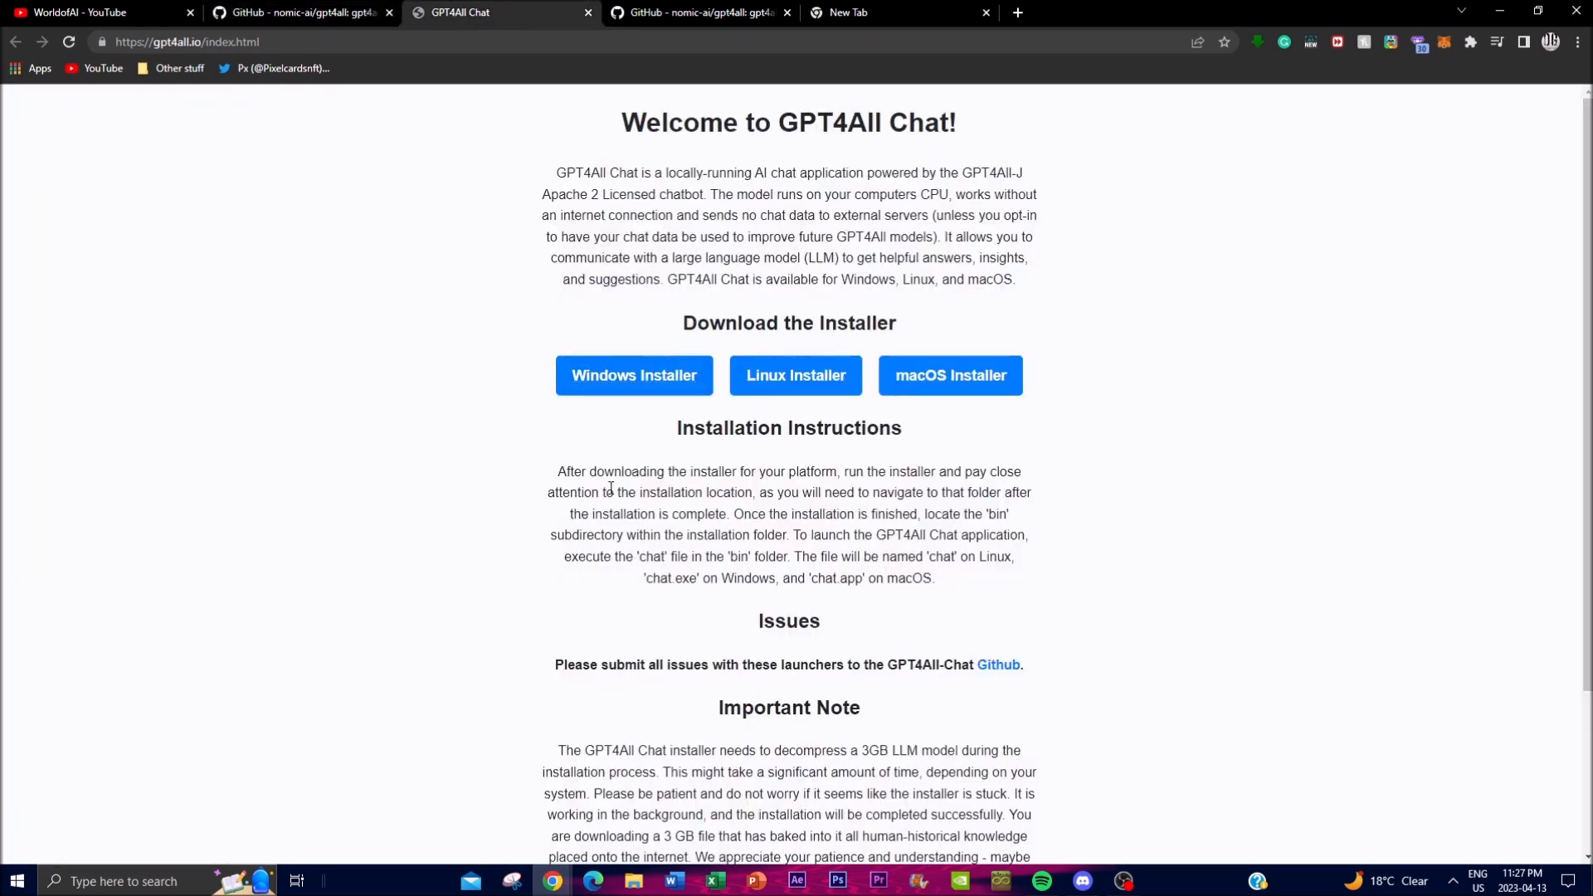
{"action": "left_click", "coordinate": [300, 13]}
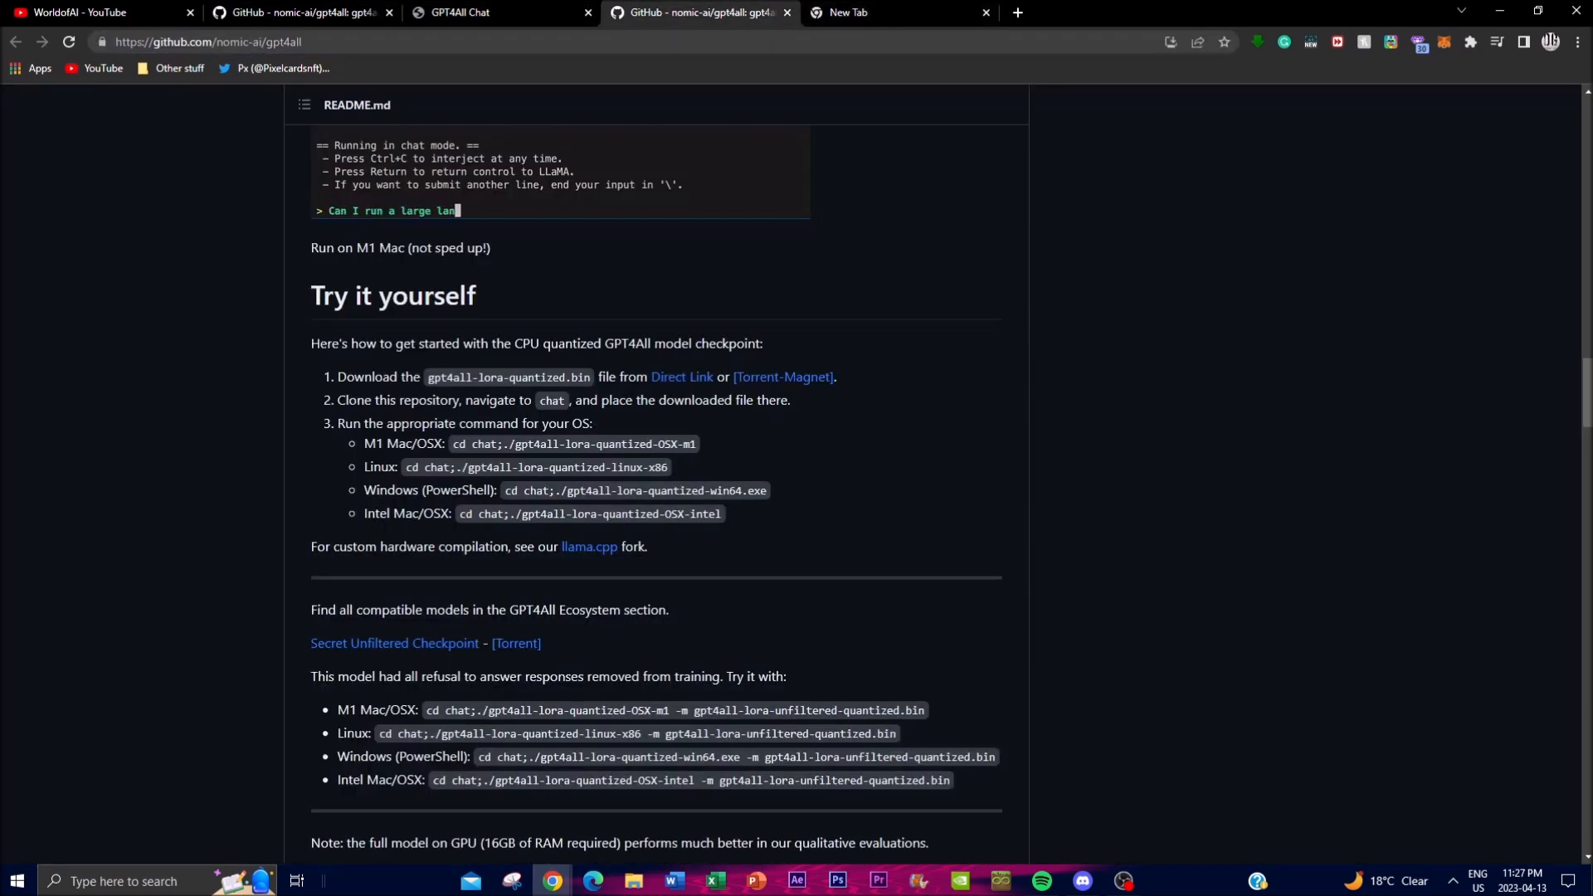
Finish typing 'guage model on my laptop?' and move between the README and GPT4All Chat download page
{"action": "type", "text": "guage model on"}
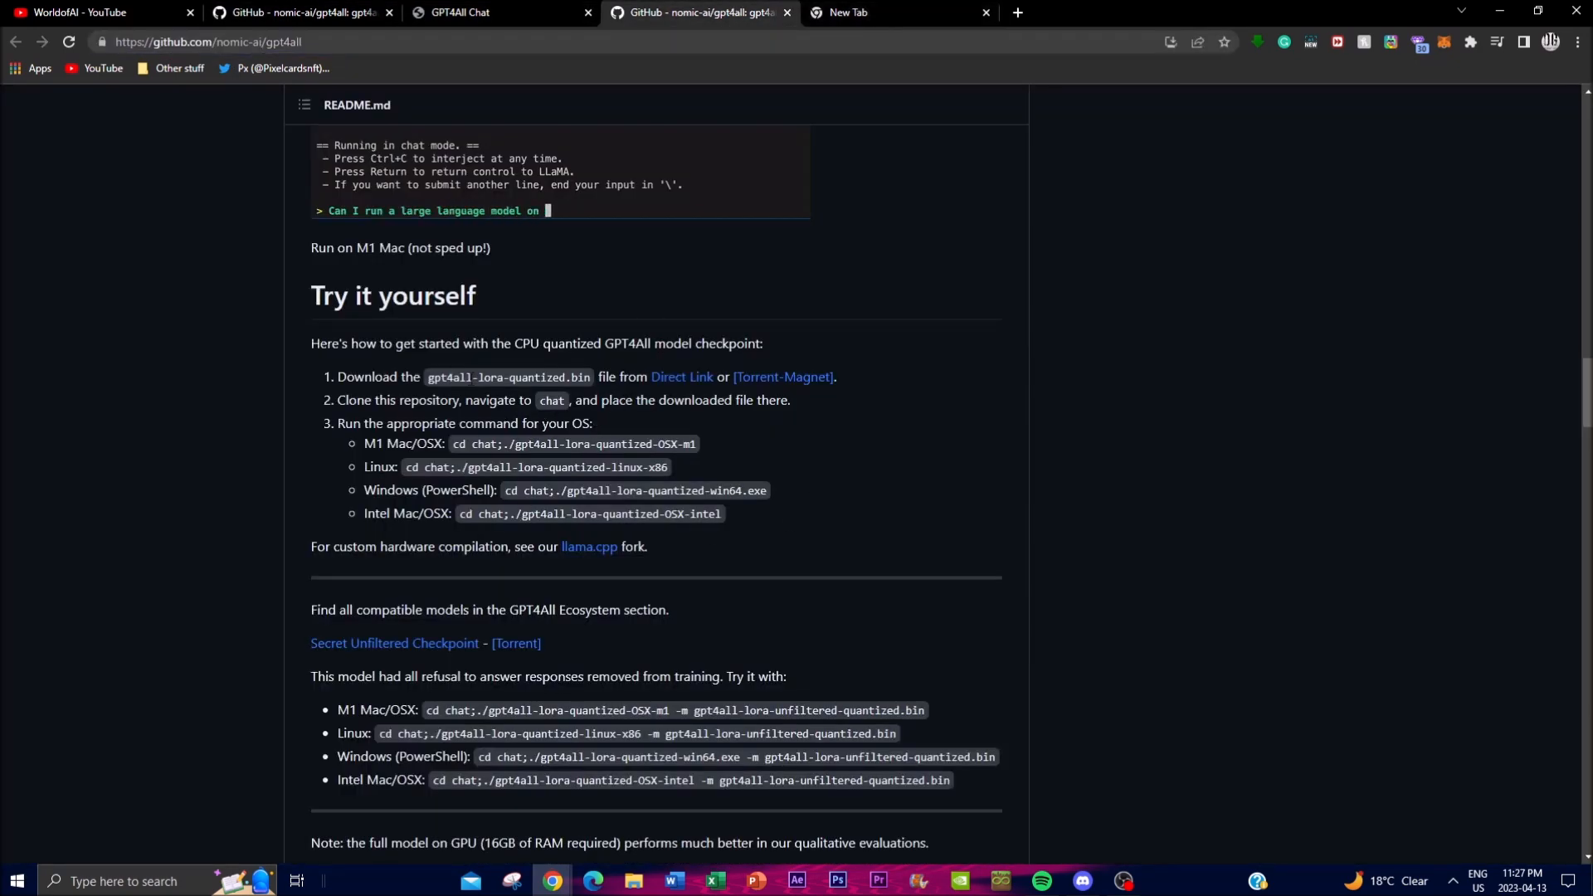
{"action": "type", "text": "my laptop?"}
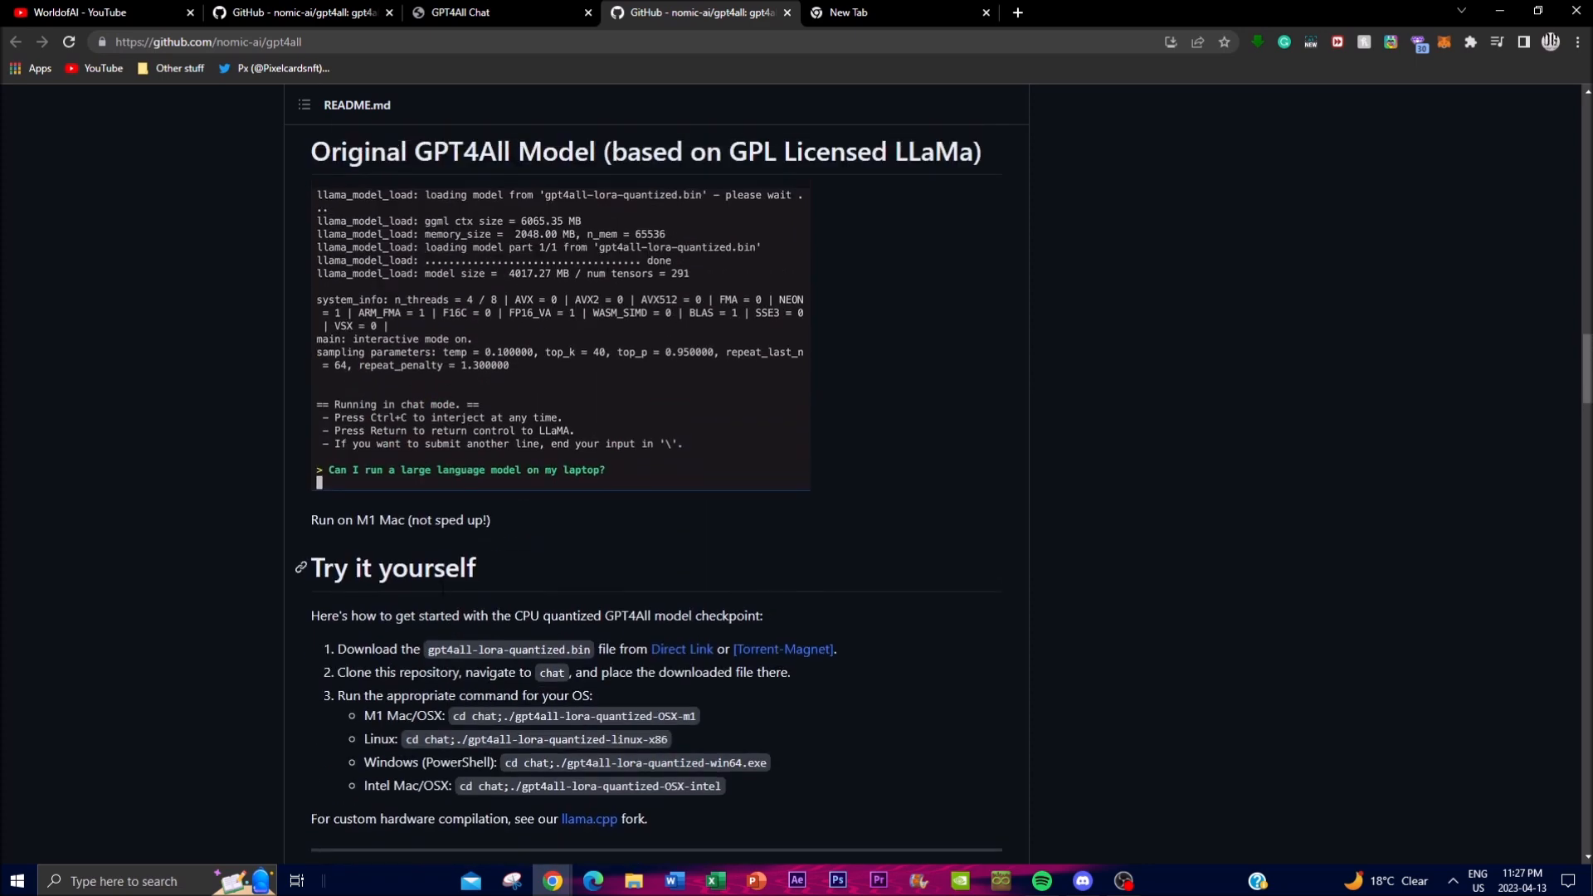
{"action": "scroll", "scroll_direction": "down", "scroll_amount": 3}
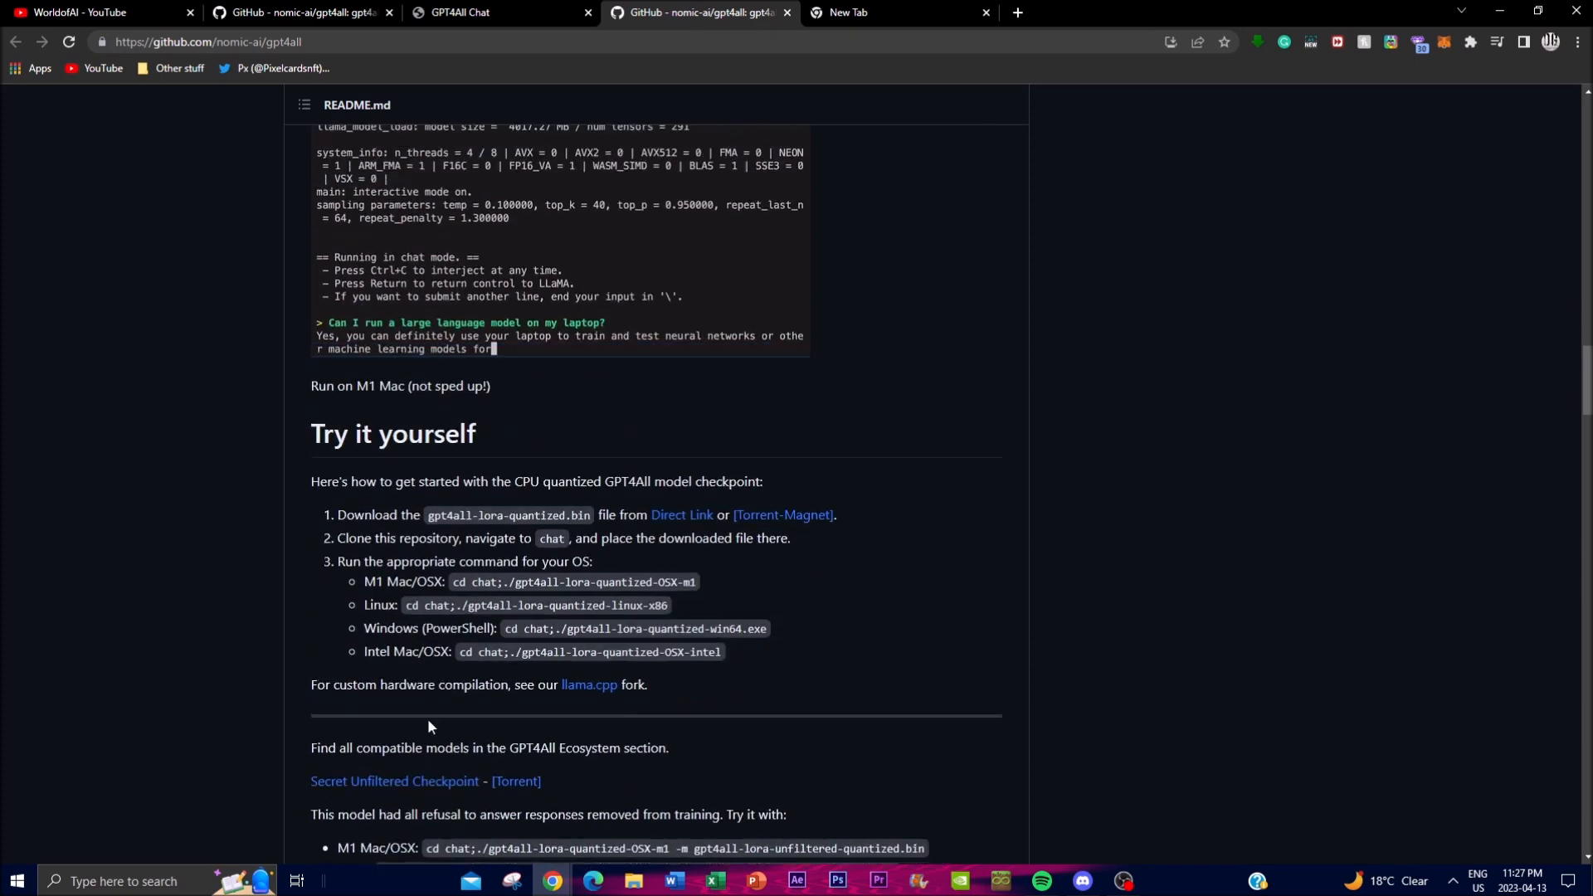
{"action": "left_click", "coordinate": [458, 12]}
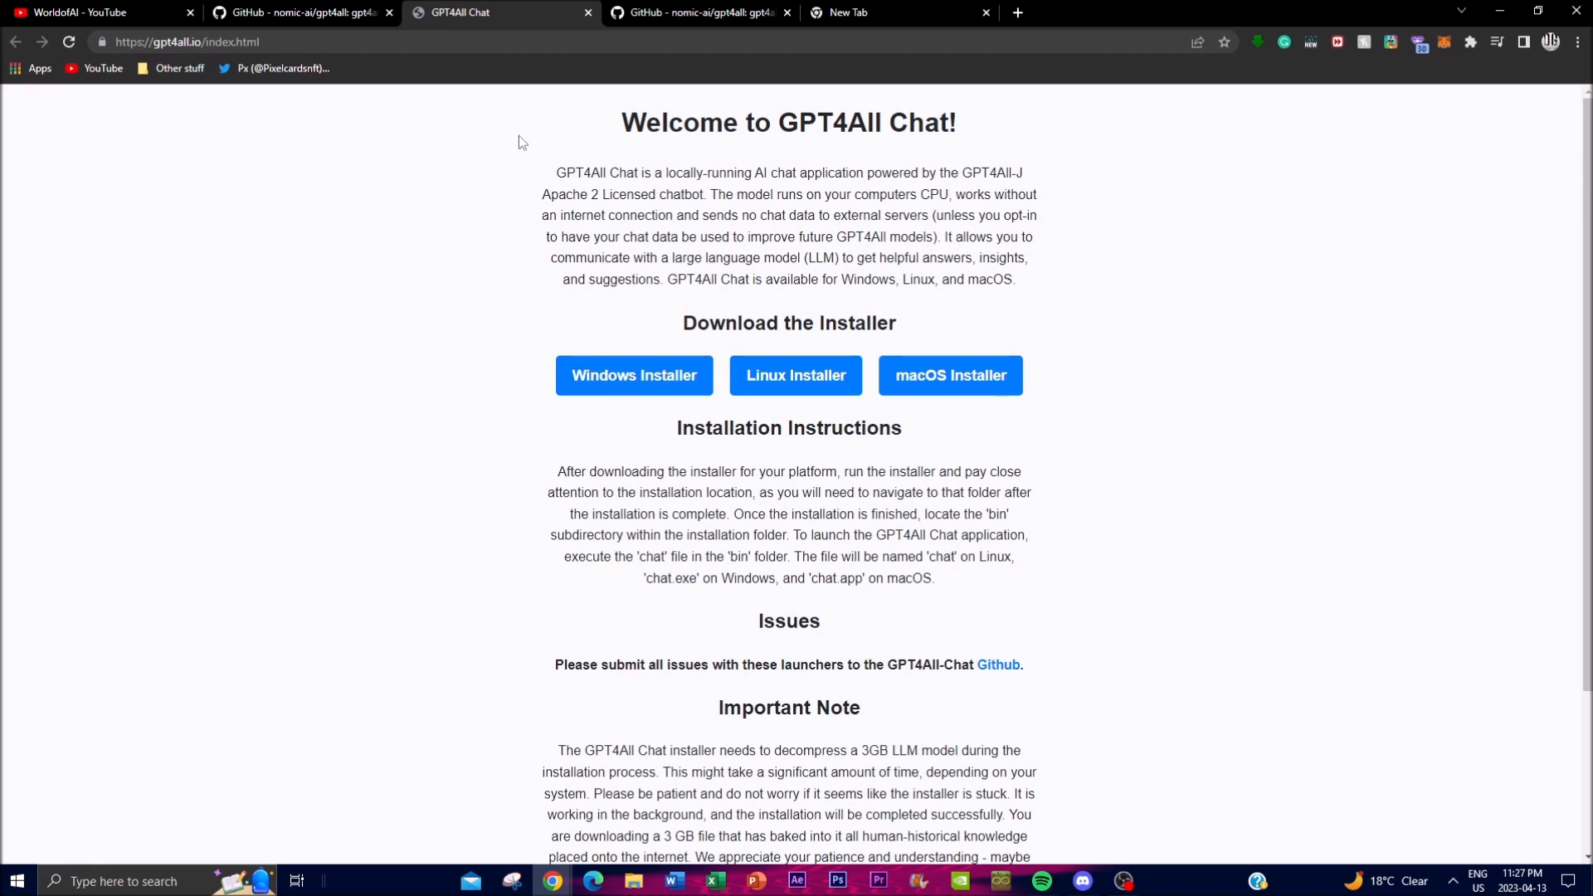
{"action": "left_click", "coordinate": [300, 12]}
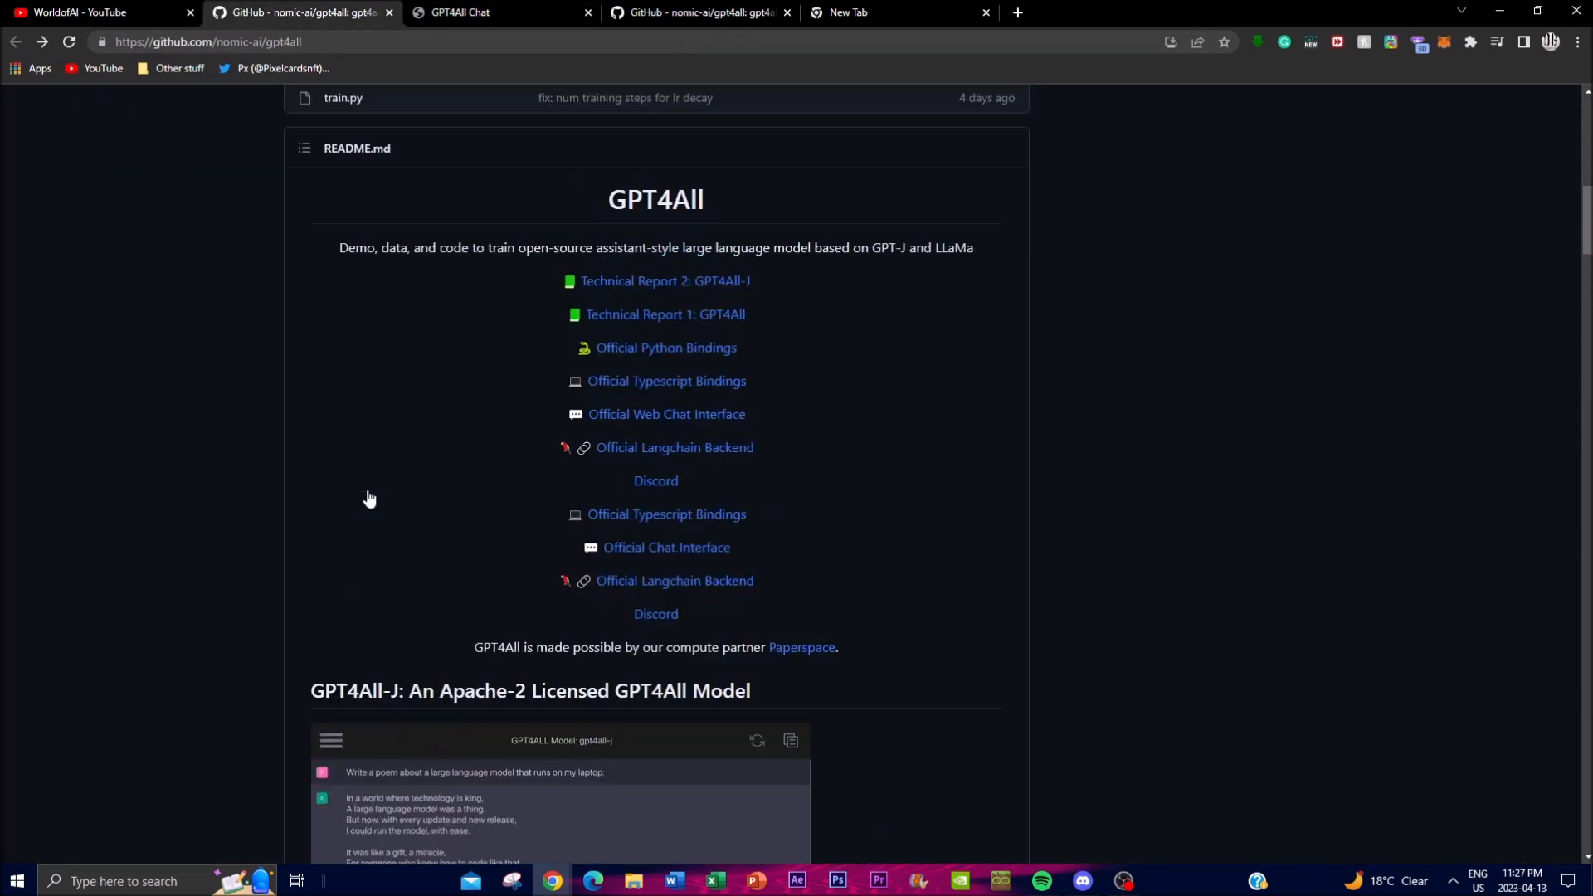
{"action": "scroll", "scroll_direction": "down", "scroll_amount": 3}
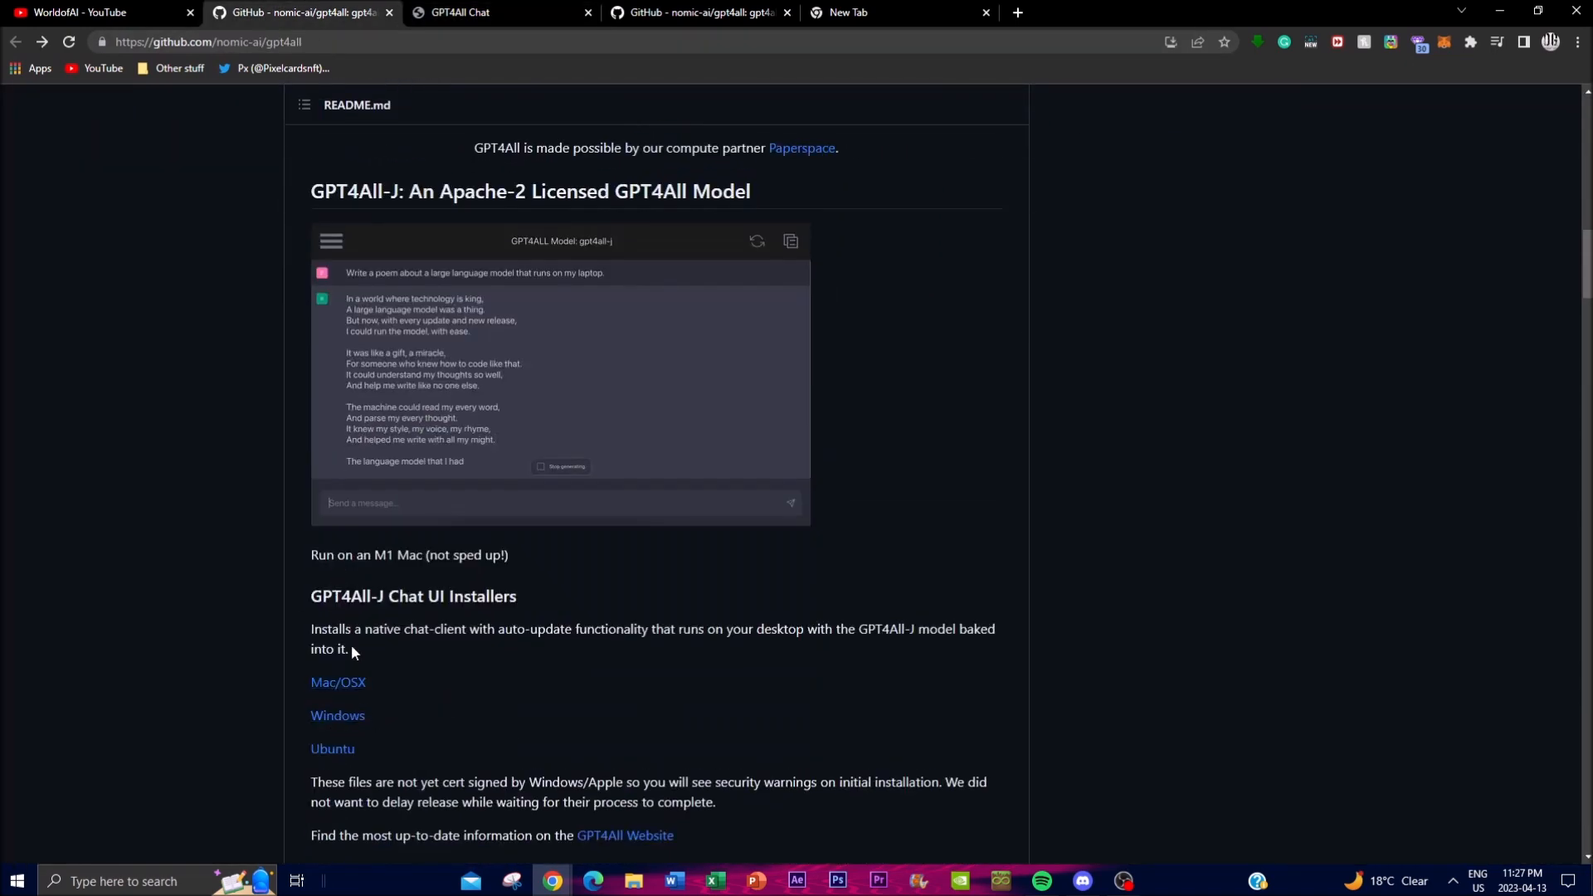
{"action": "left_click", "coordinate": [475, 13]}
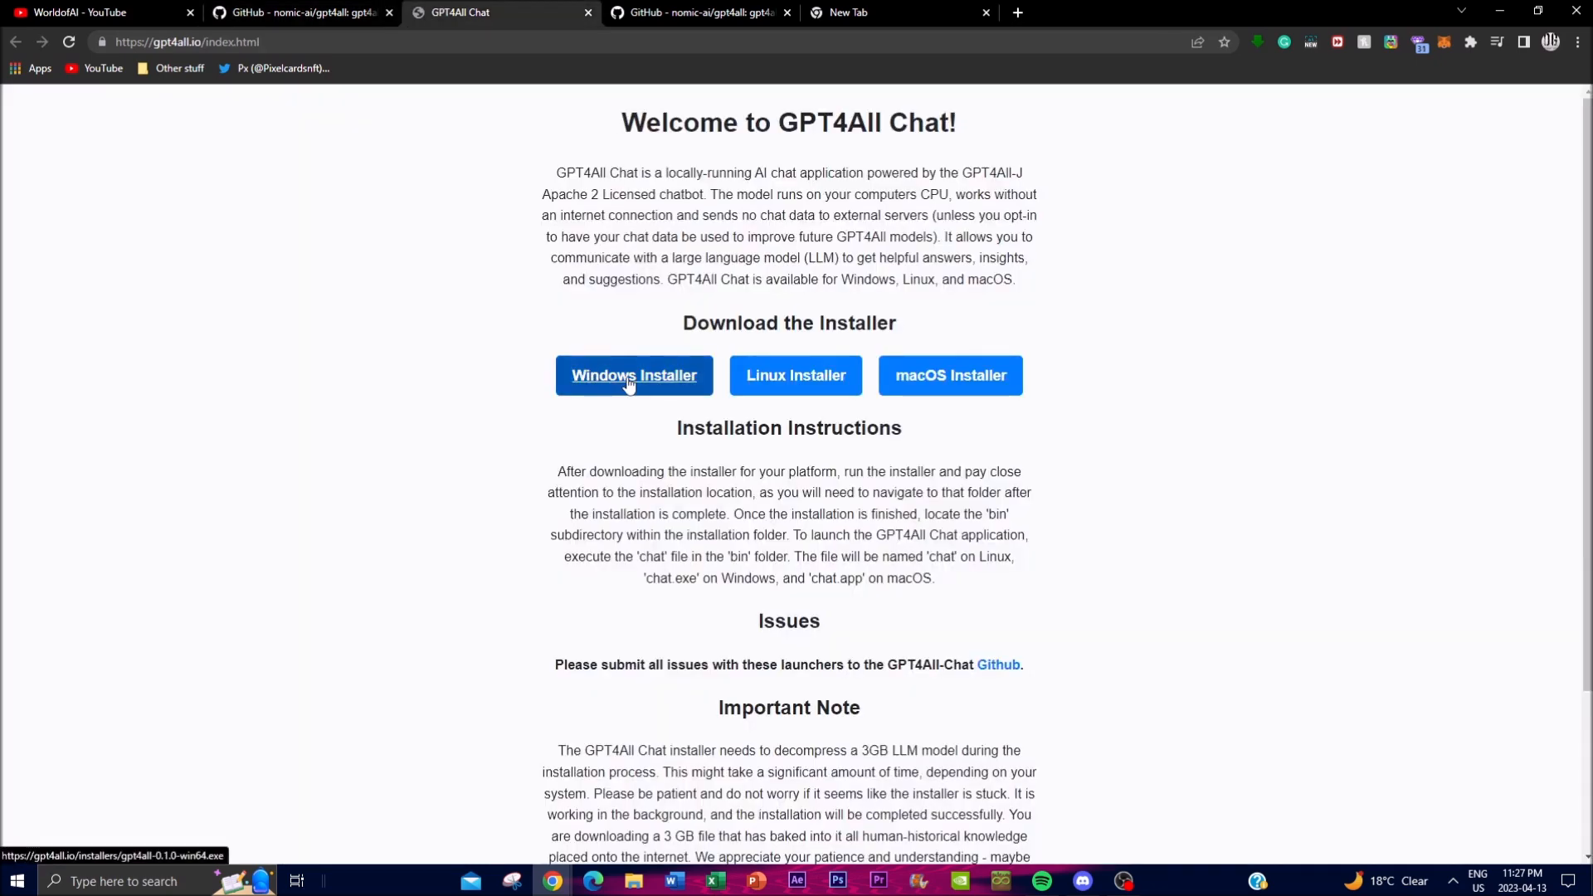
Keep the flagged Windows installer download and run it anyway past SmartScreen
{"action": "left_click", "coordinate": [795, 375]}
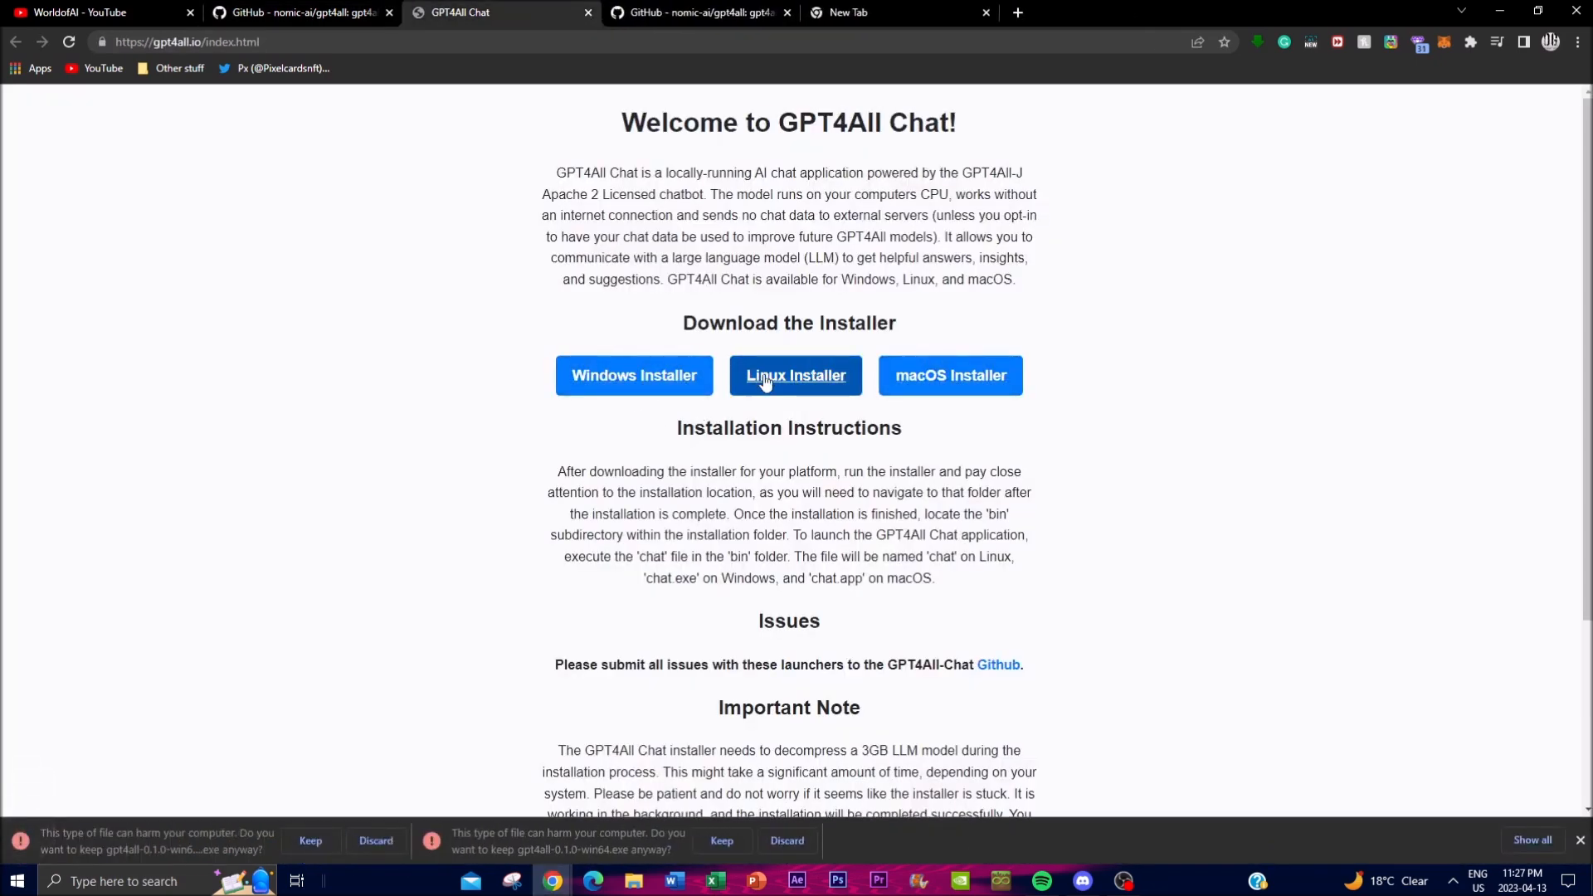
{"action": "mouse_move", "coordinate": [306, 786]}
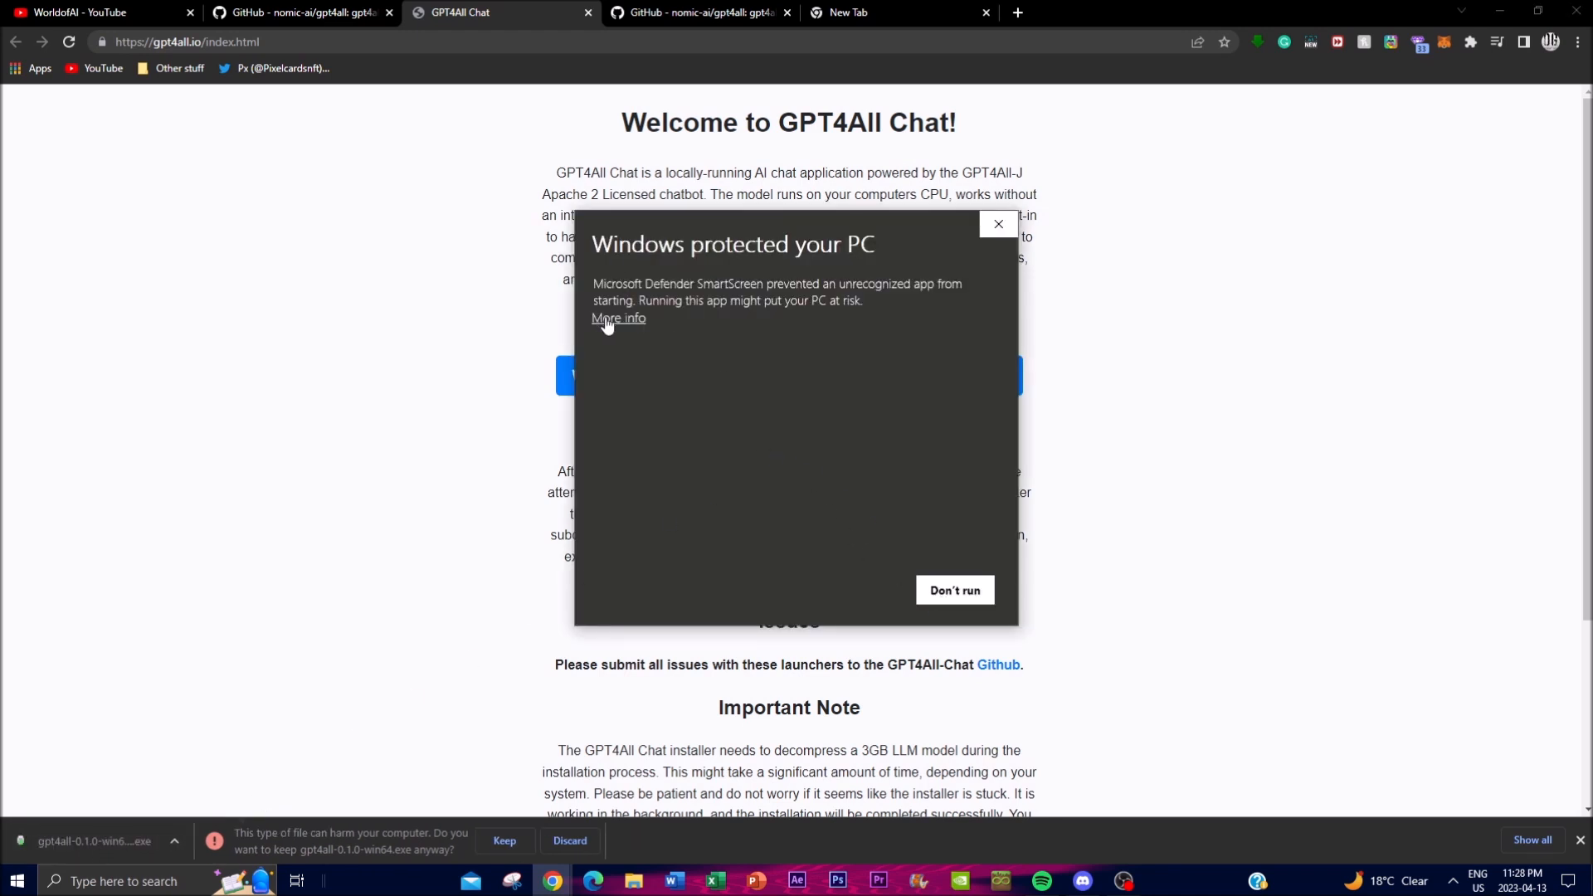
{"action": "left_click", "coordinate": [618, 318]}
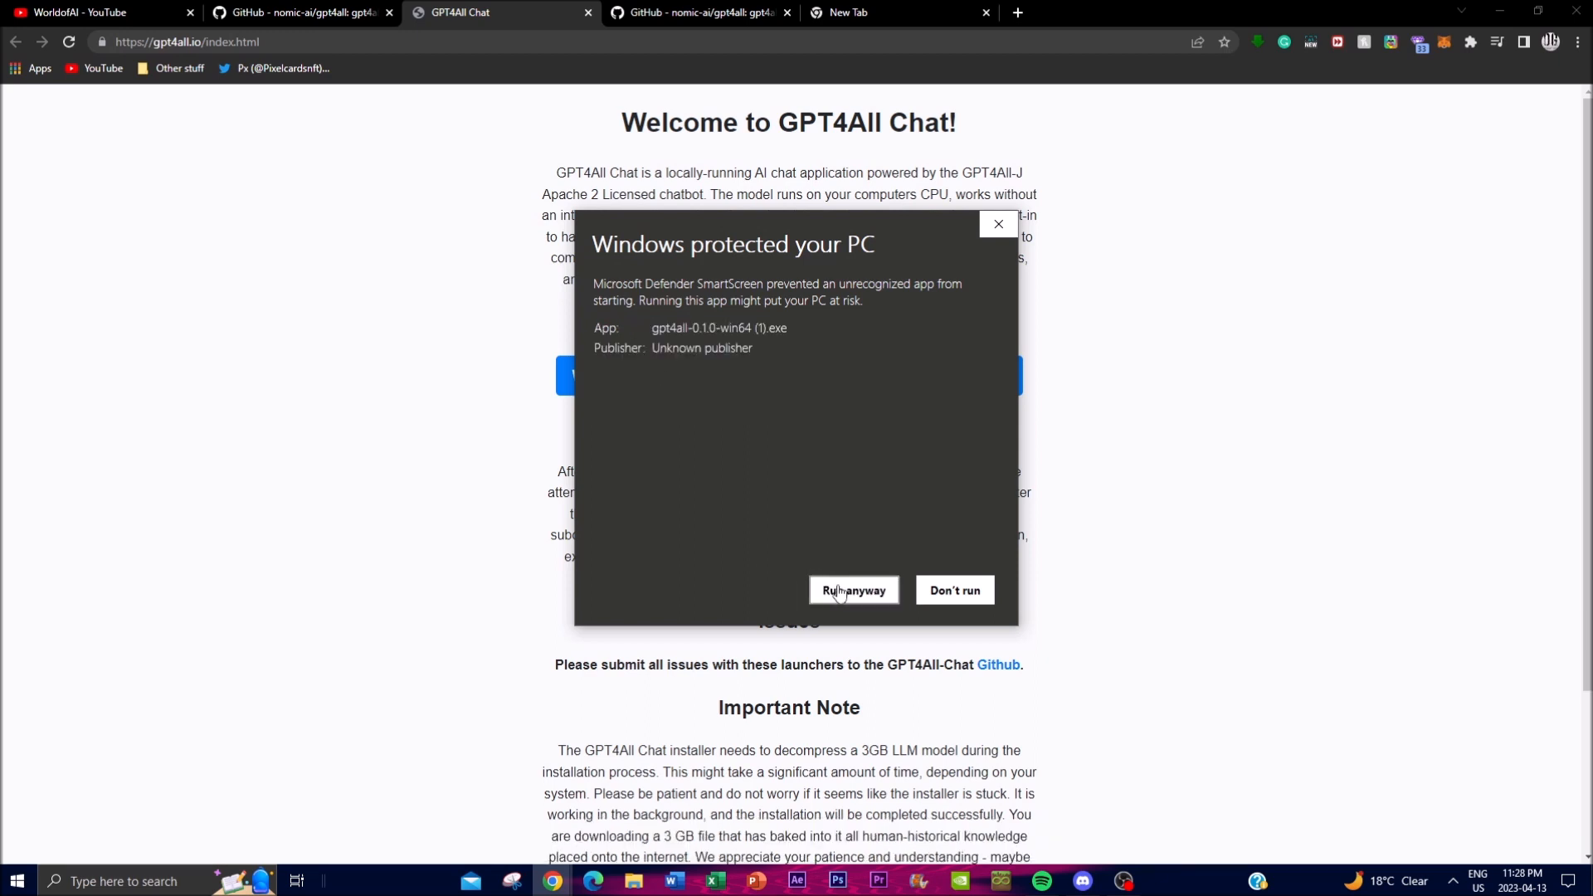
{"action": "mouse_move", "coordinate": [842, 594]}
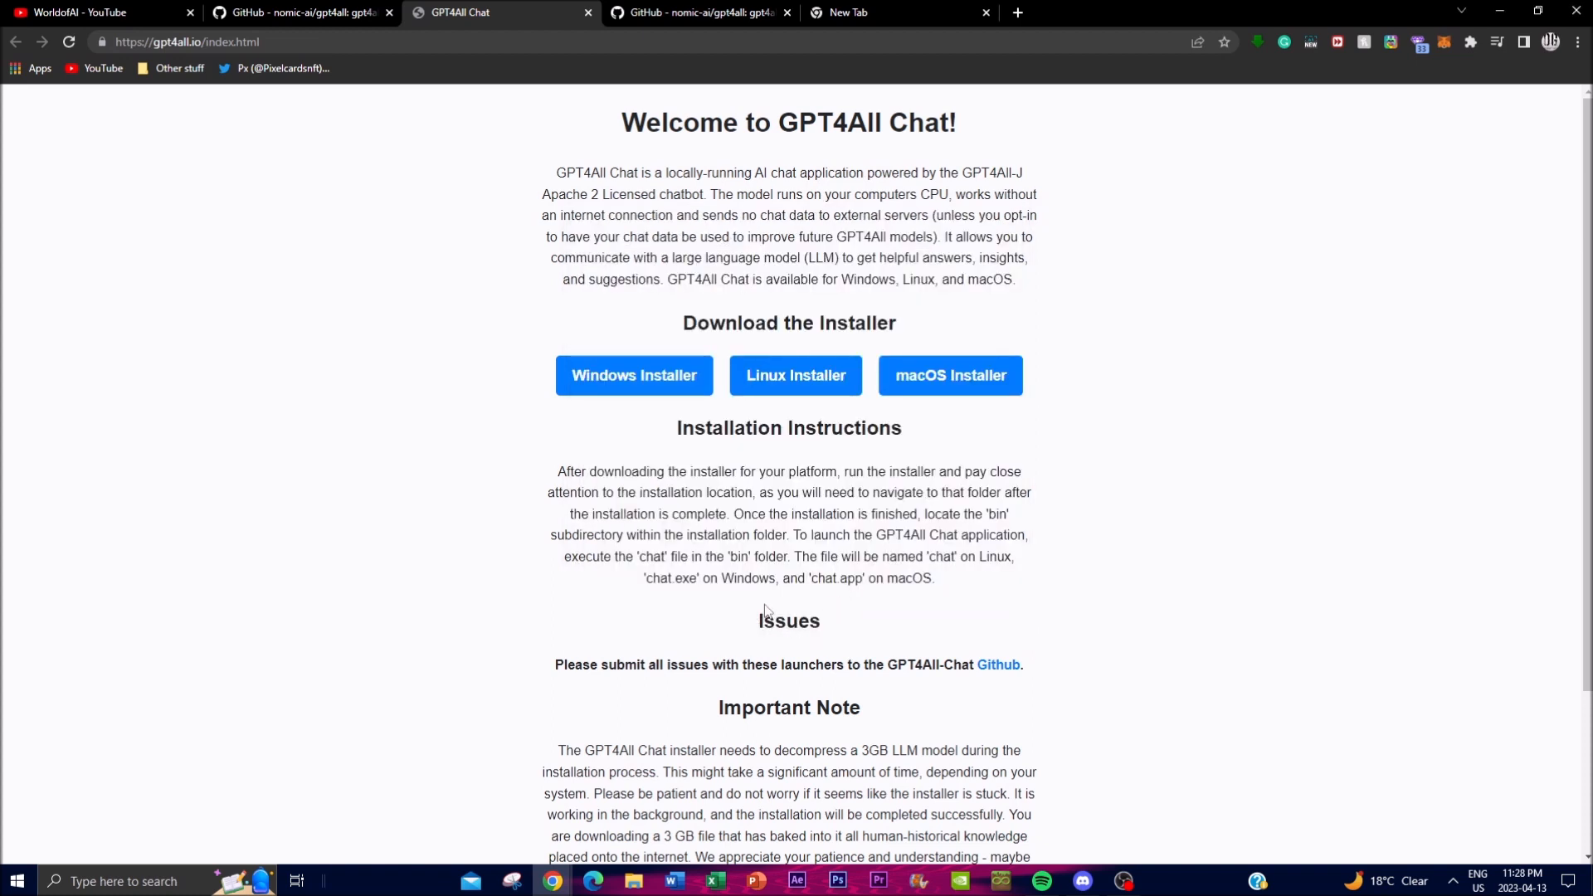
{"action": "left_click", "coordinate": [633, 375]}
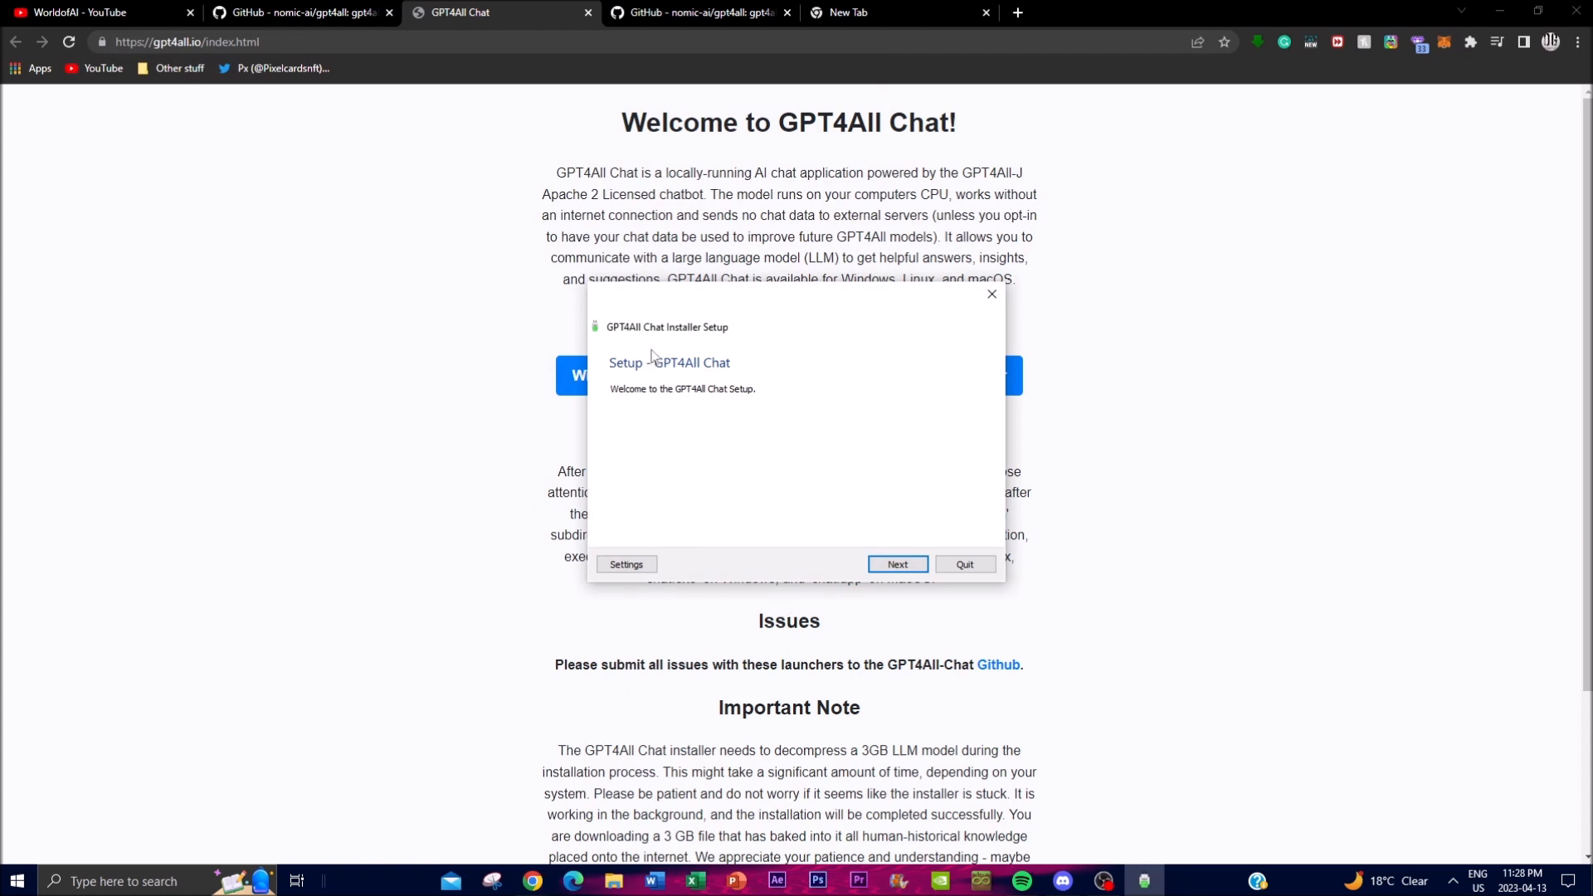
Install GPT4All Chat with default folder, gpt4all component, accepted license and default shortcuts, then close the wizard
{"action": "left_click", "coordinate": [895, 564]}
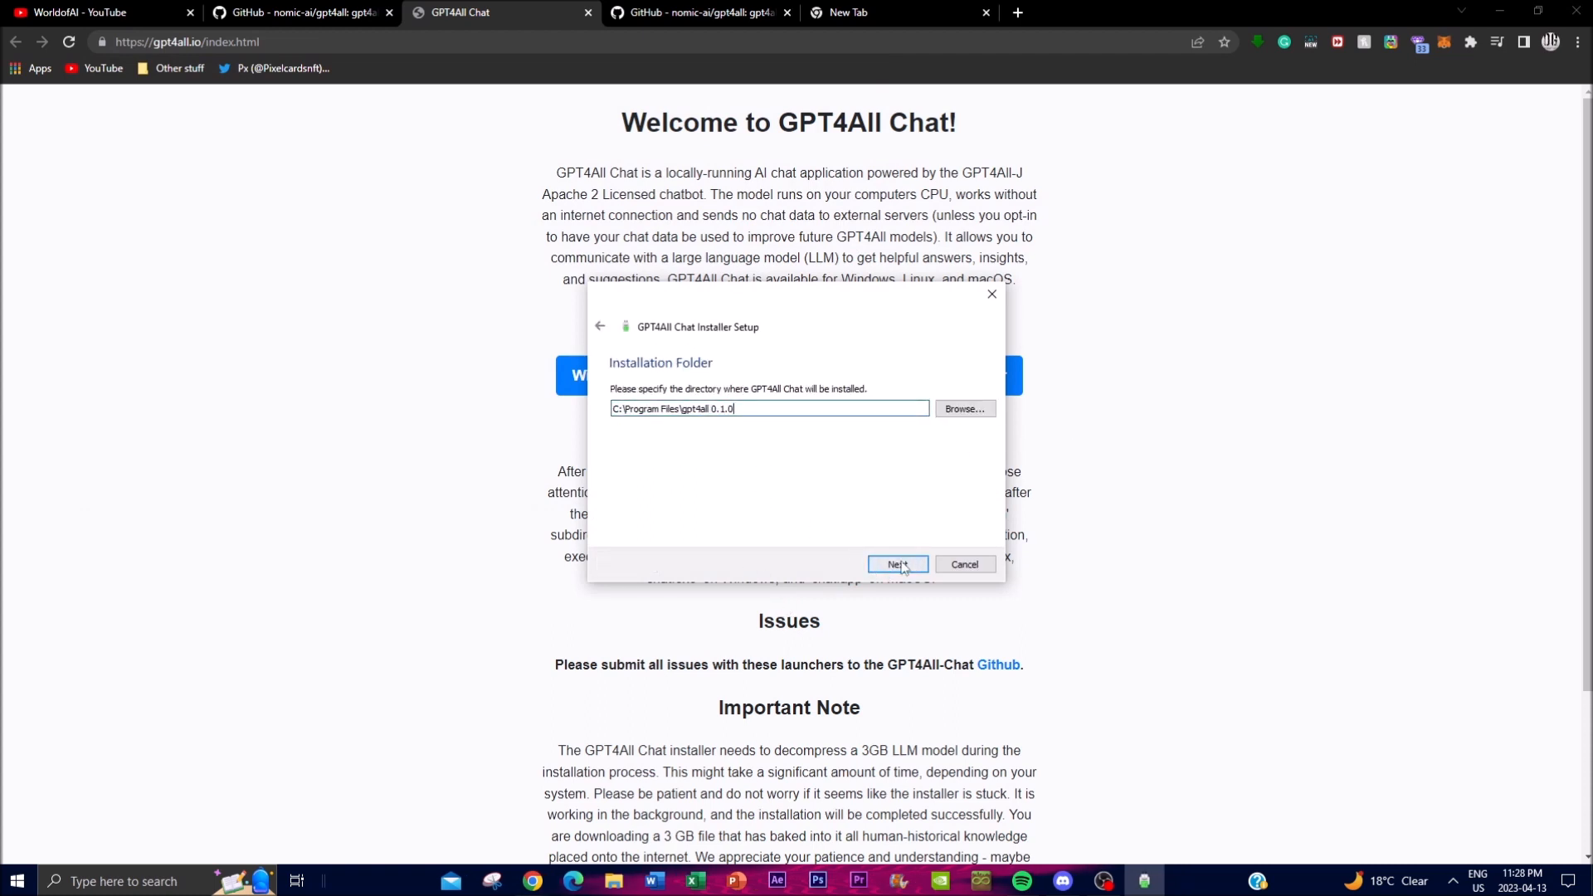
{"action": "left_click", "coordinate": [895, 565]}
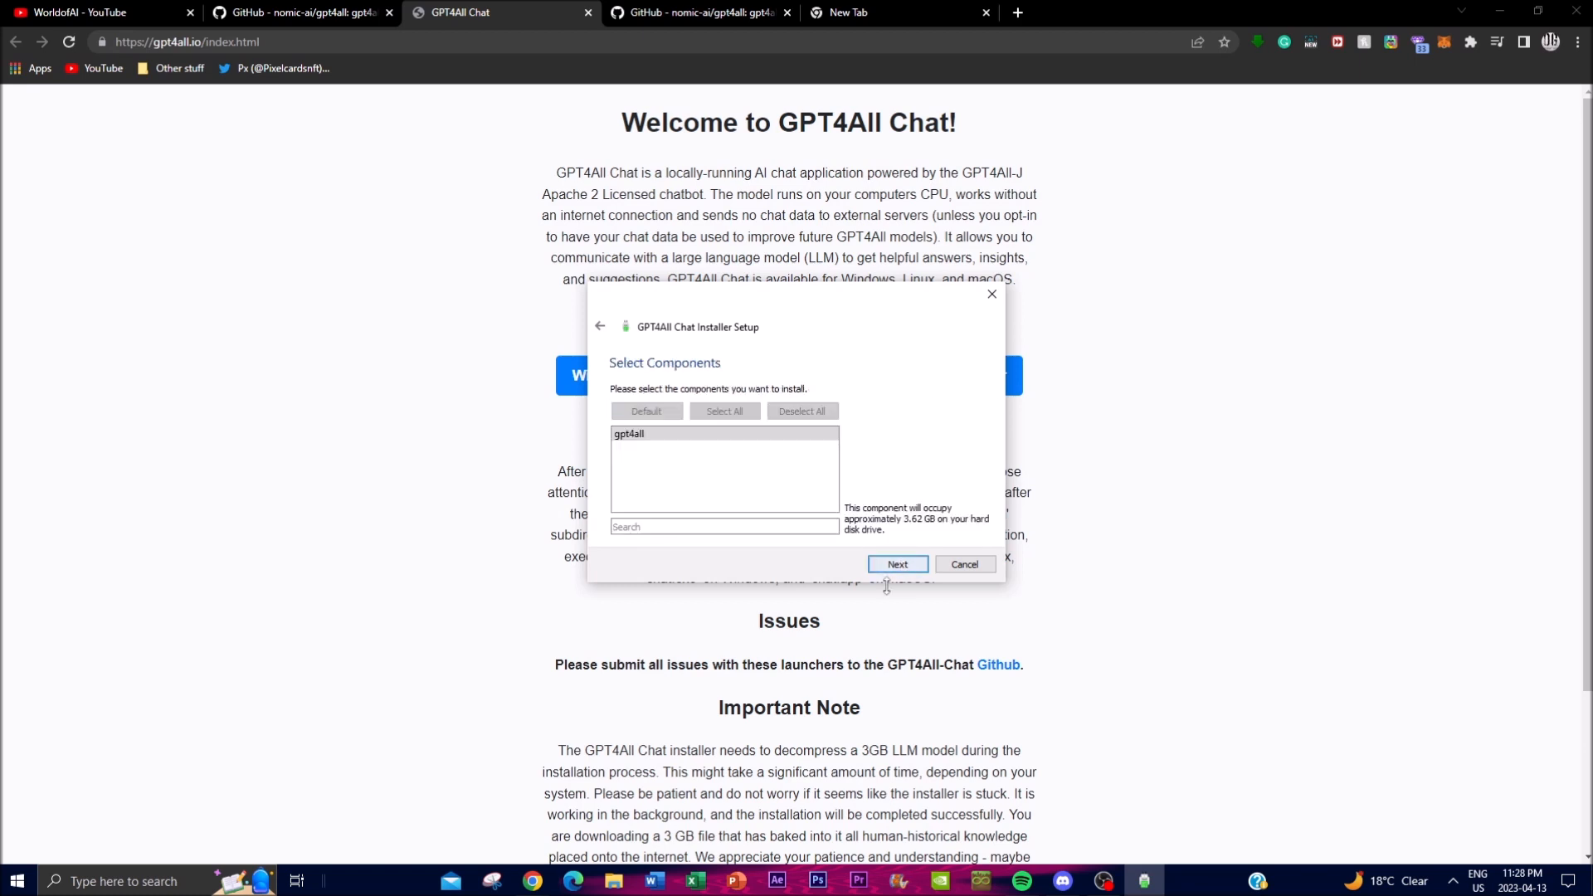
{"action": "left_click", "coordinate": [896, 565]}
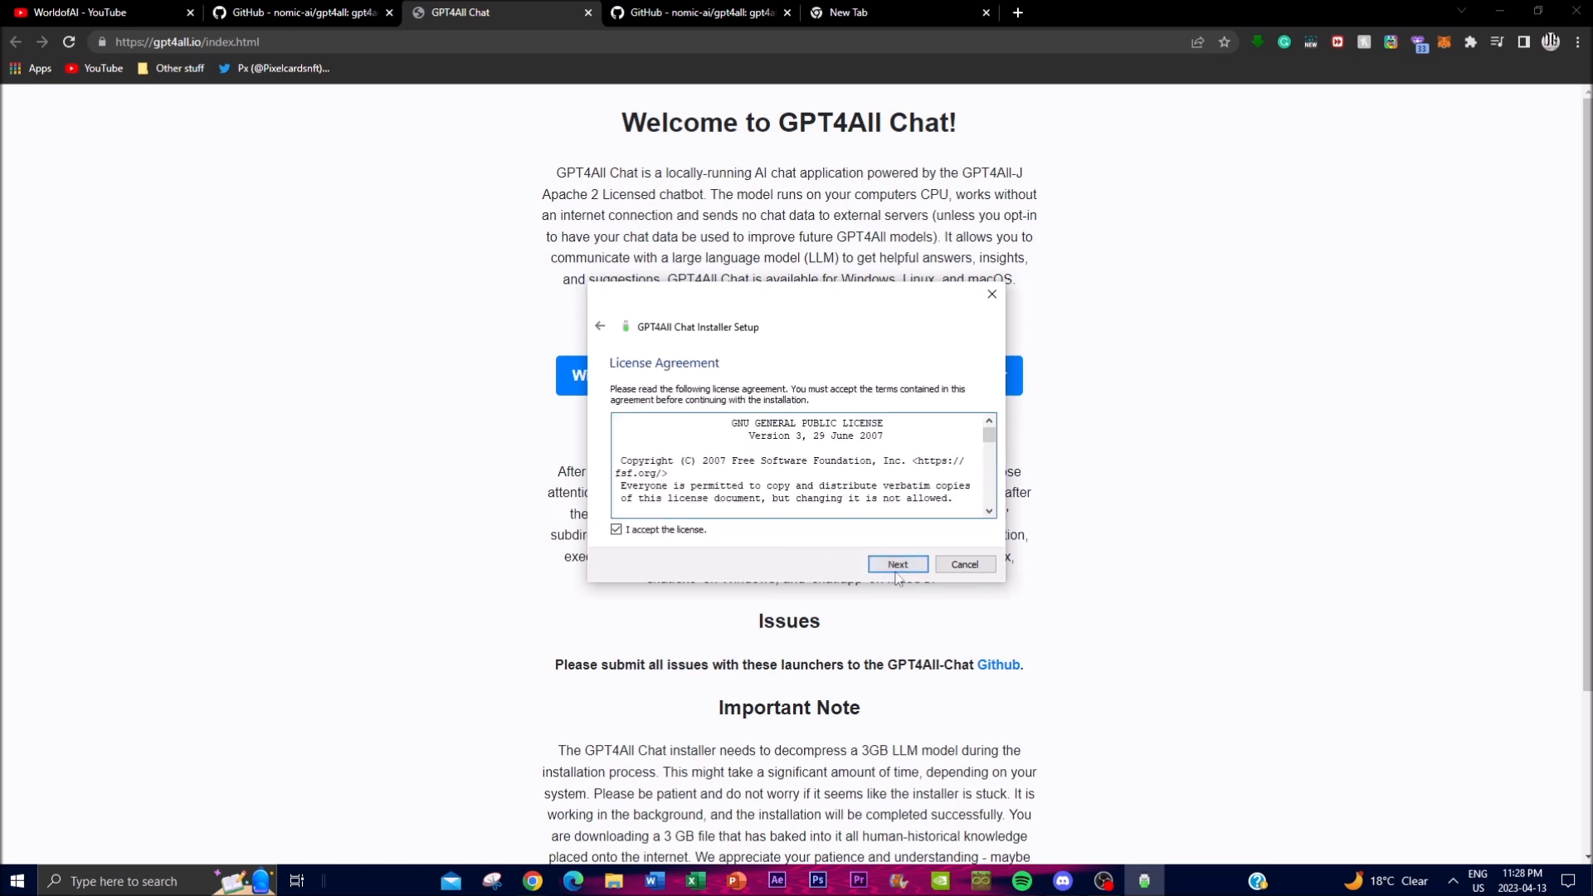
{"action": "left_click", "coordinate": [897, 564]}
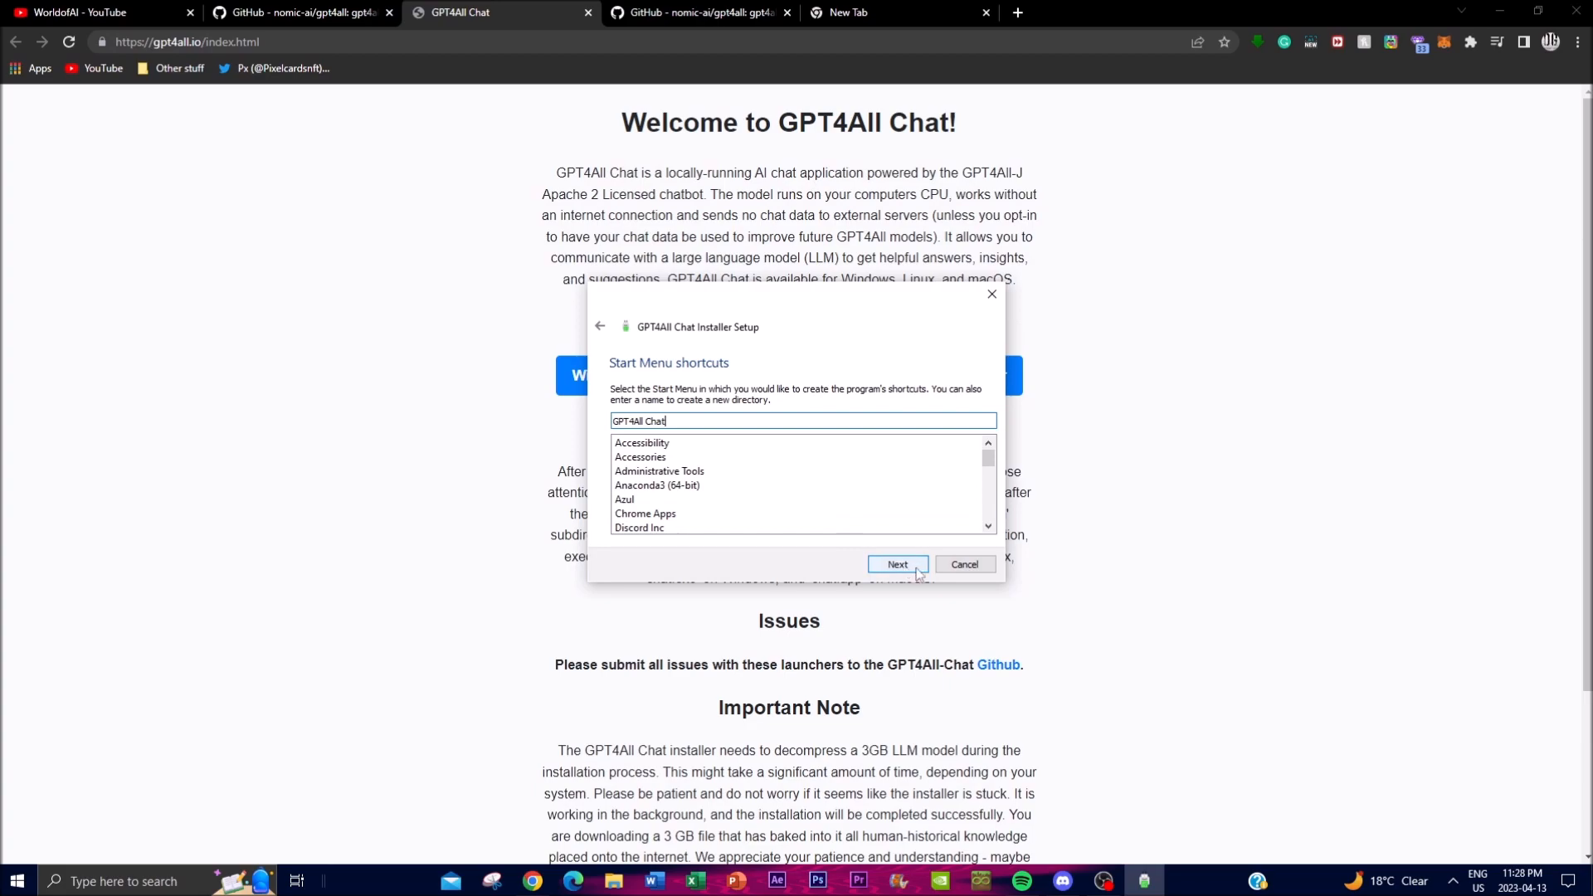
{"action": "left_click", "coordinate": [896, 564]}
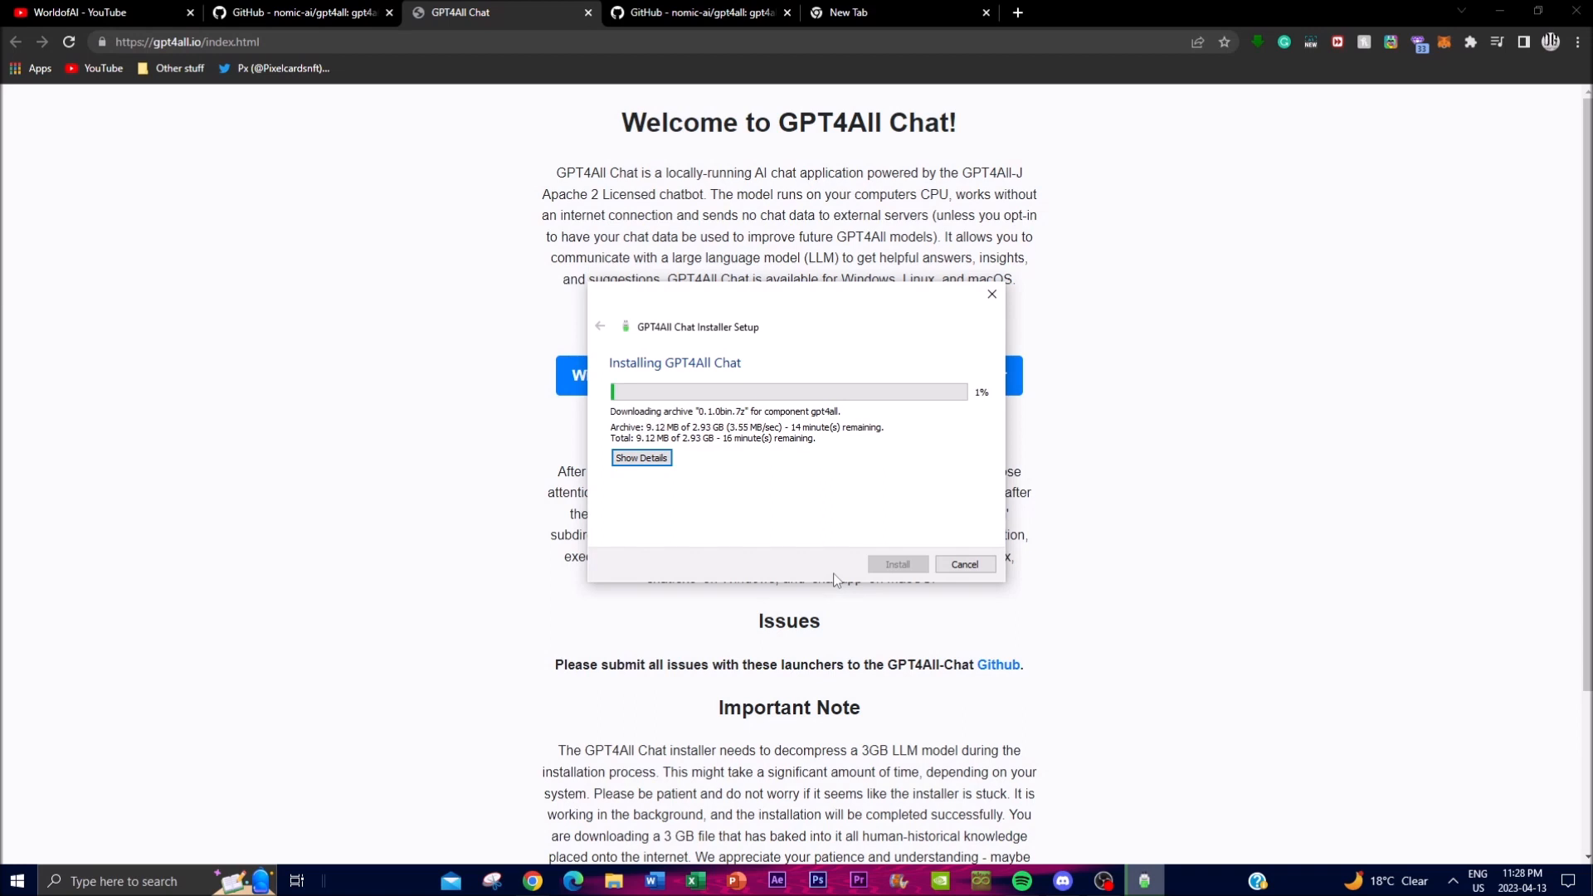
{"action": "mouse_move", "coordinate": [812, 521]}
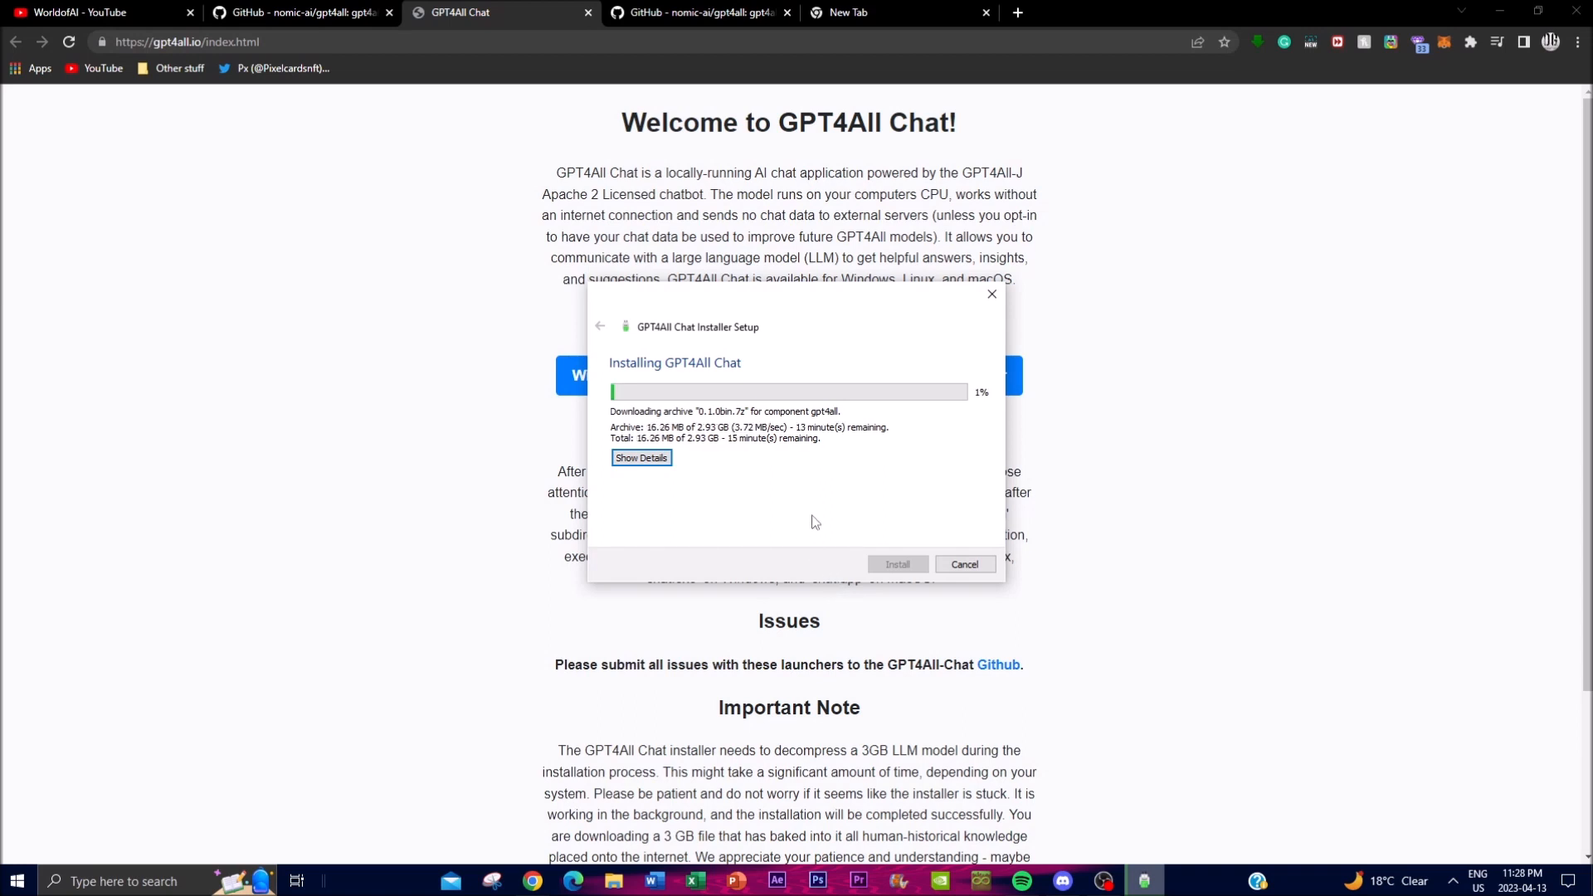
{"action": "mouse_move", "coordinate": [790, 535]}
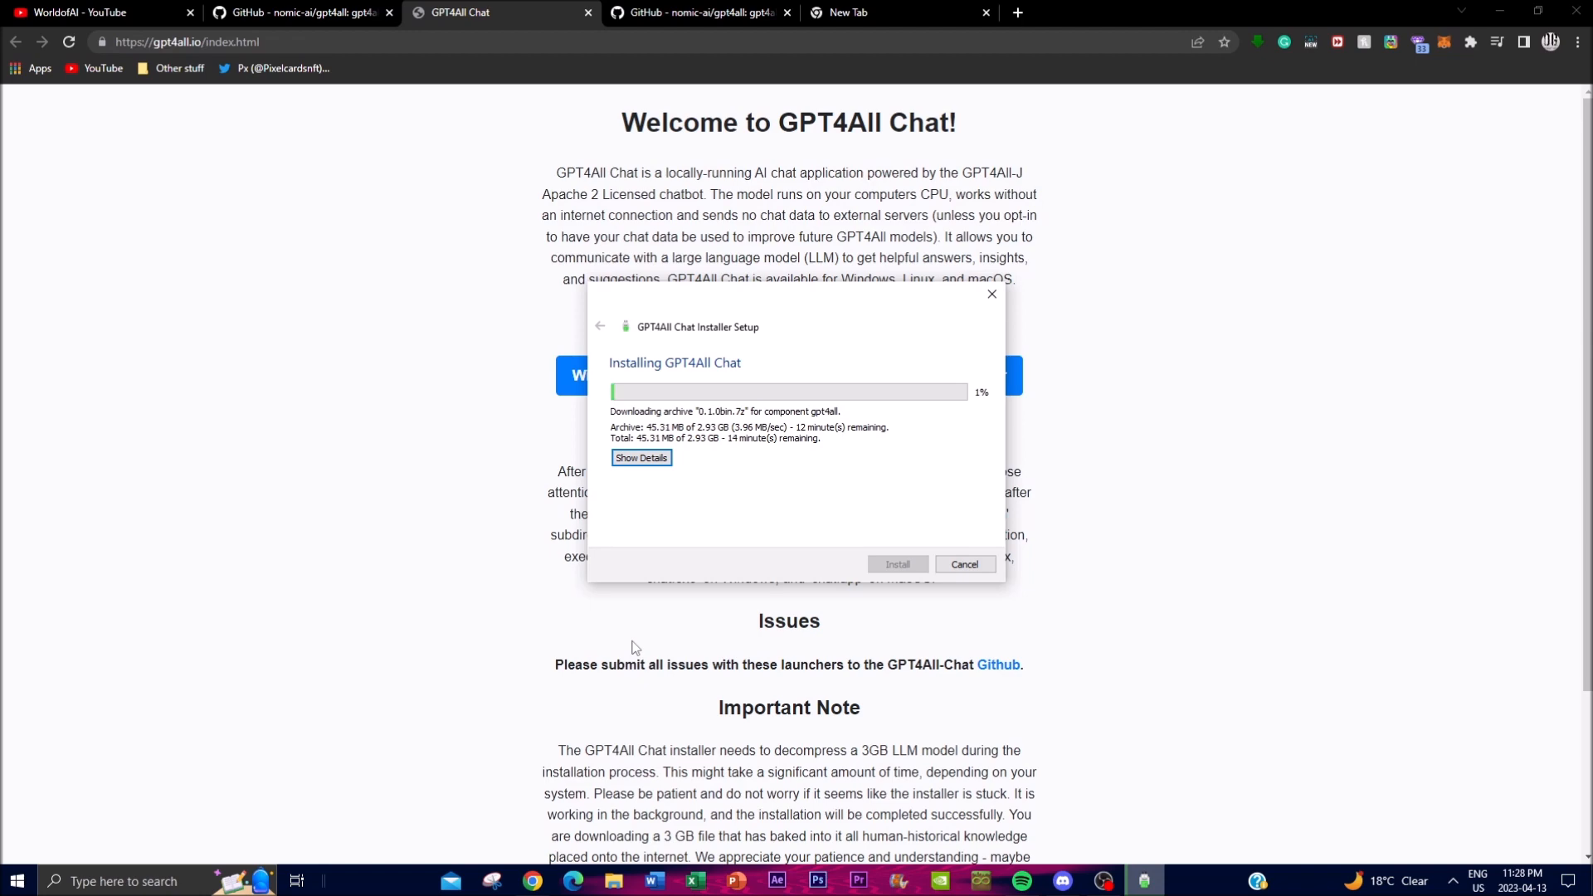
{"action": "mouse_move", "coordinate": [92, 599]}
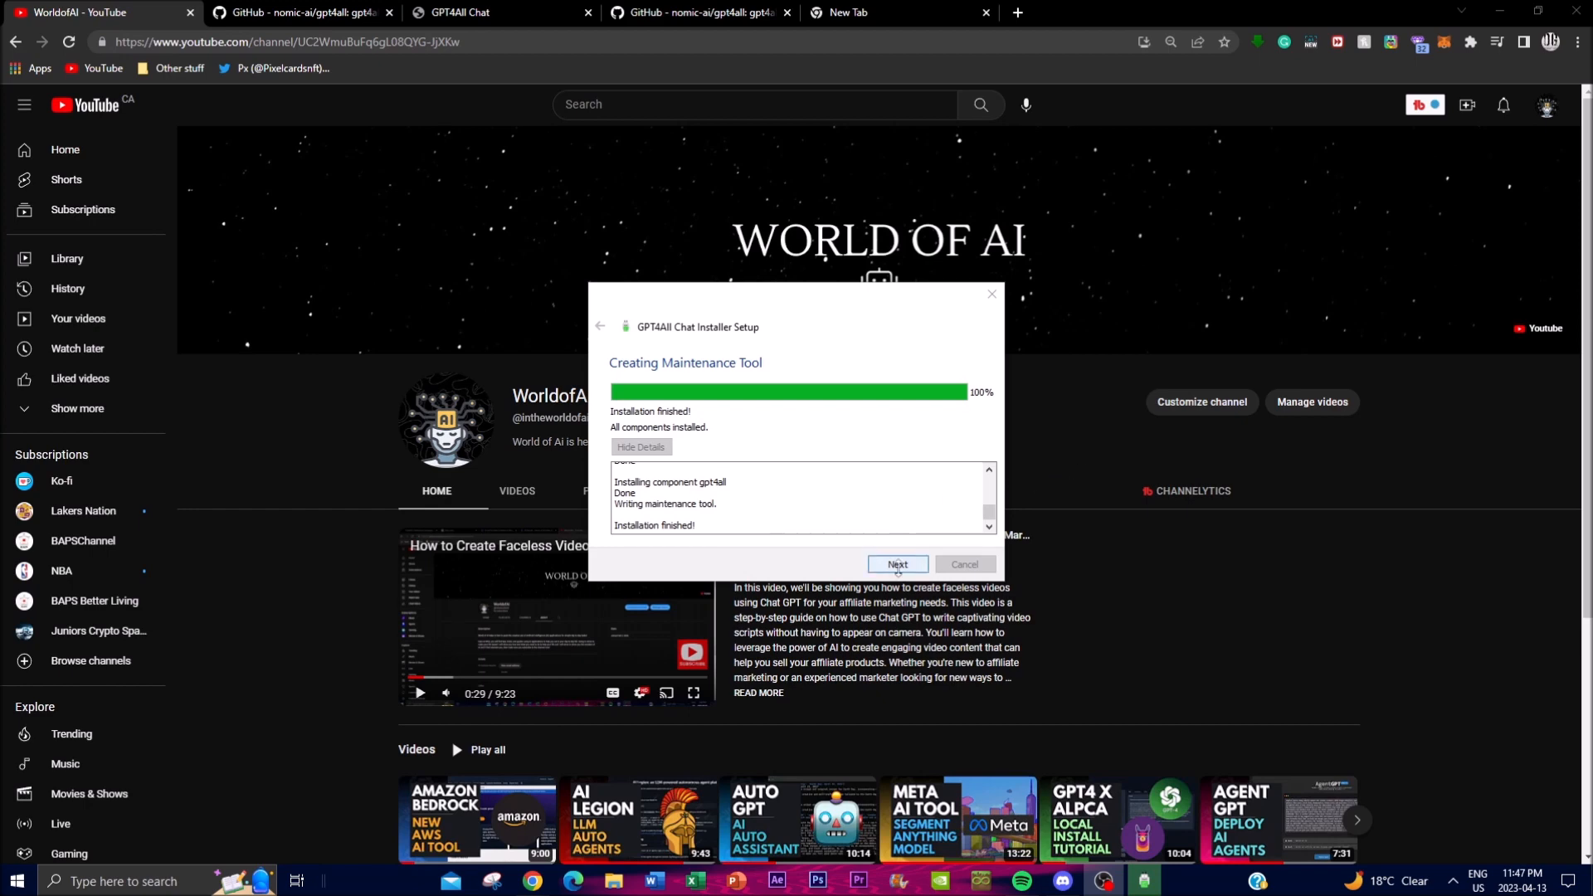
{"action": "left_click", "coordinate": [897, 564]}
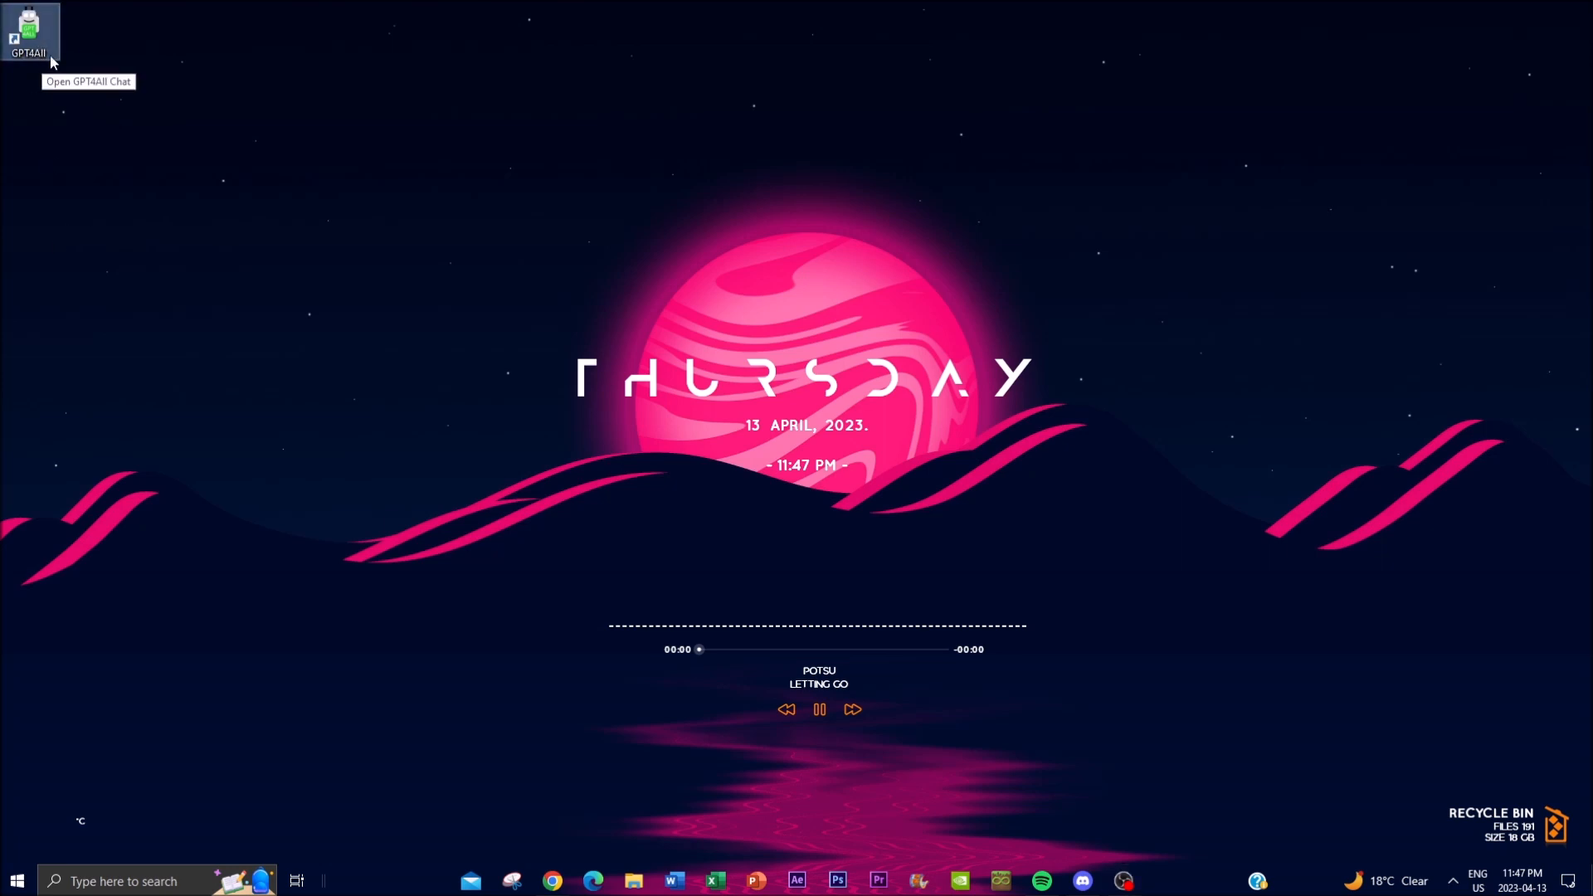
Launch GPT4All Chat from its desktop shortcut with the gpt4all-j model loaded
{"action": "double_click", "coordinate": [28, 28]}
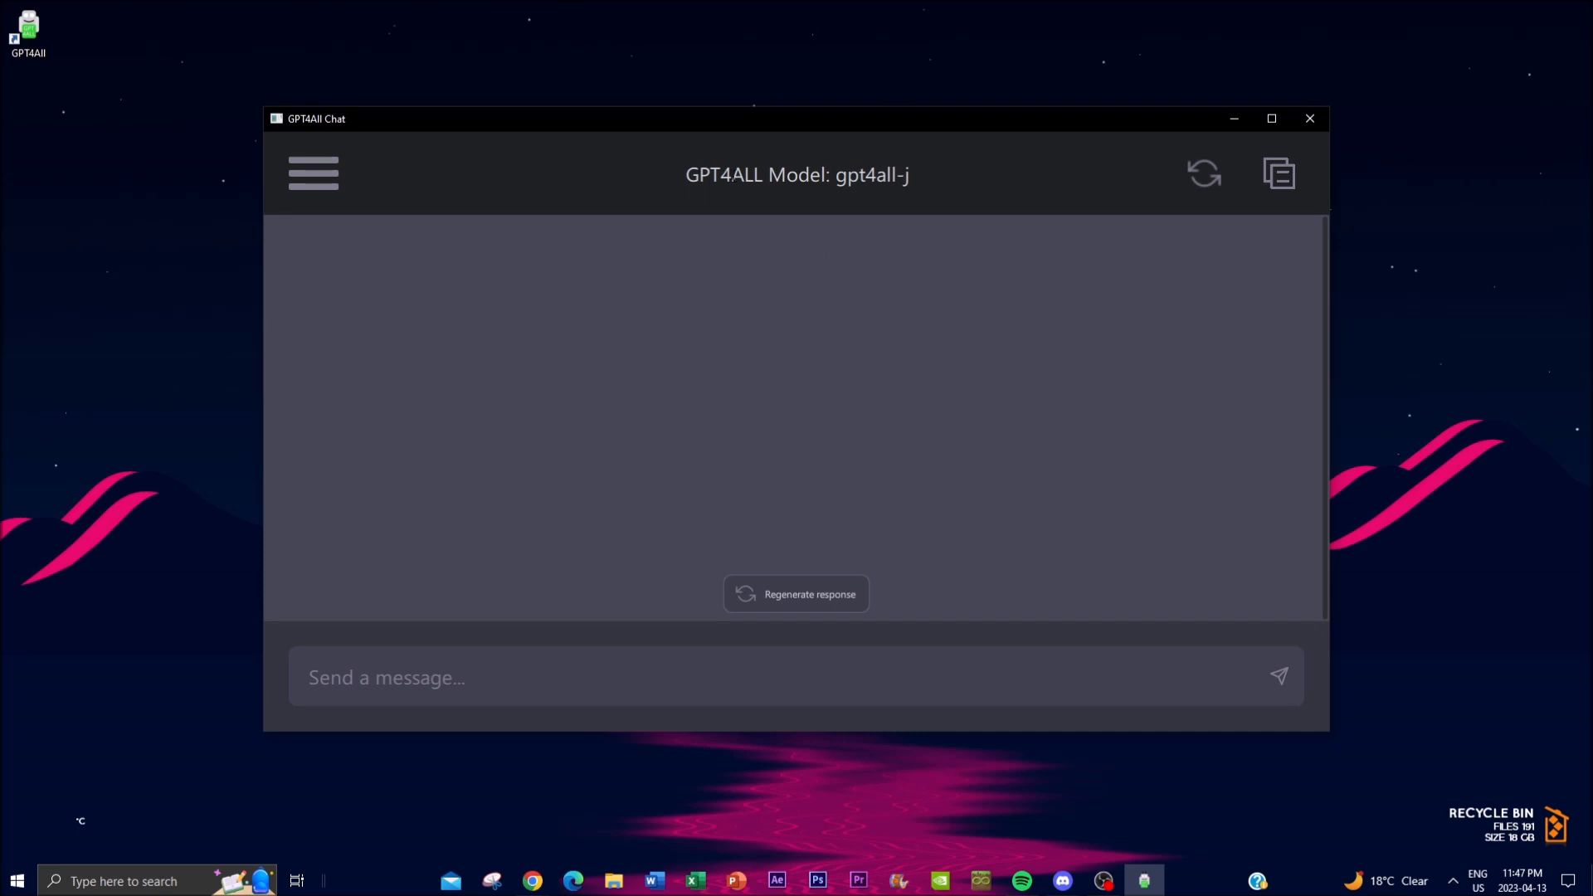
{"action": "mouse_move", "coordinate": [780, 607]}
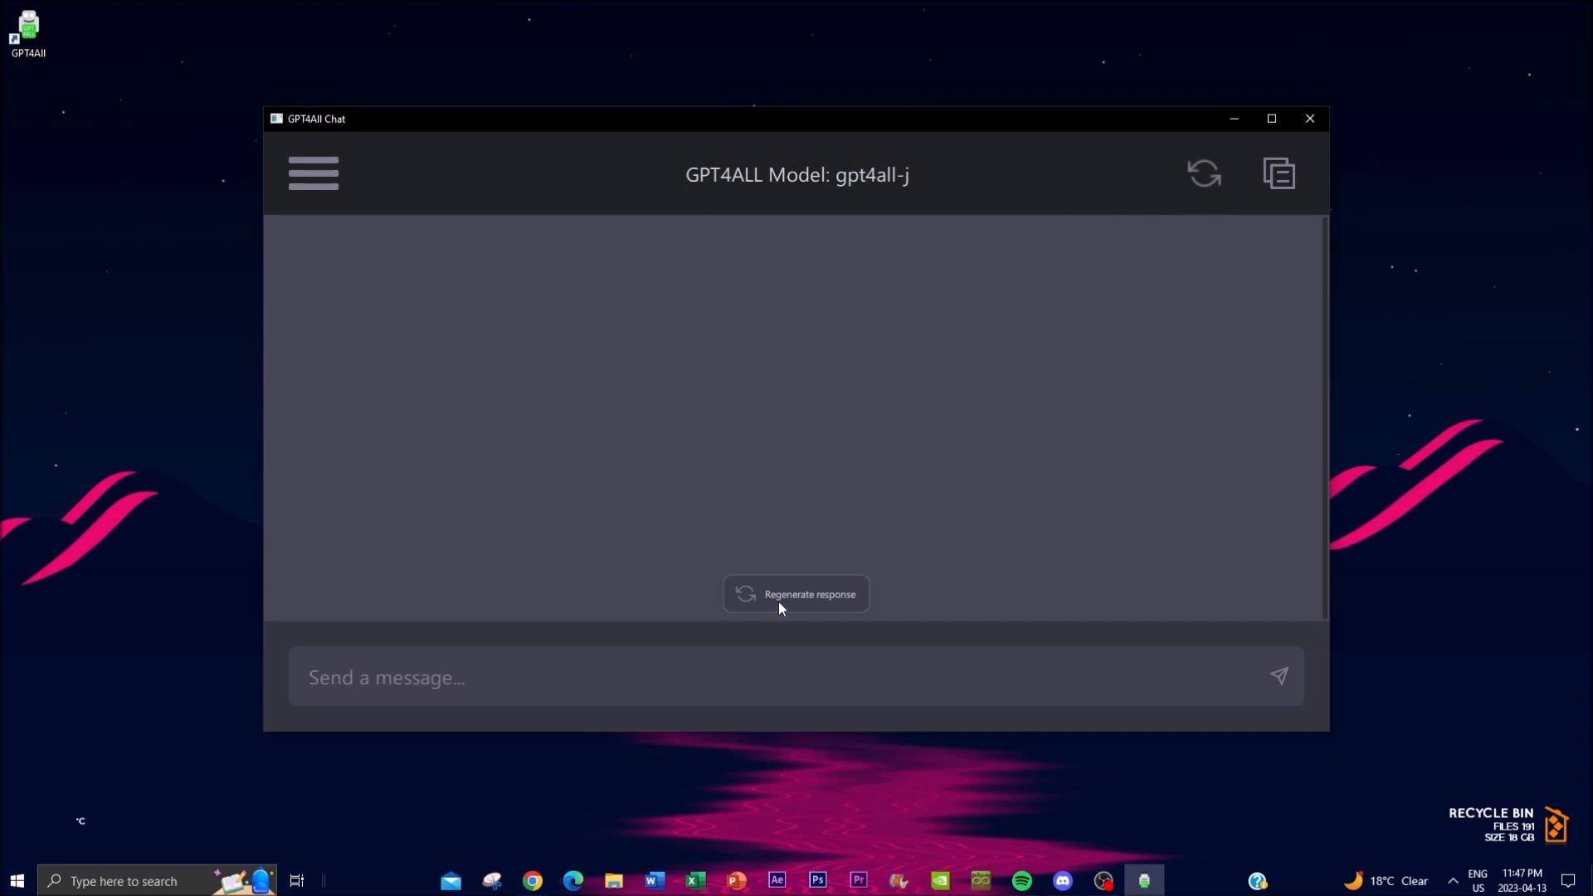
{"action": "mouse_move", "coordinate": [615, 594]}
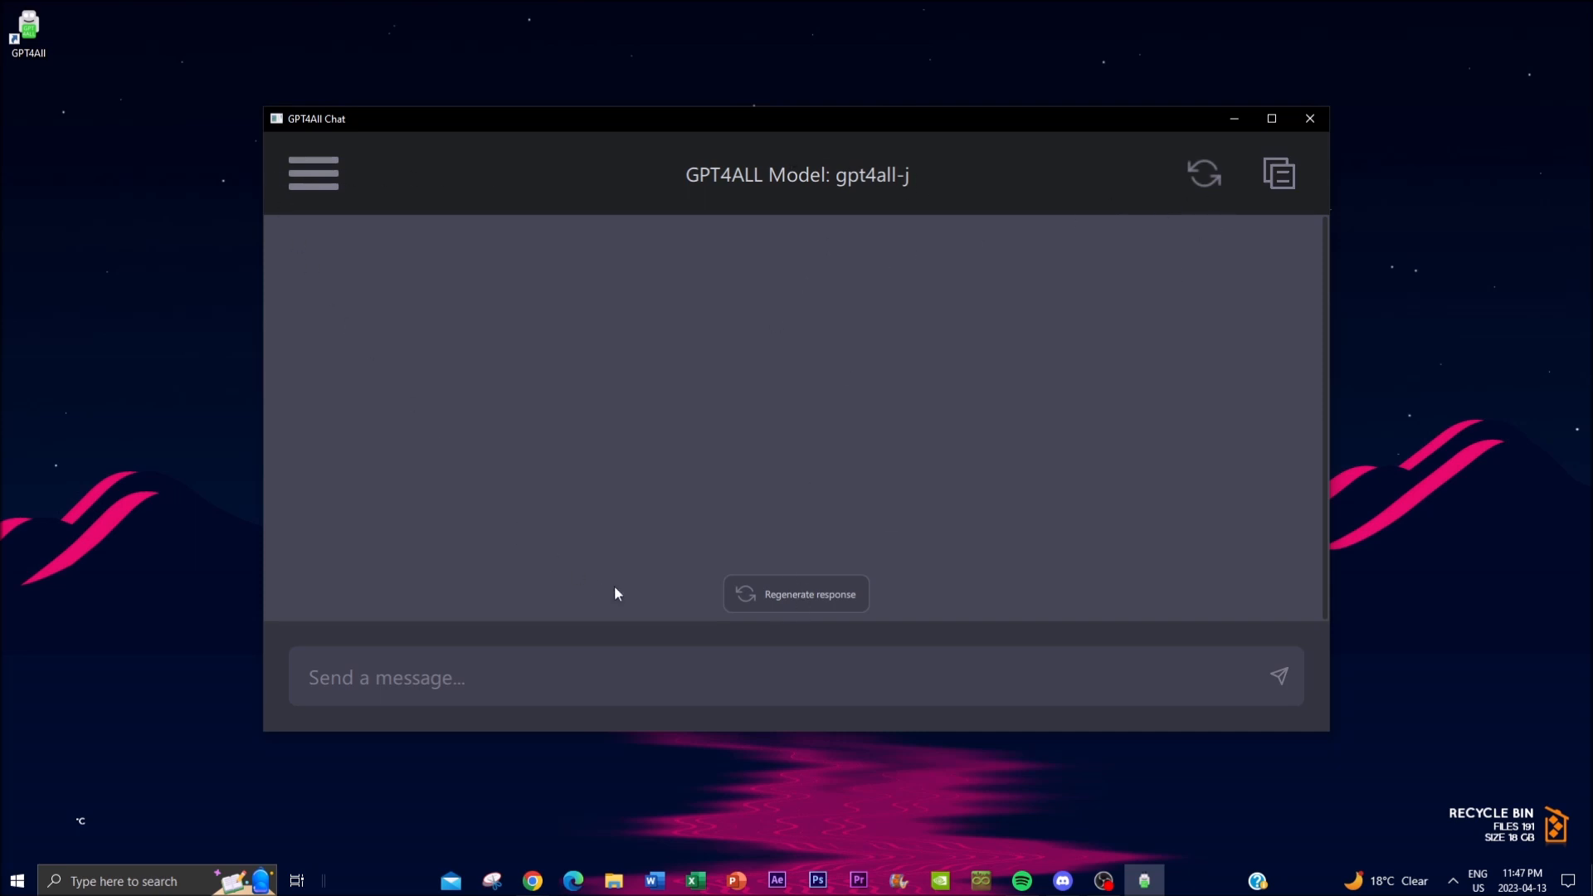
{"action": "mouse_move", "coordinate": [1163, 170]}
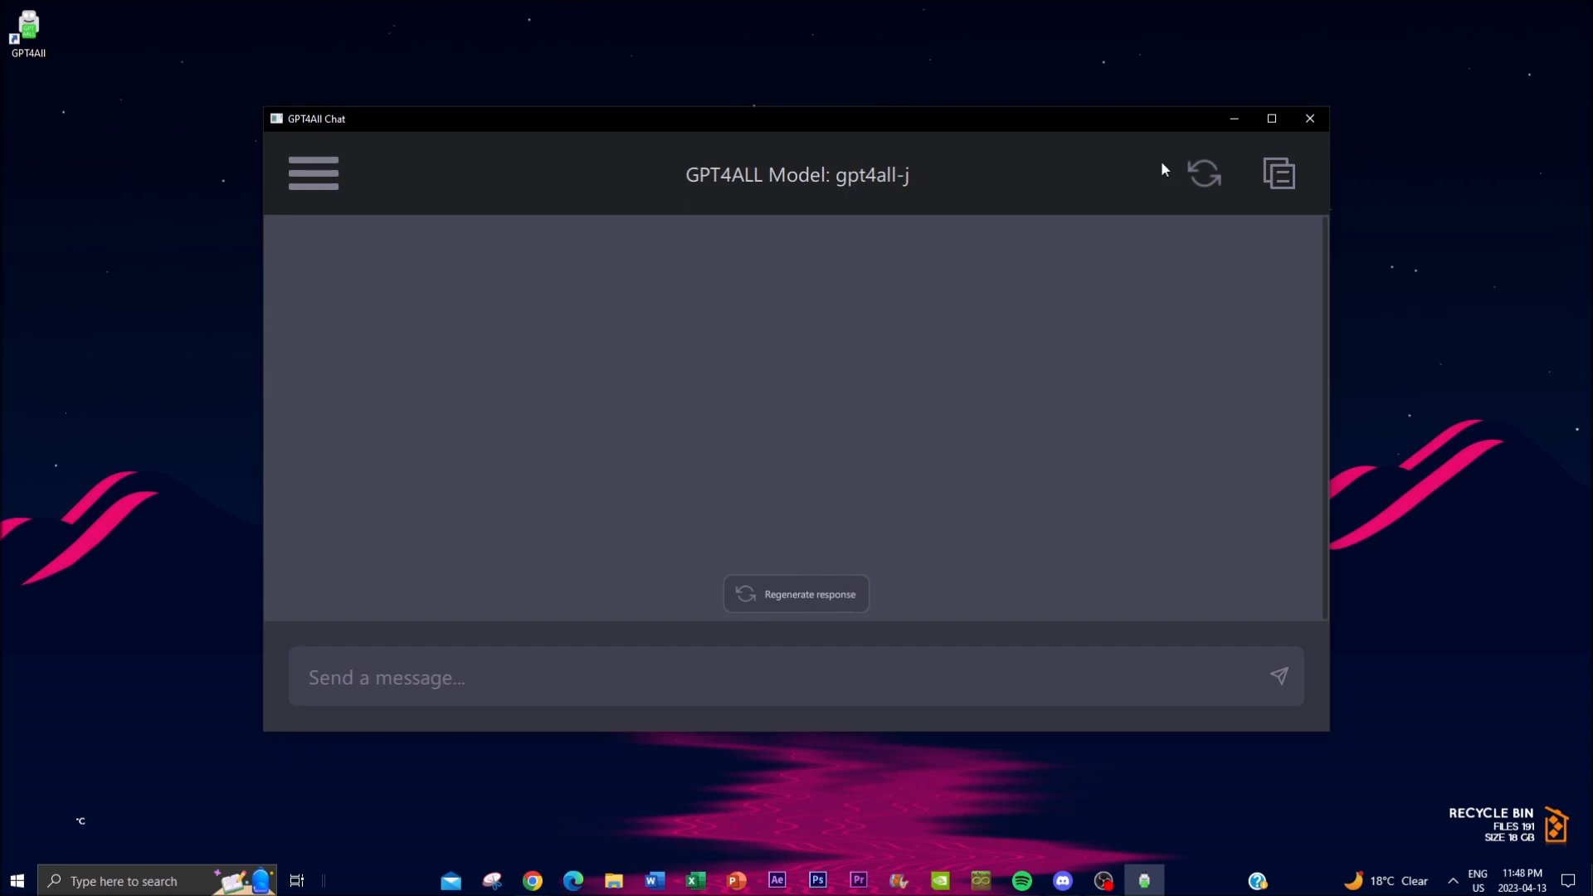
Maximize the chat window and send 'Write me a paragraph on why I should go to school in new york'
{"action": "left_click", "coordinate": [1271, 118]}
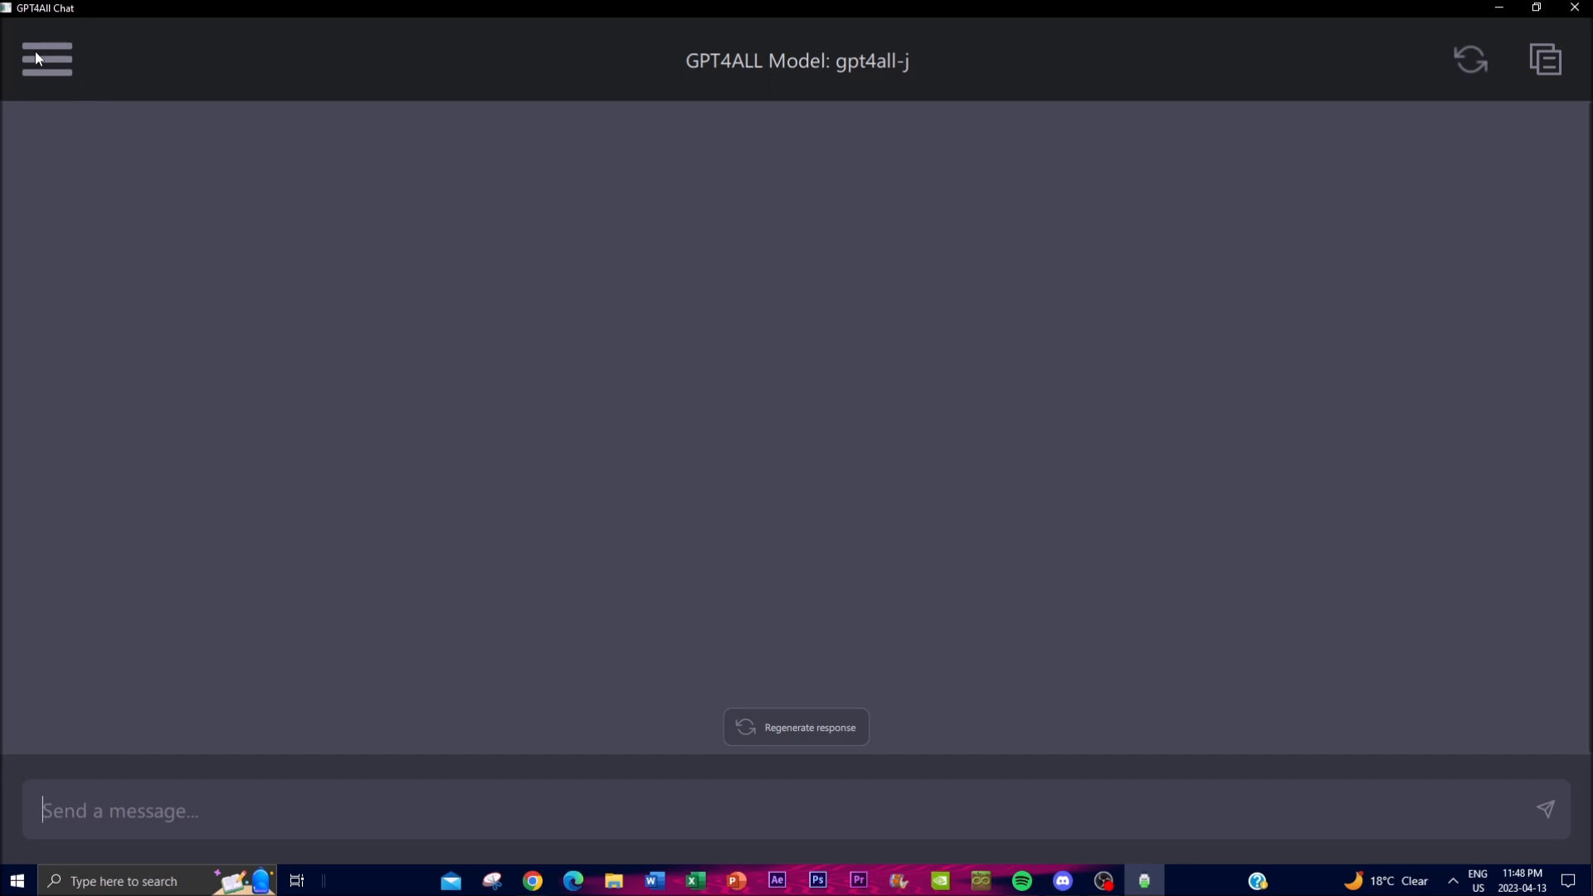
{"action": "type", "text": "Write me a para"}
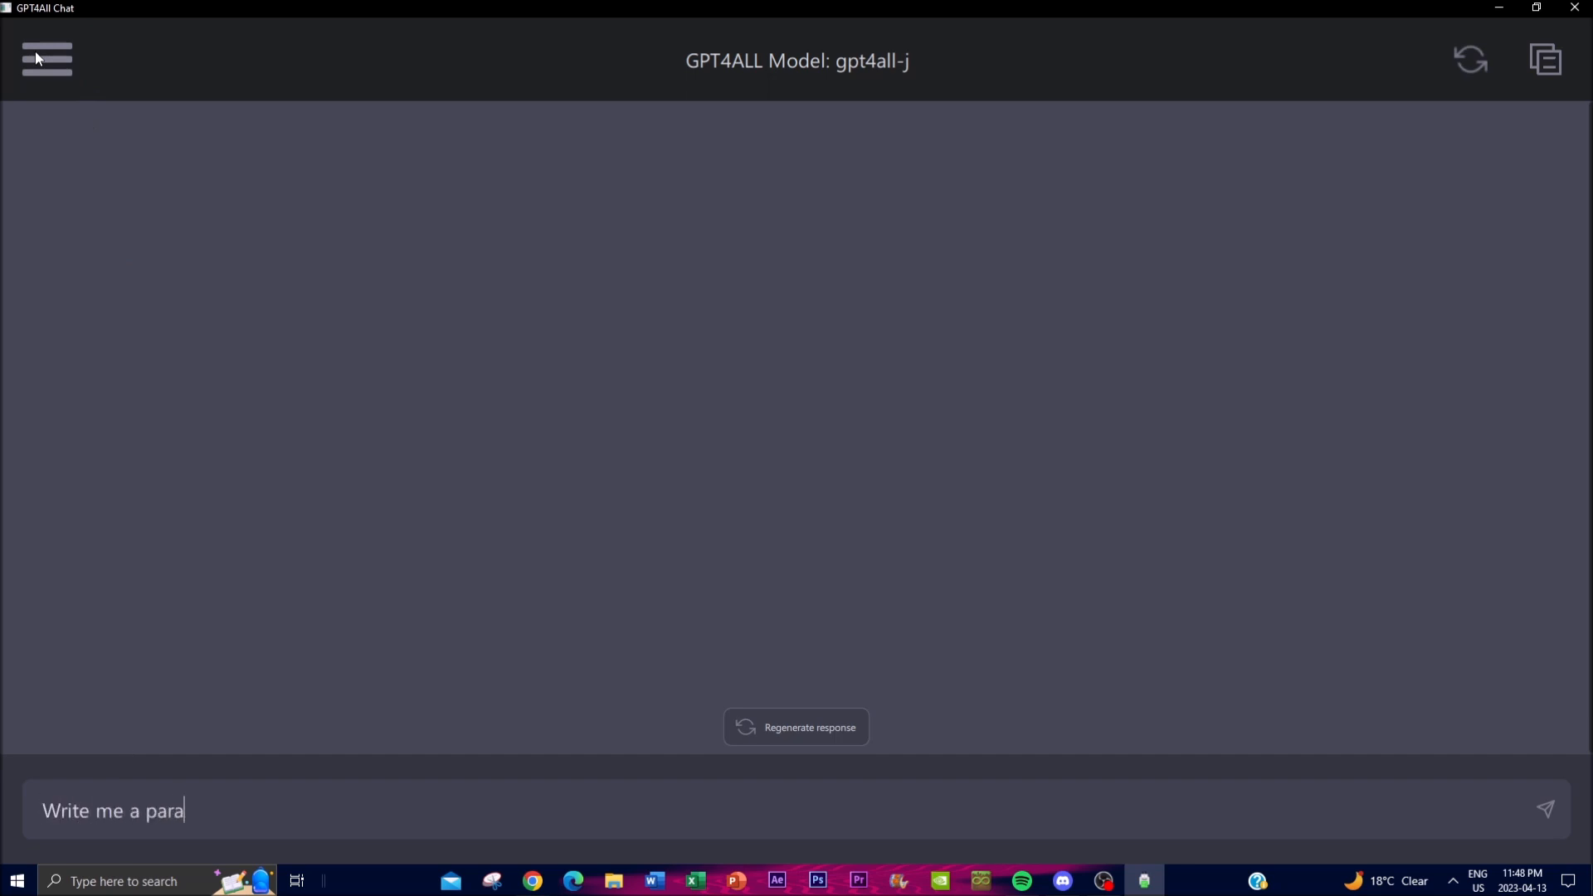
{"action": "type", "text": "graph on why I shou"}
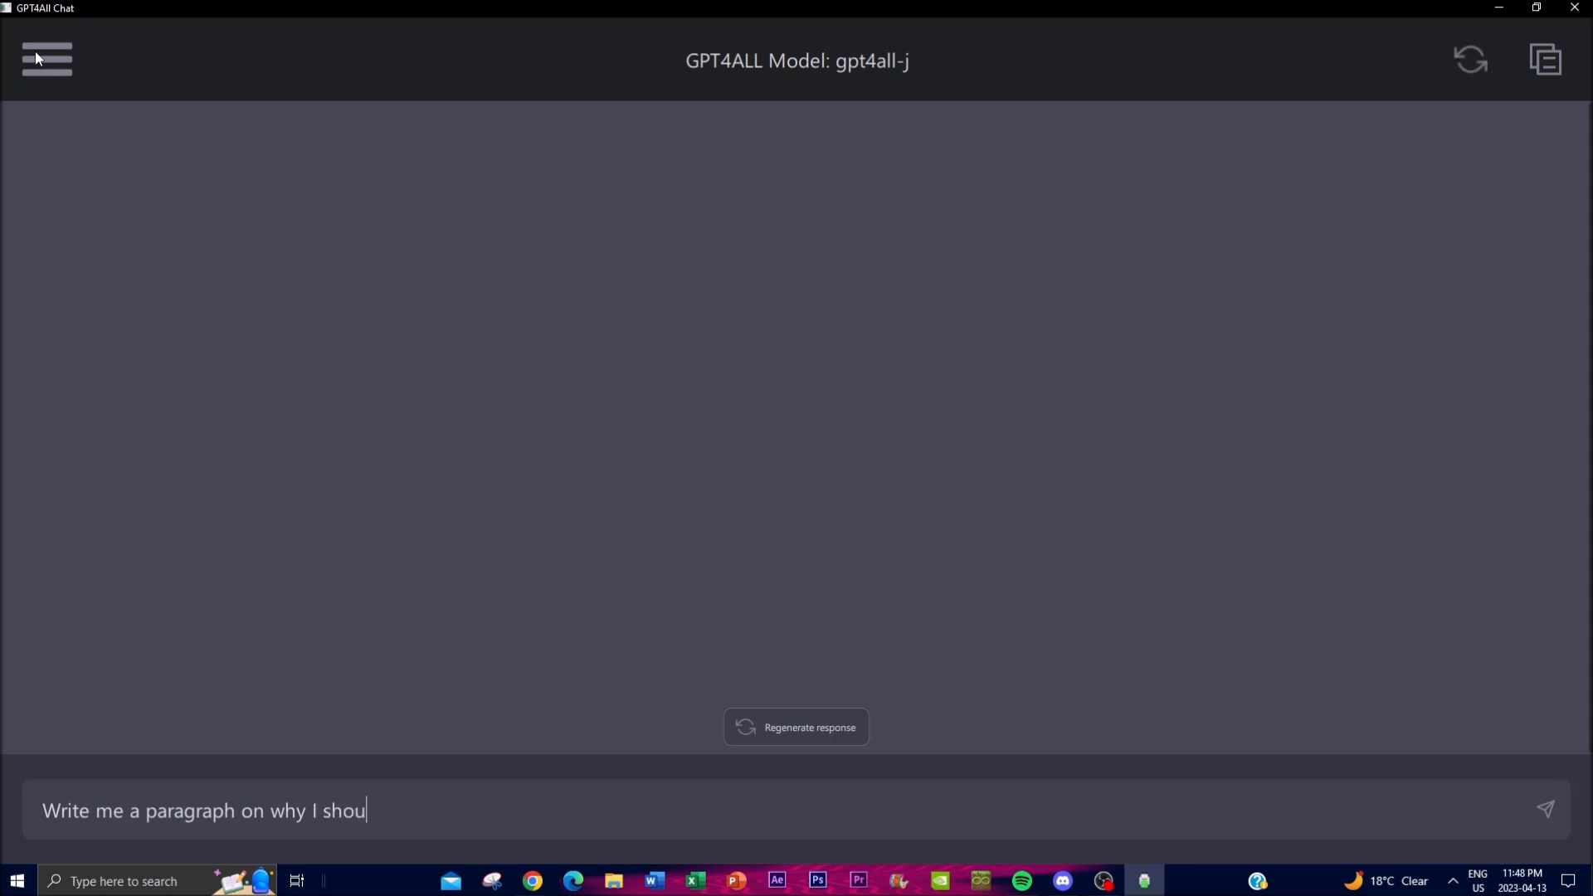
{"action": "type", "text": "ld go to school"}
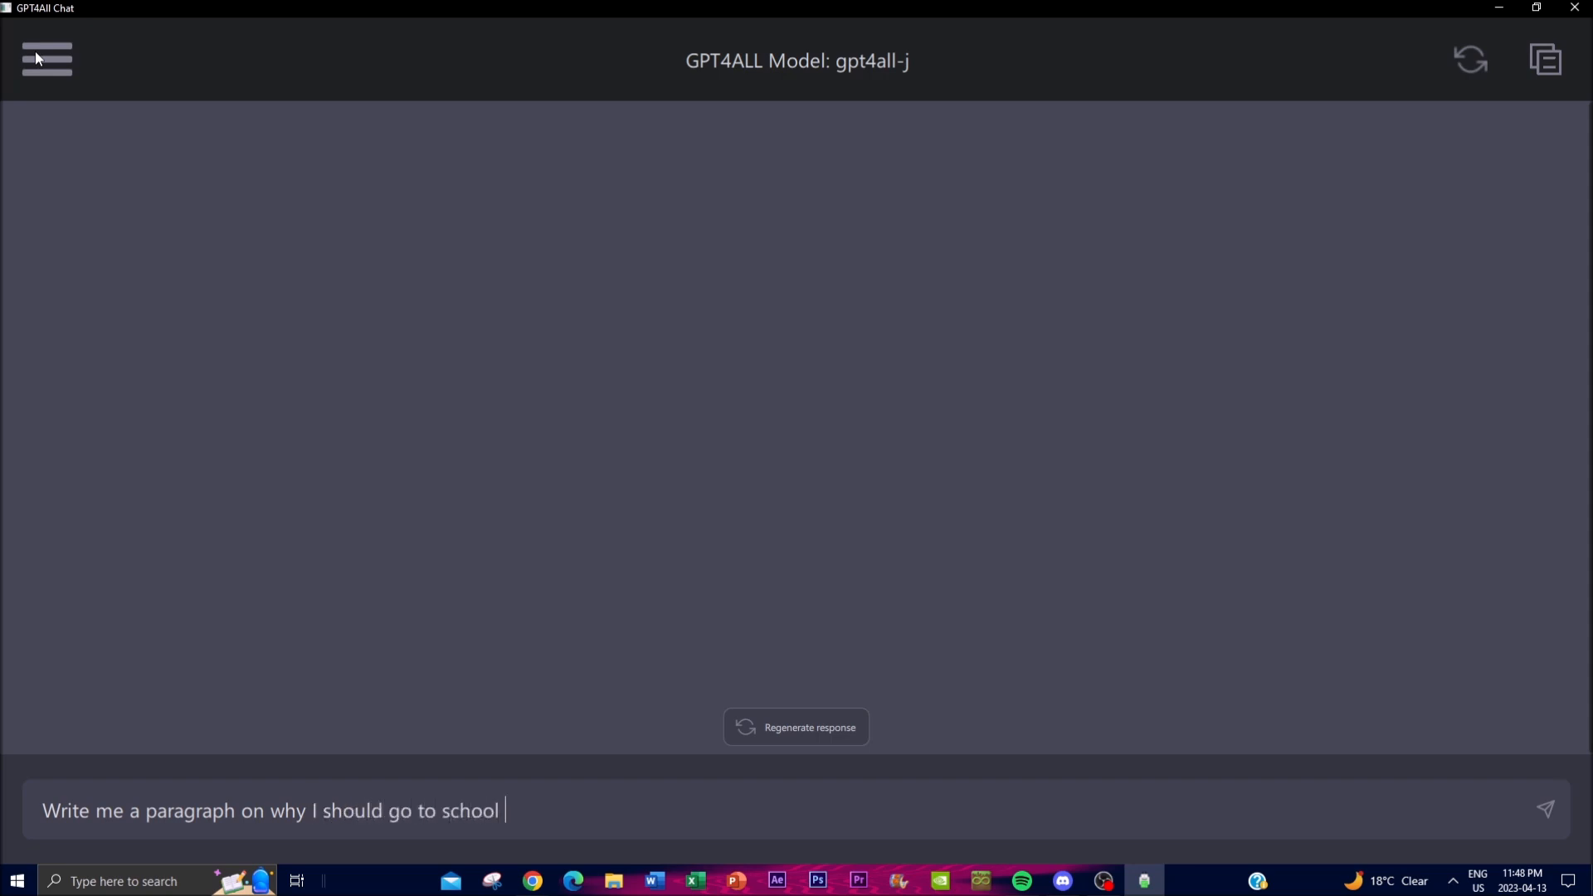
{"action": "type", "text": "in new york"}
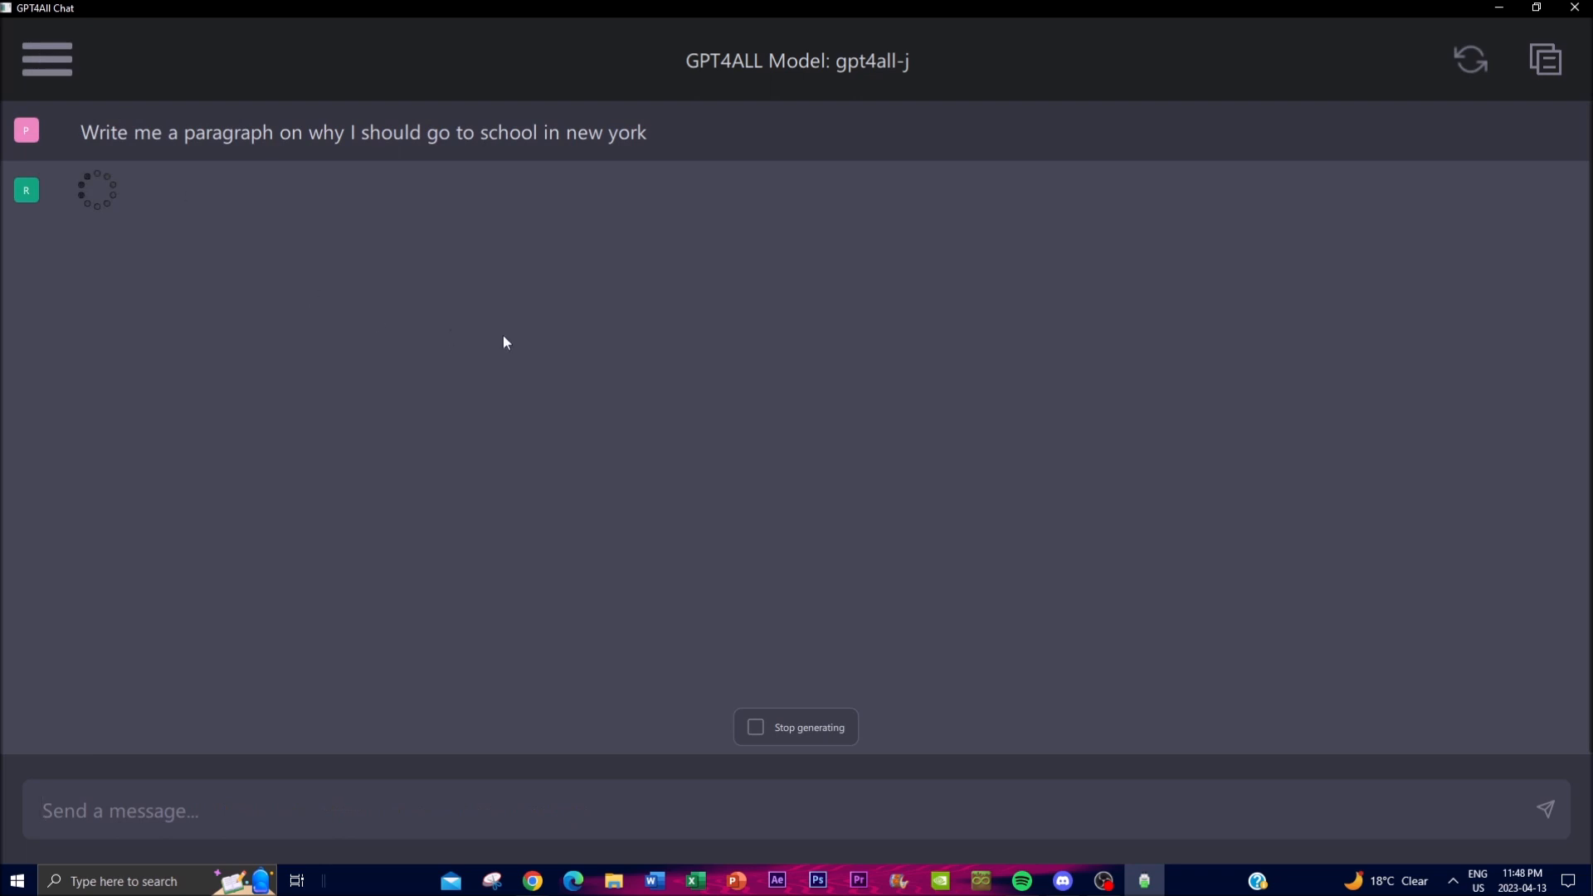
{"action": "mouse_move", "coordinate": [507, 340]}
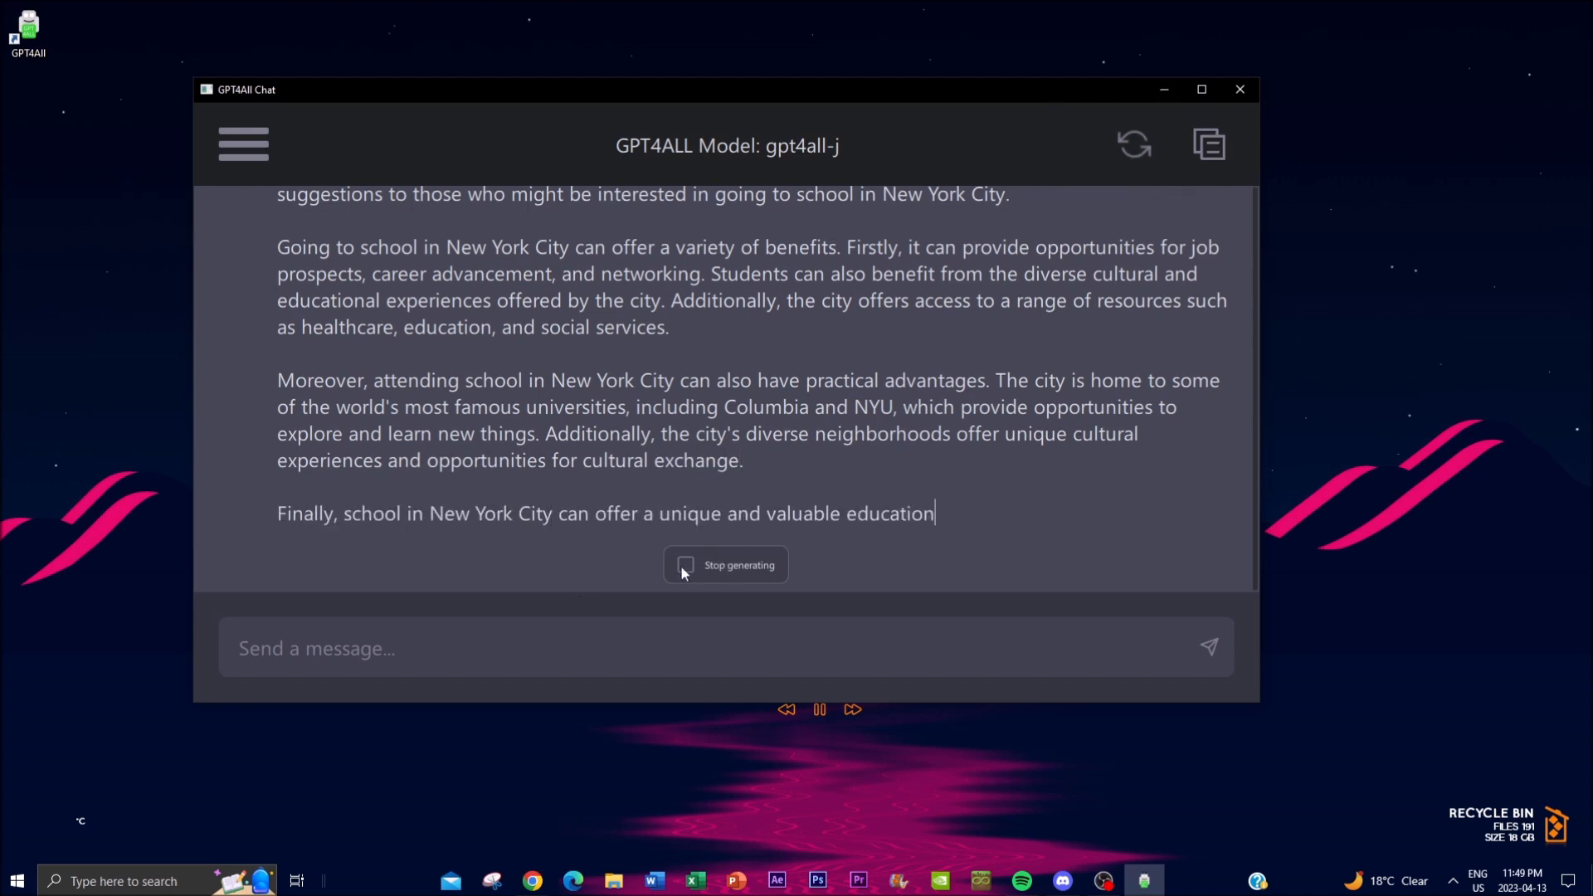
Stop generation after the reply on New York City schooling, citing Columbia and NYU
{"action": "left_click", "coordinate": [725, 565]}
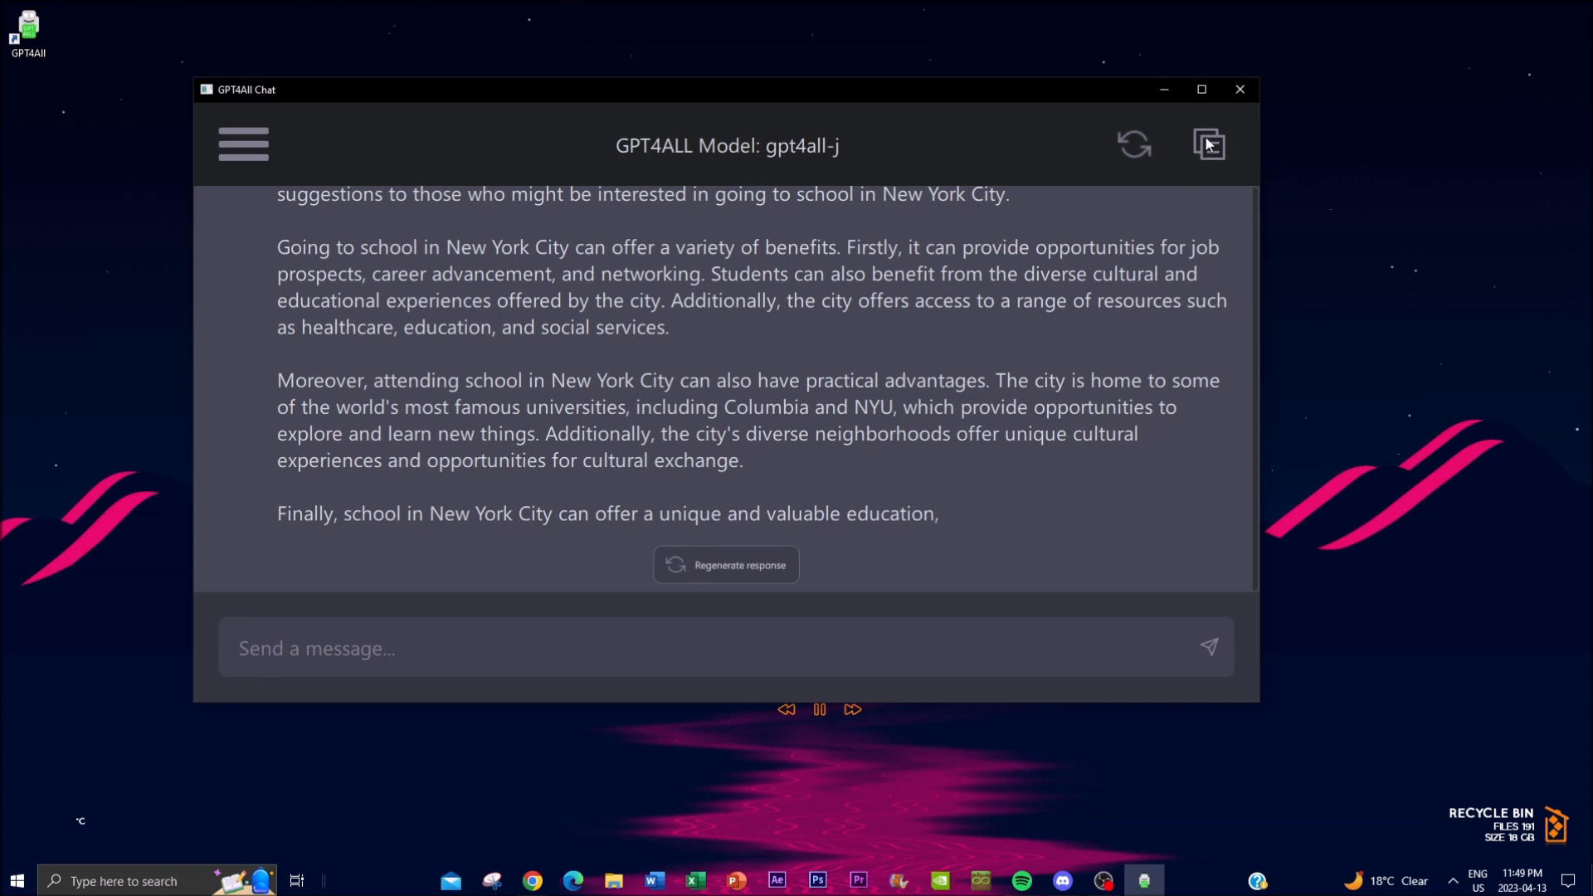
{"action": "mouse_move", "coordinate": [259, 152]}
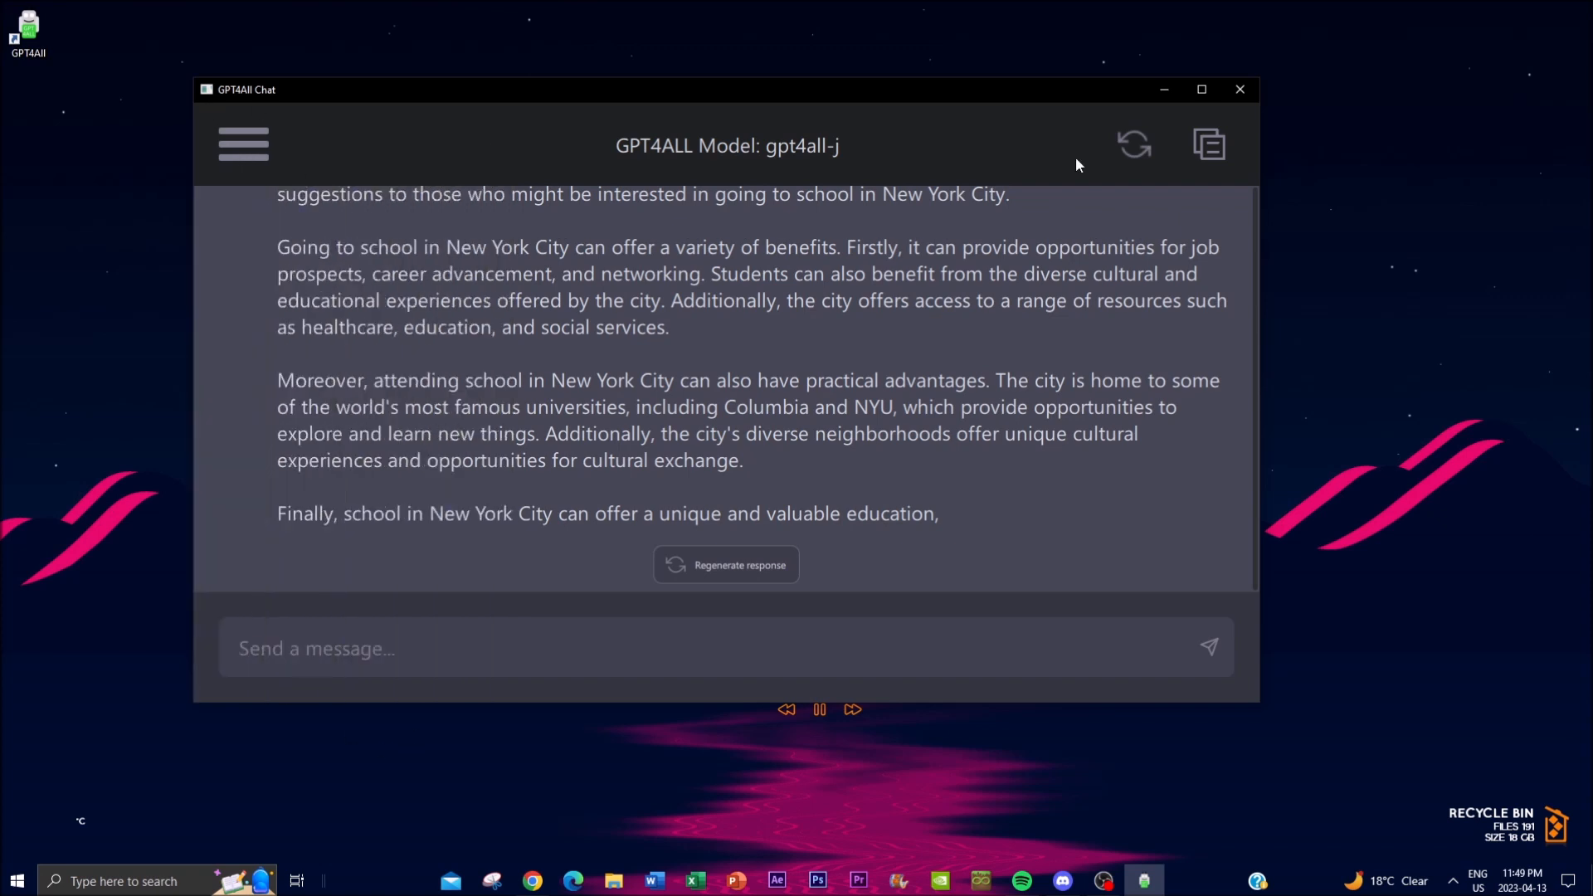
Start a new empty conversation in GPT4All Chat
{"action": "left_click", "coordinate": [1208, 144]}
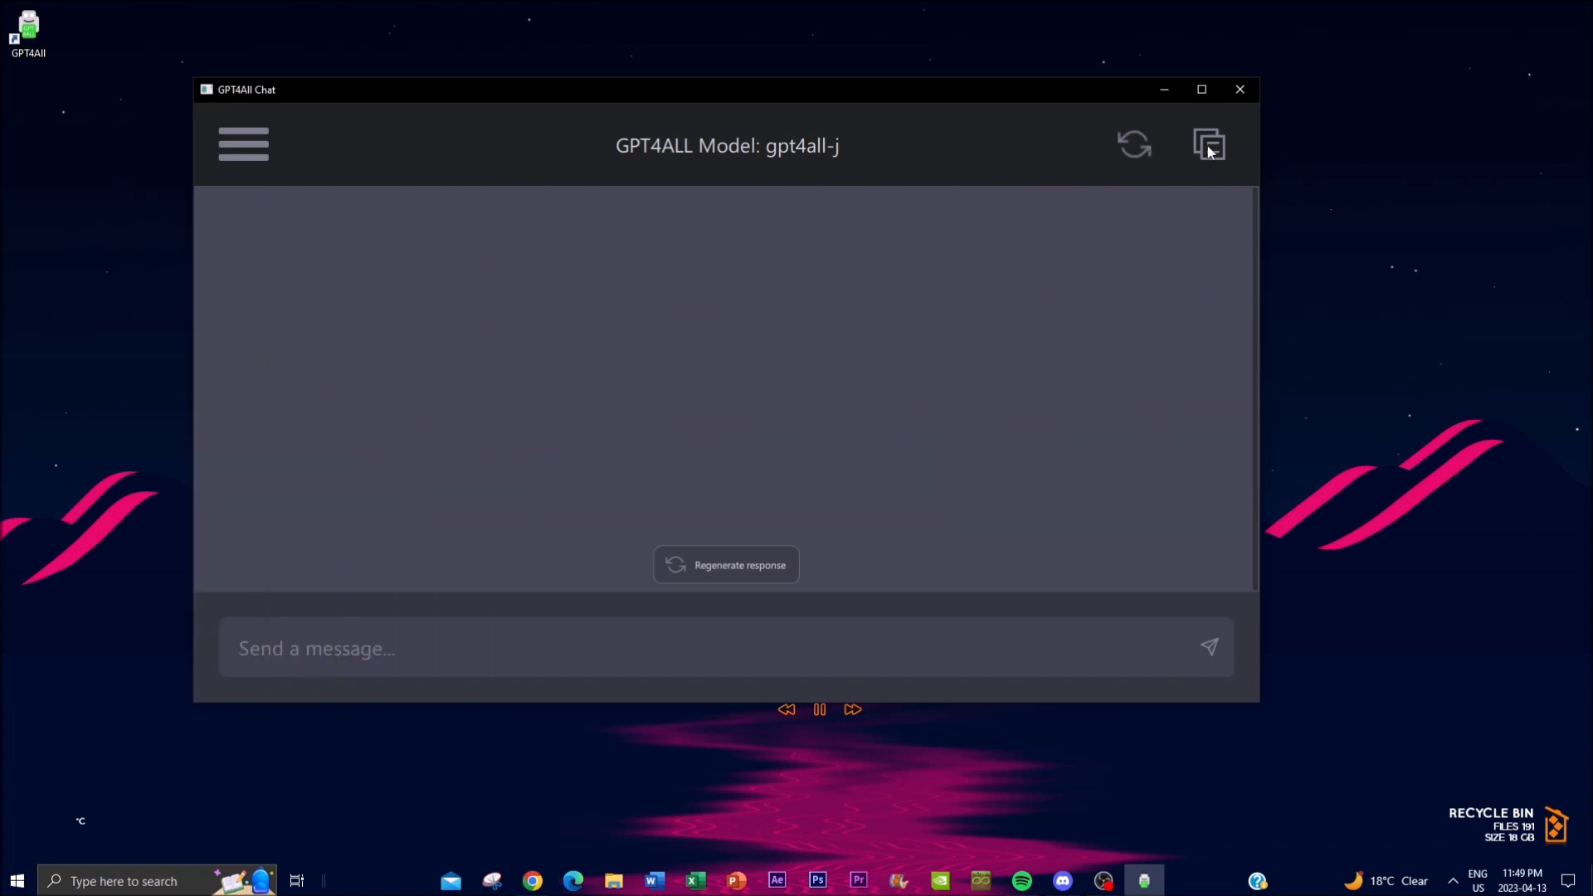
{"action": "mouse_move", "coordinate": [1162, 145]}
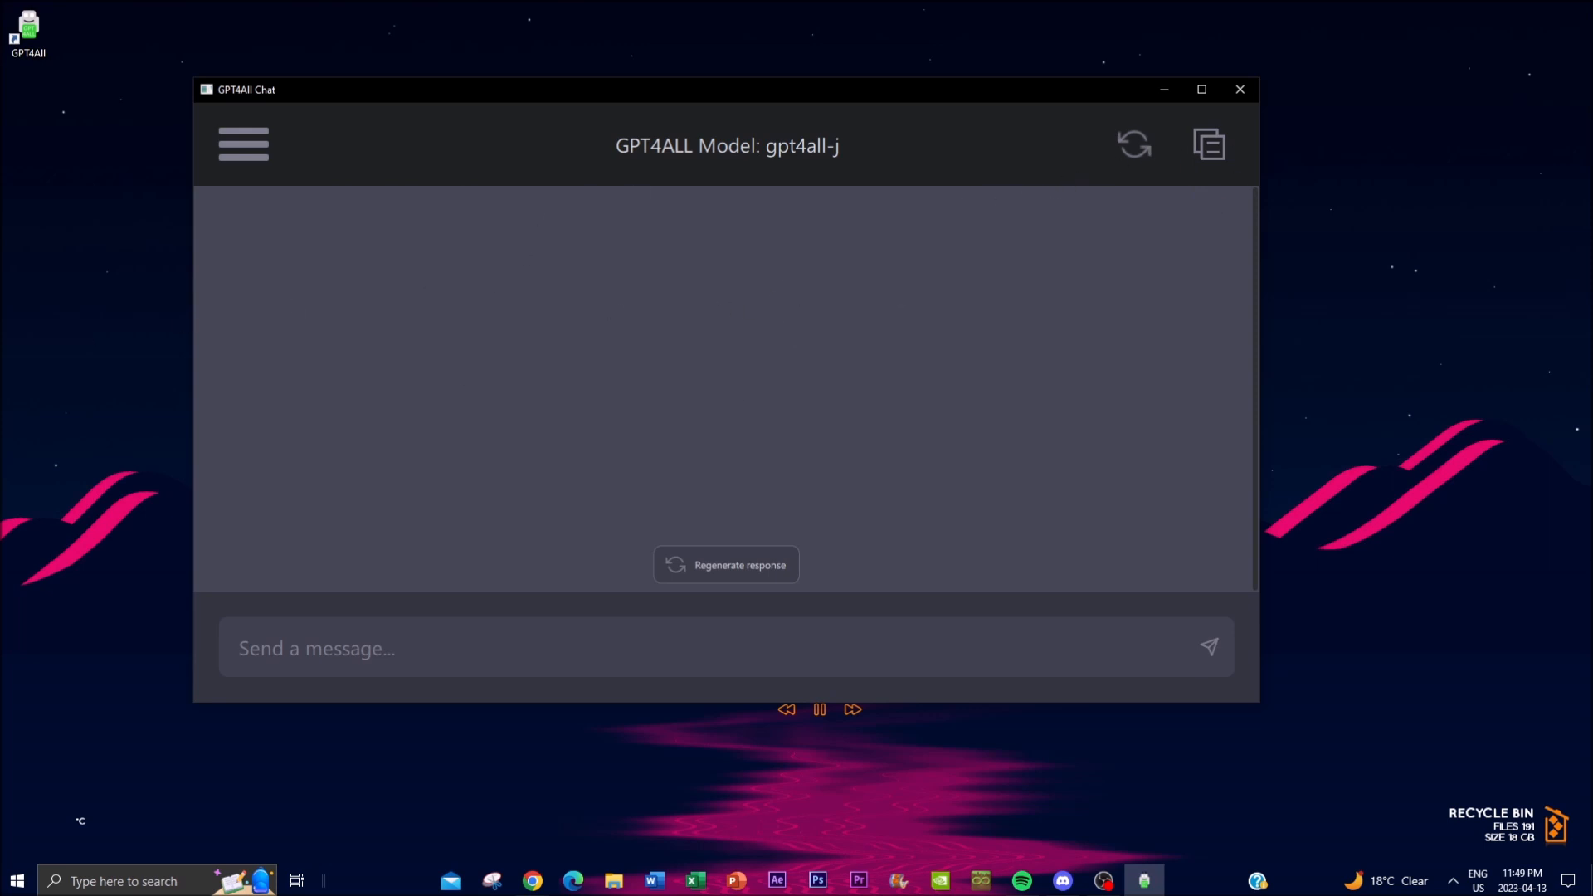
{"action": "mouse_move", "coordinate": [426, 506]}
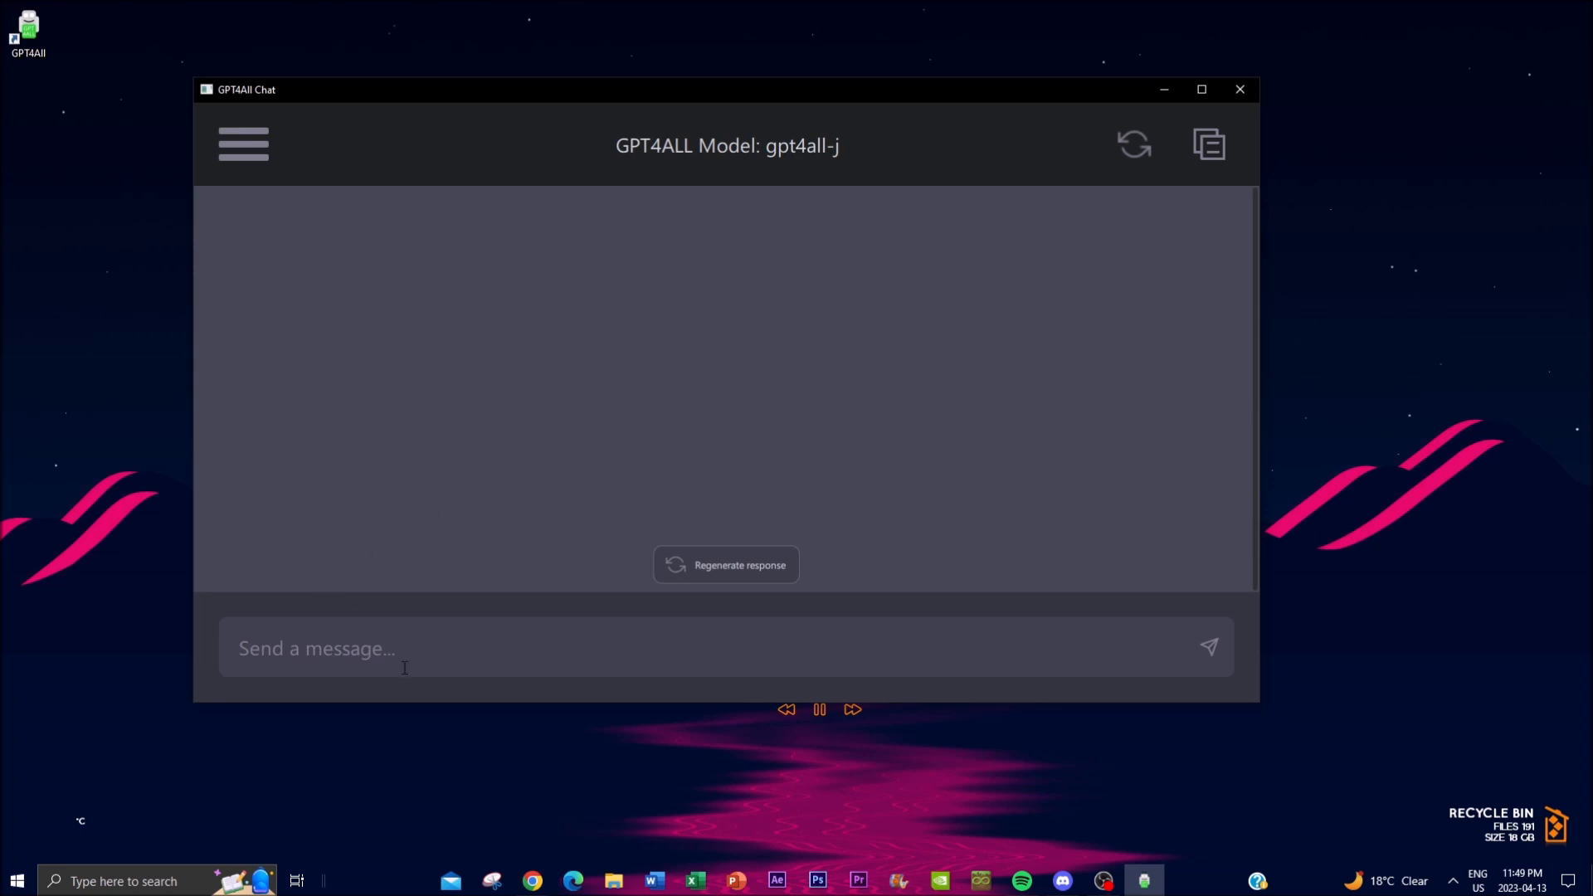
{"action": "mouse_move", "coordinate": [516, 863]}
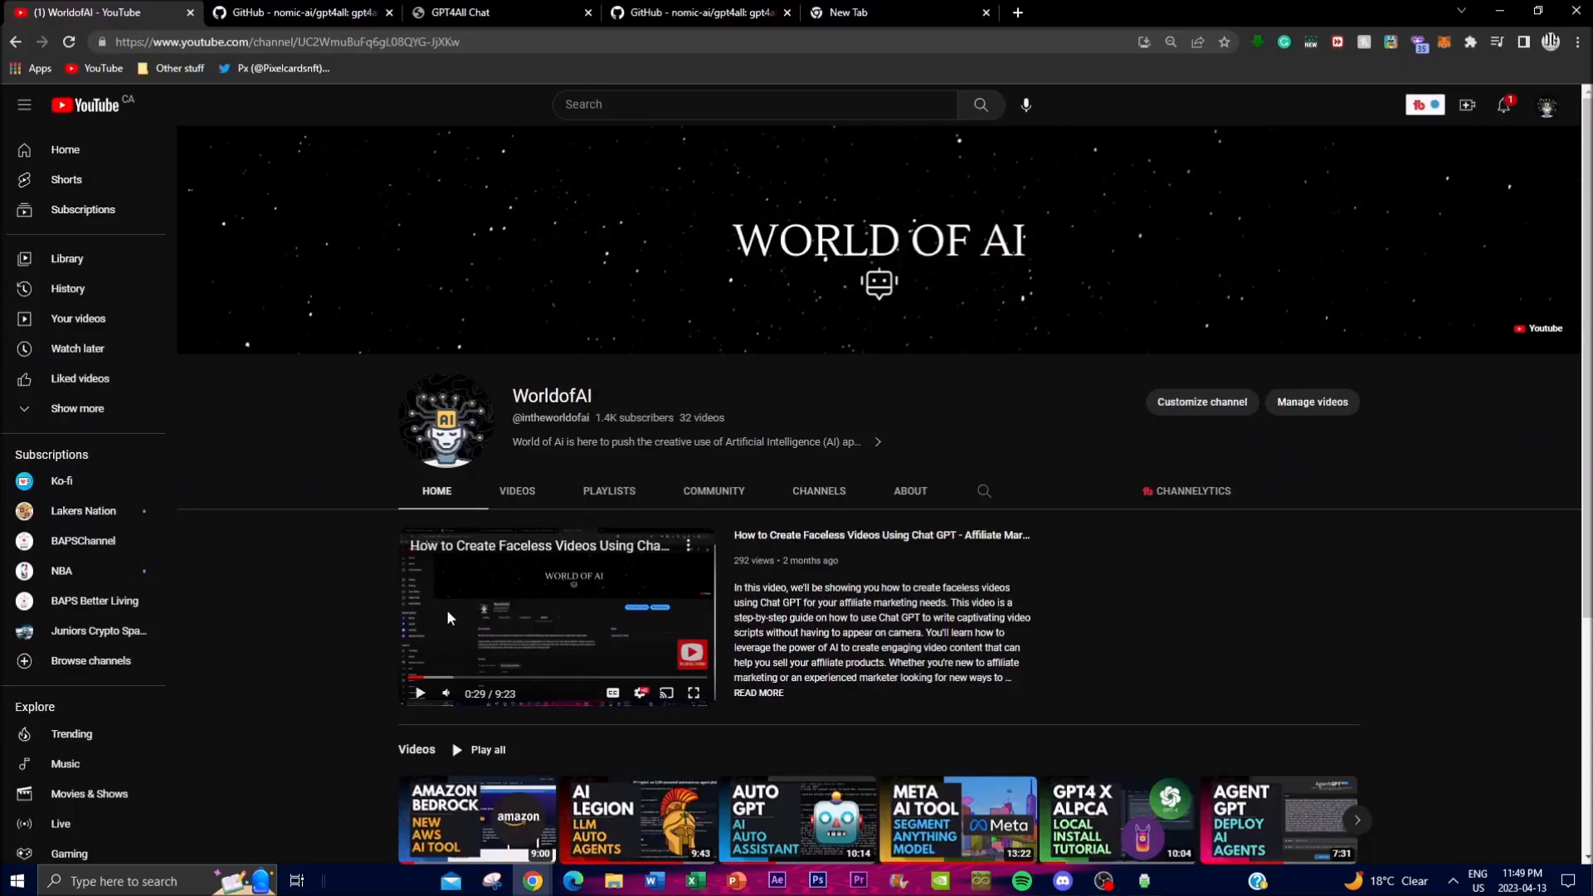
{"action": "mouse_move", "coordinate": [661, 375]}
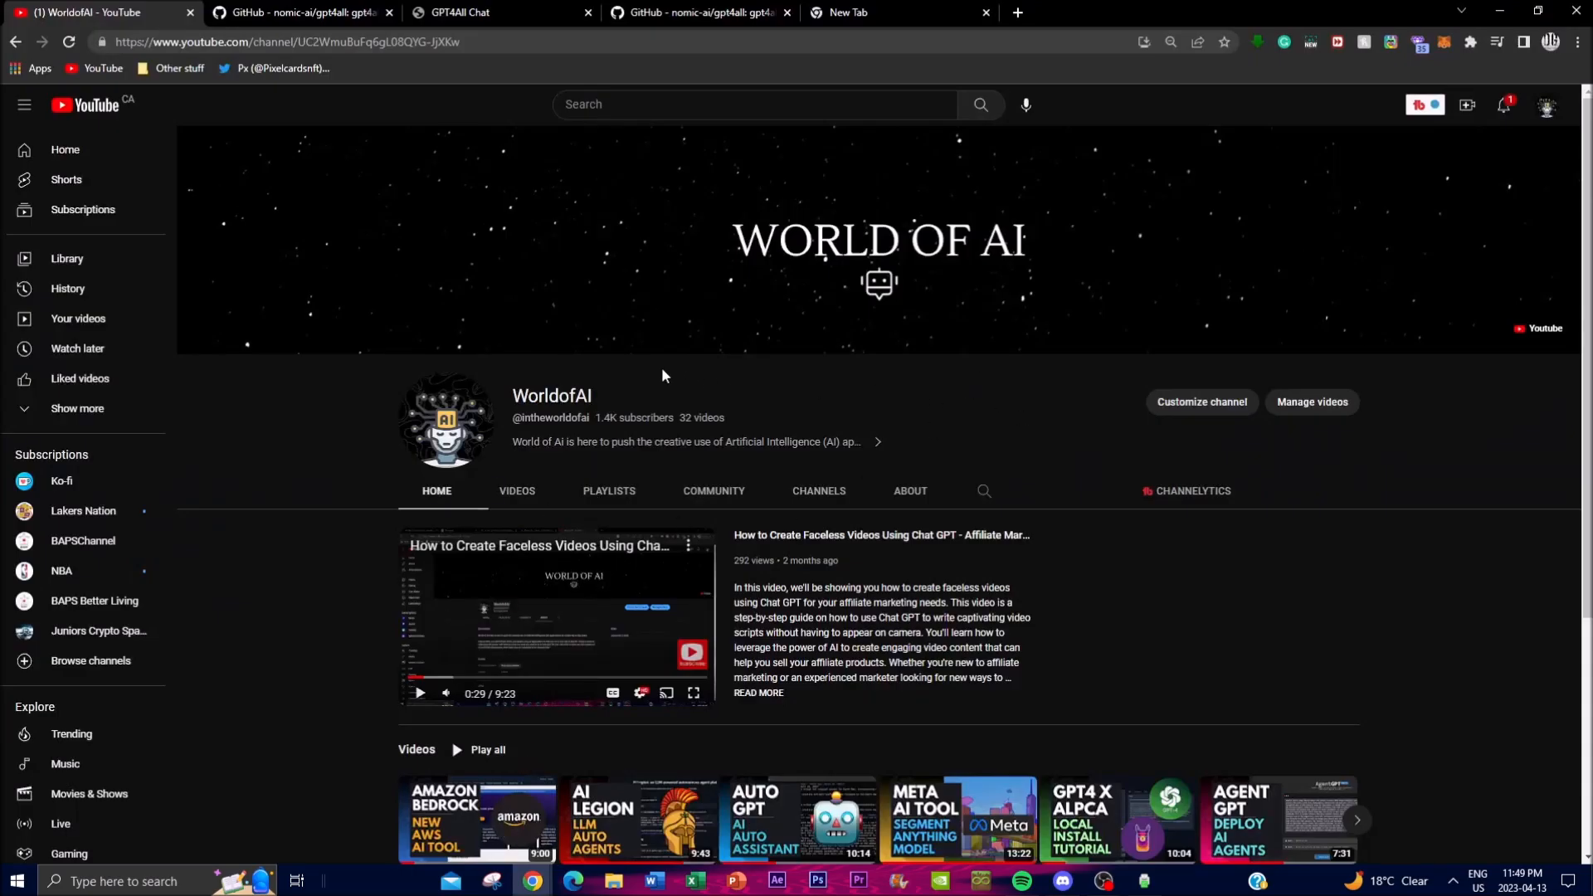